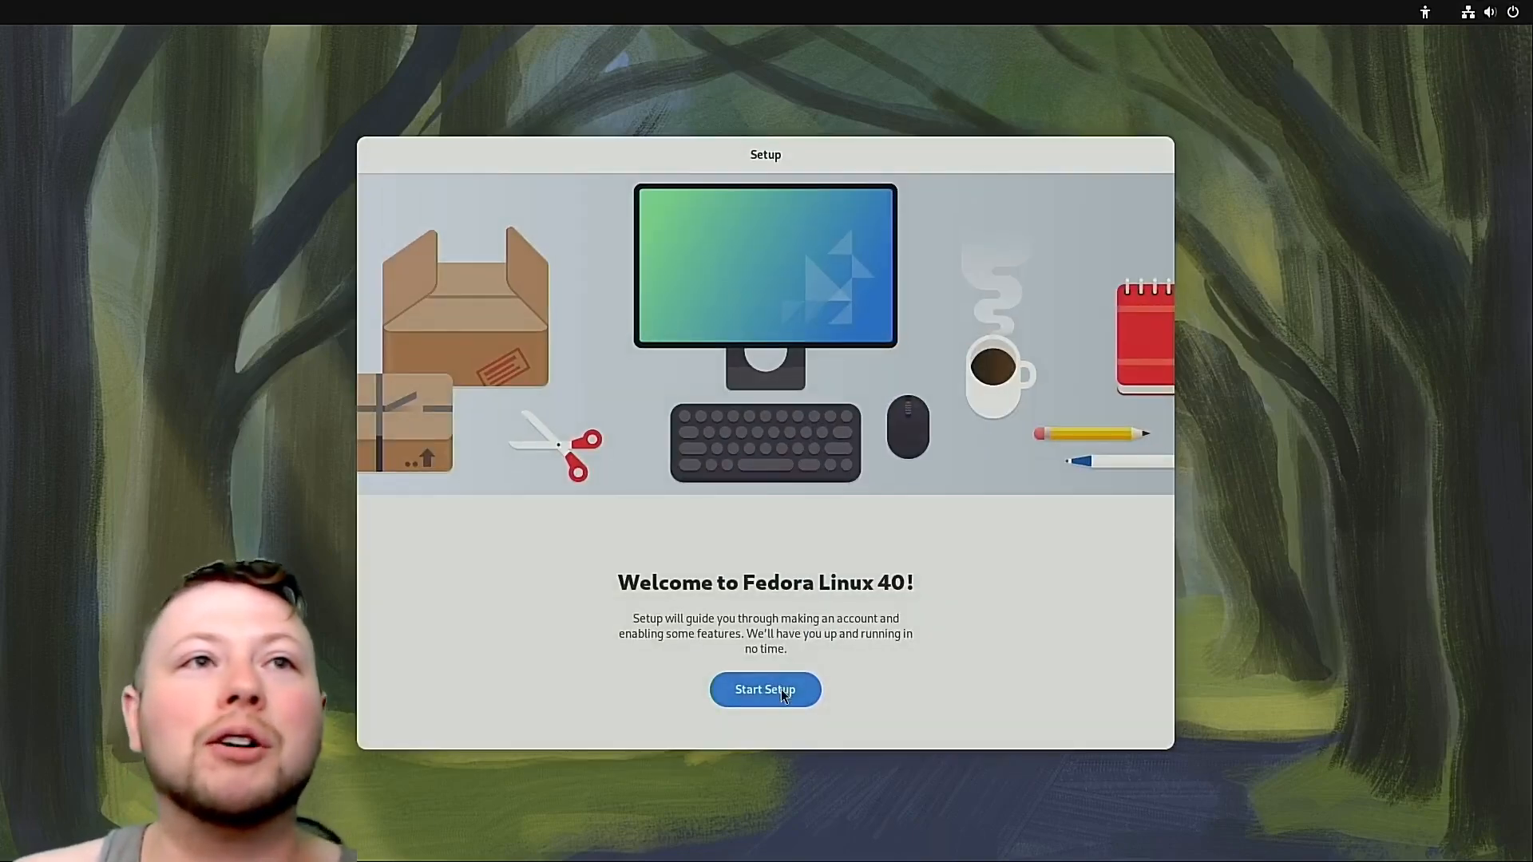
Start the initial setup, accept the privacy page and enable third-party repositories.
left_click(764, 690)
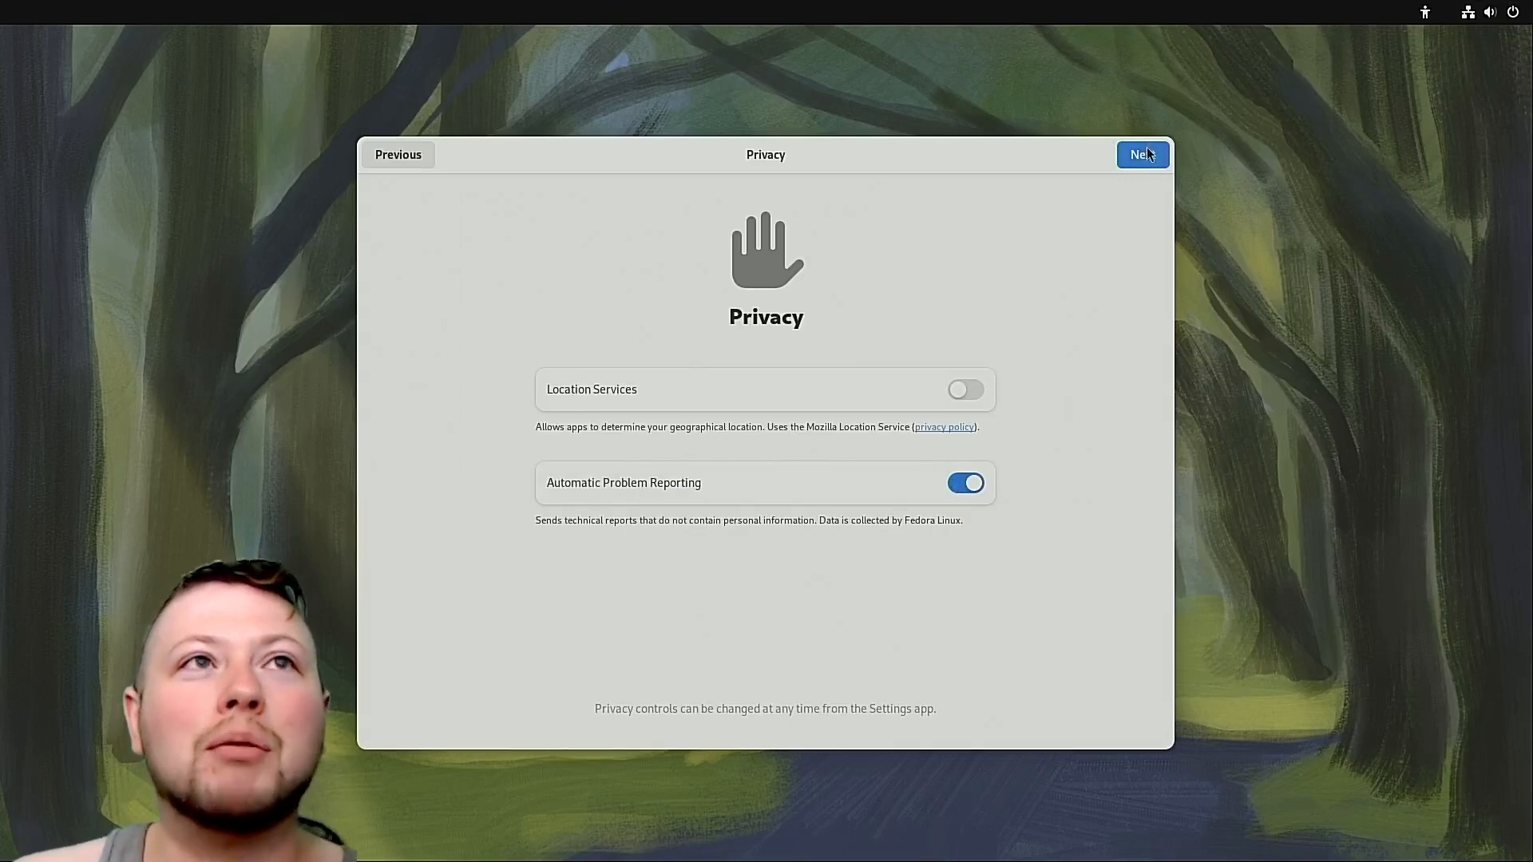
left_click(1142, 155)
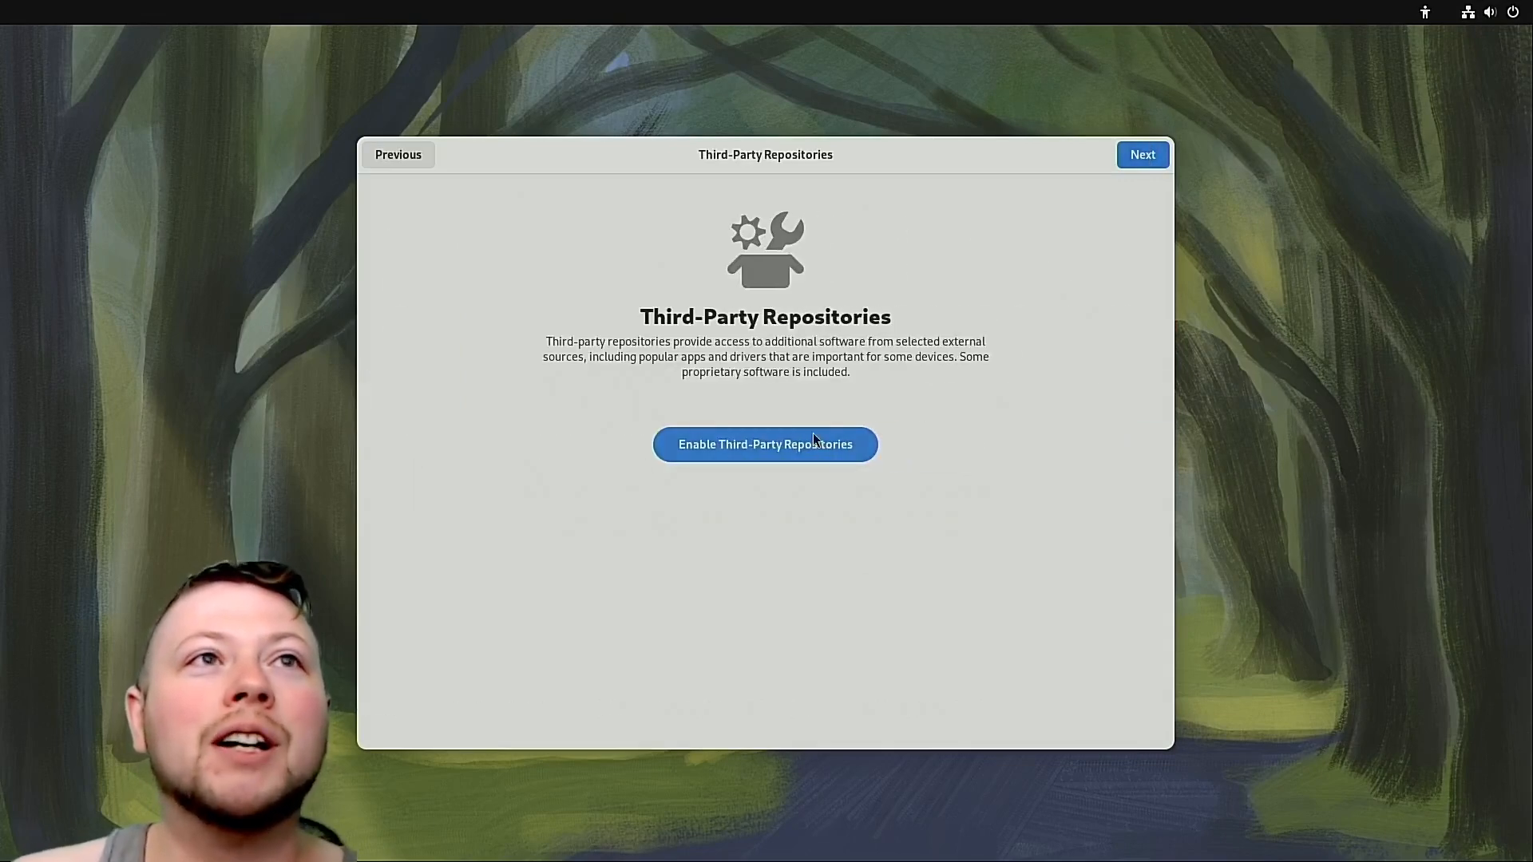
left_click(764, 444)
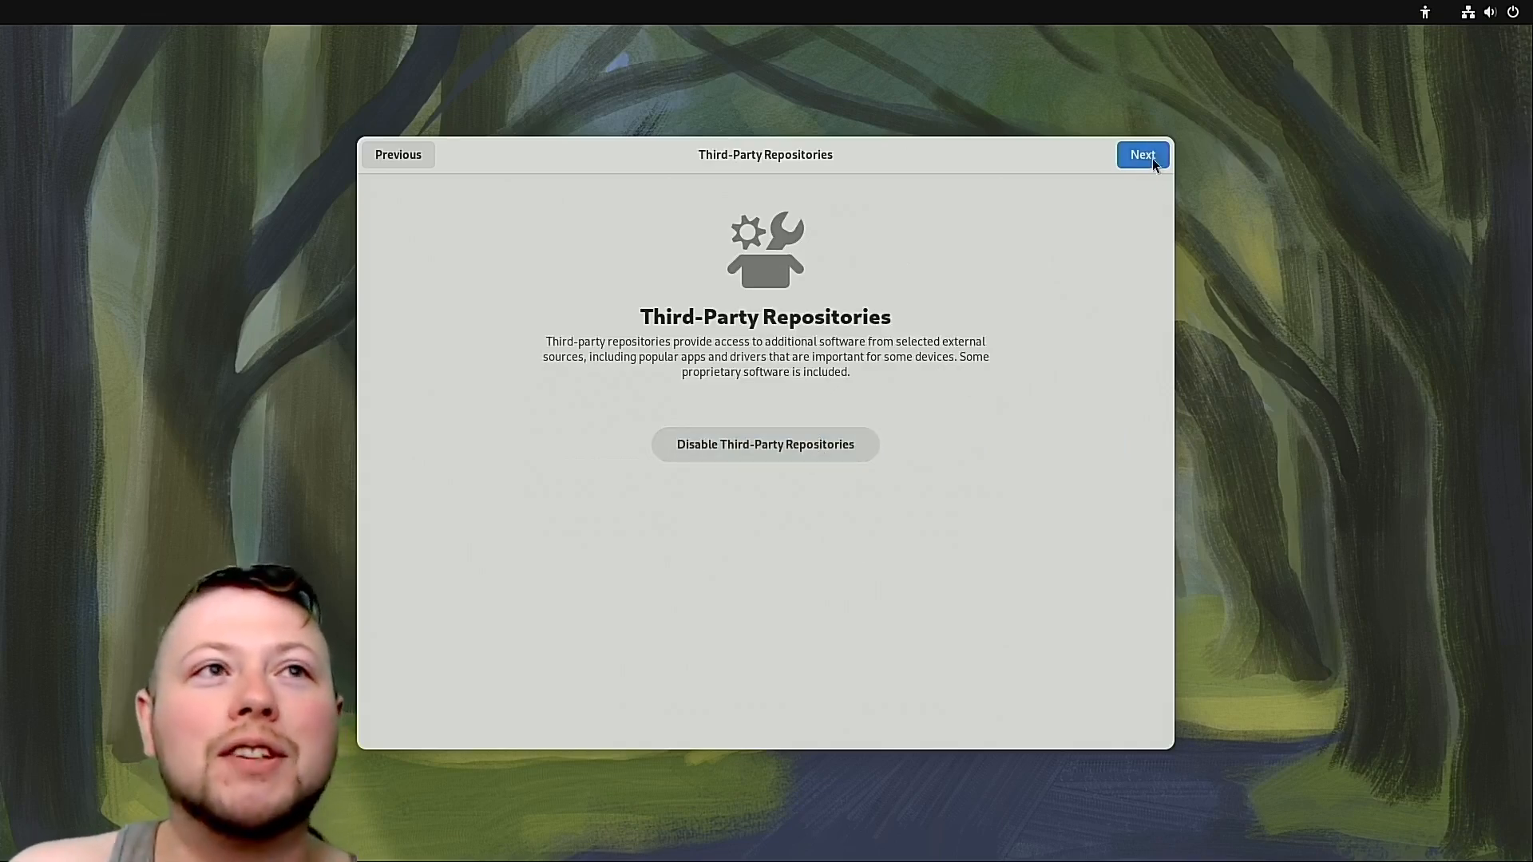
mouse_move(1140, 168)
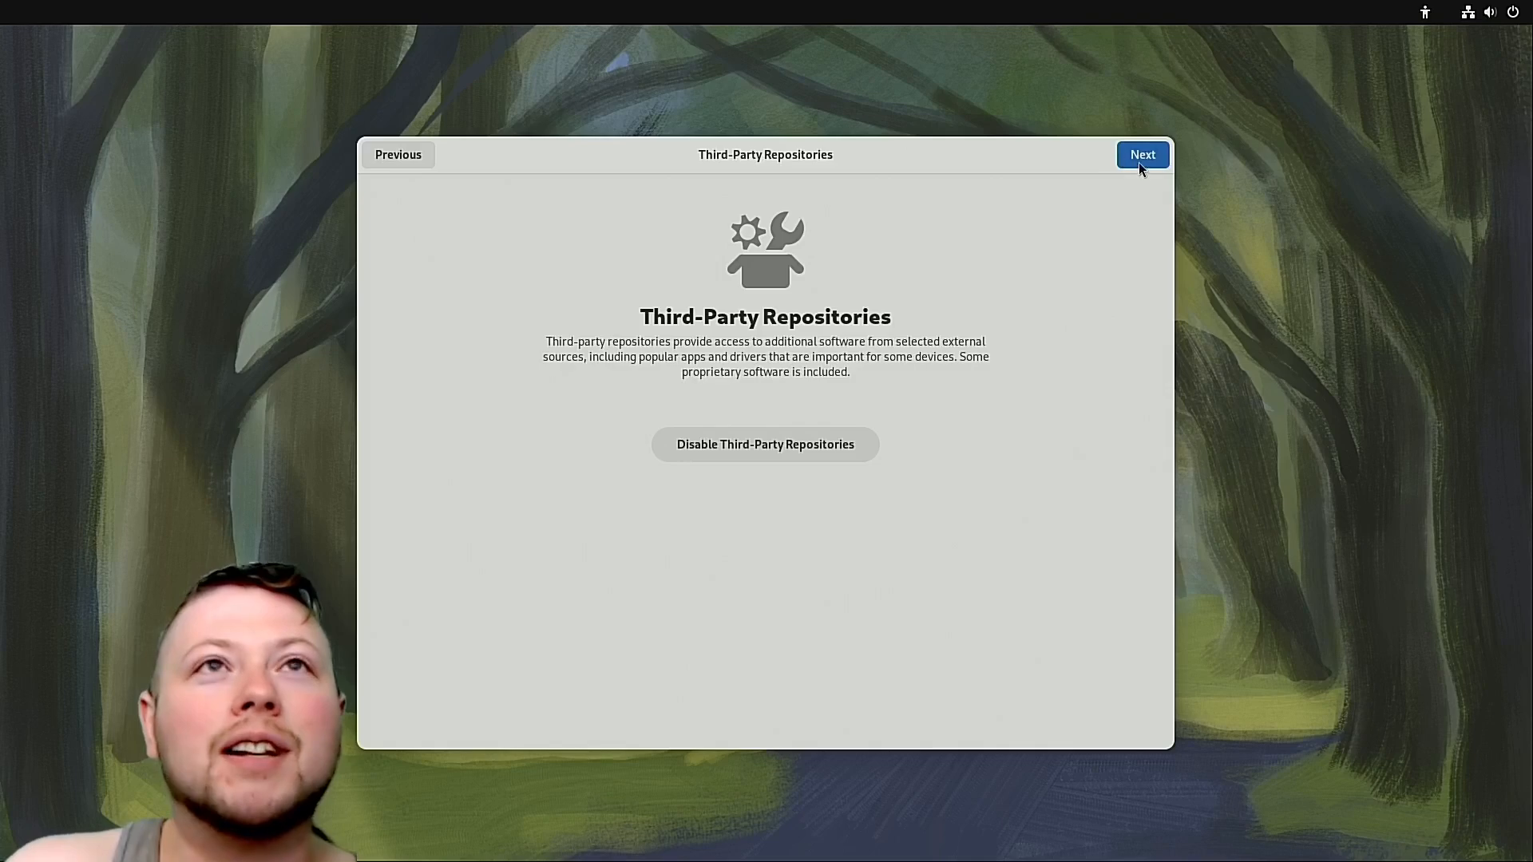
Create the user account 'Tu' with its password and start using Fedora Linux.
left_click(1142, 155)
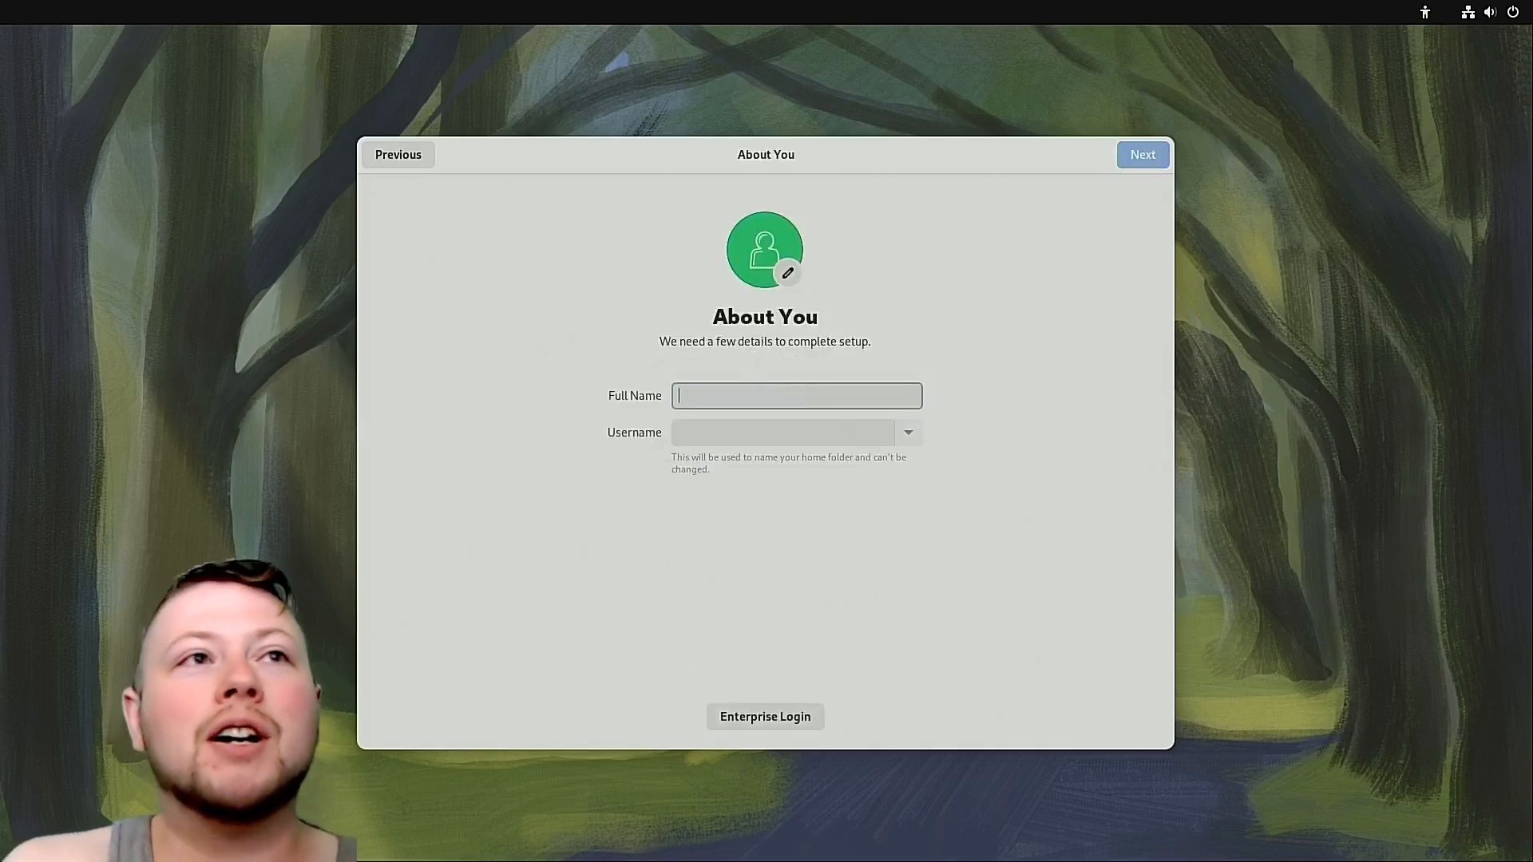
type("Turbles Celbor")
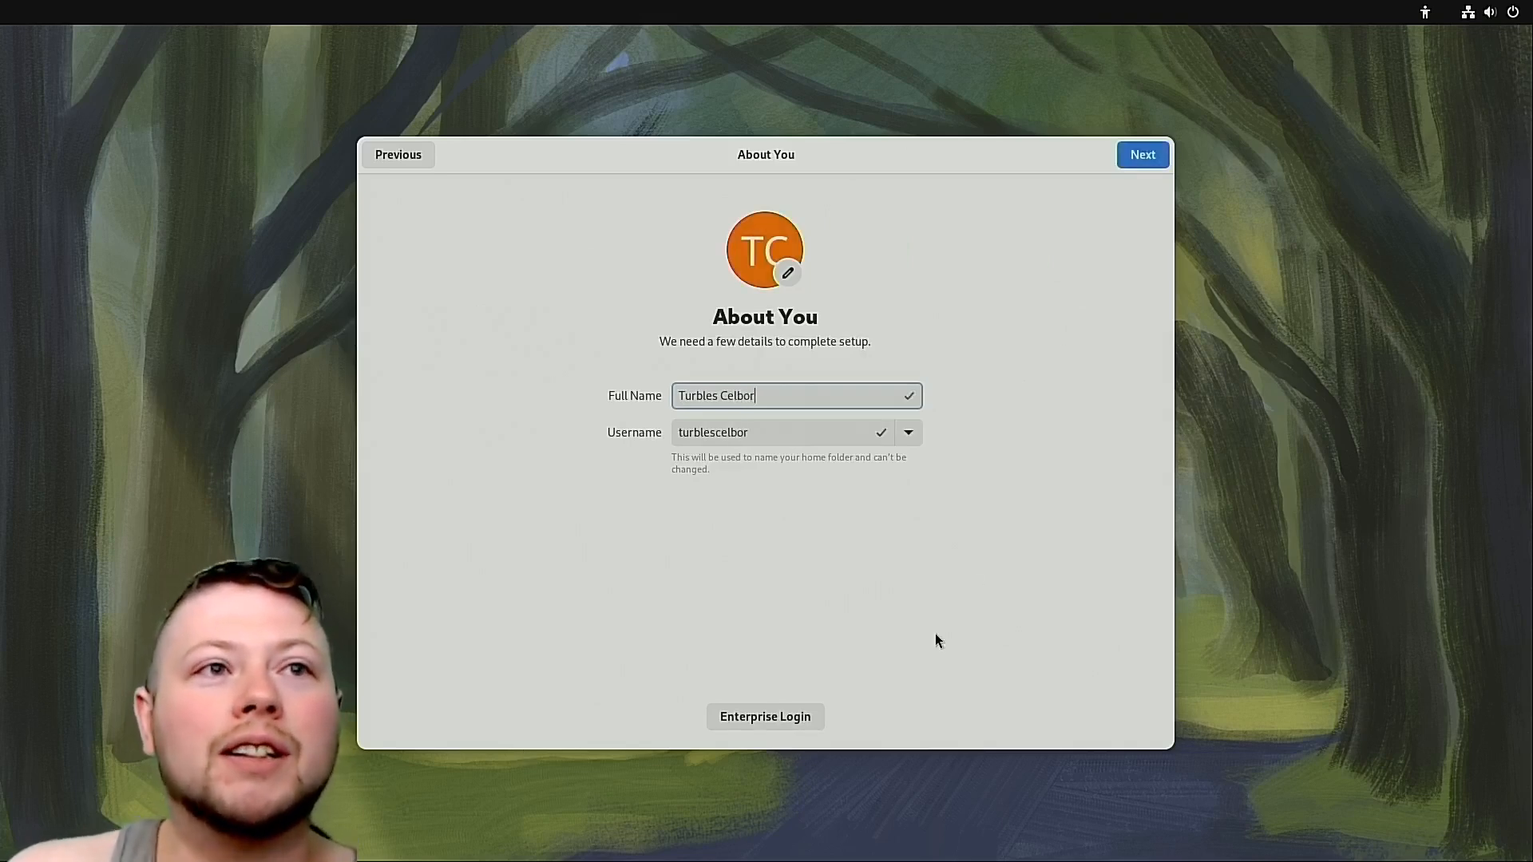
left_click(1142, 154)
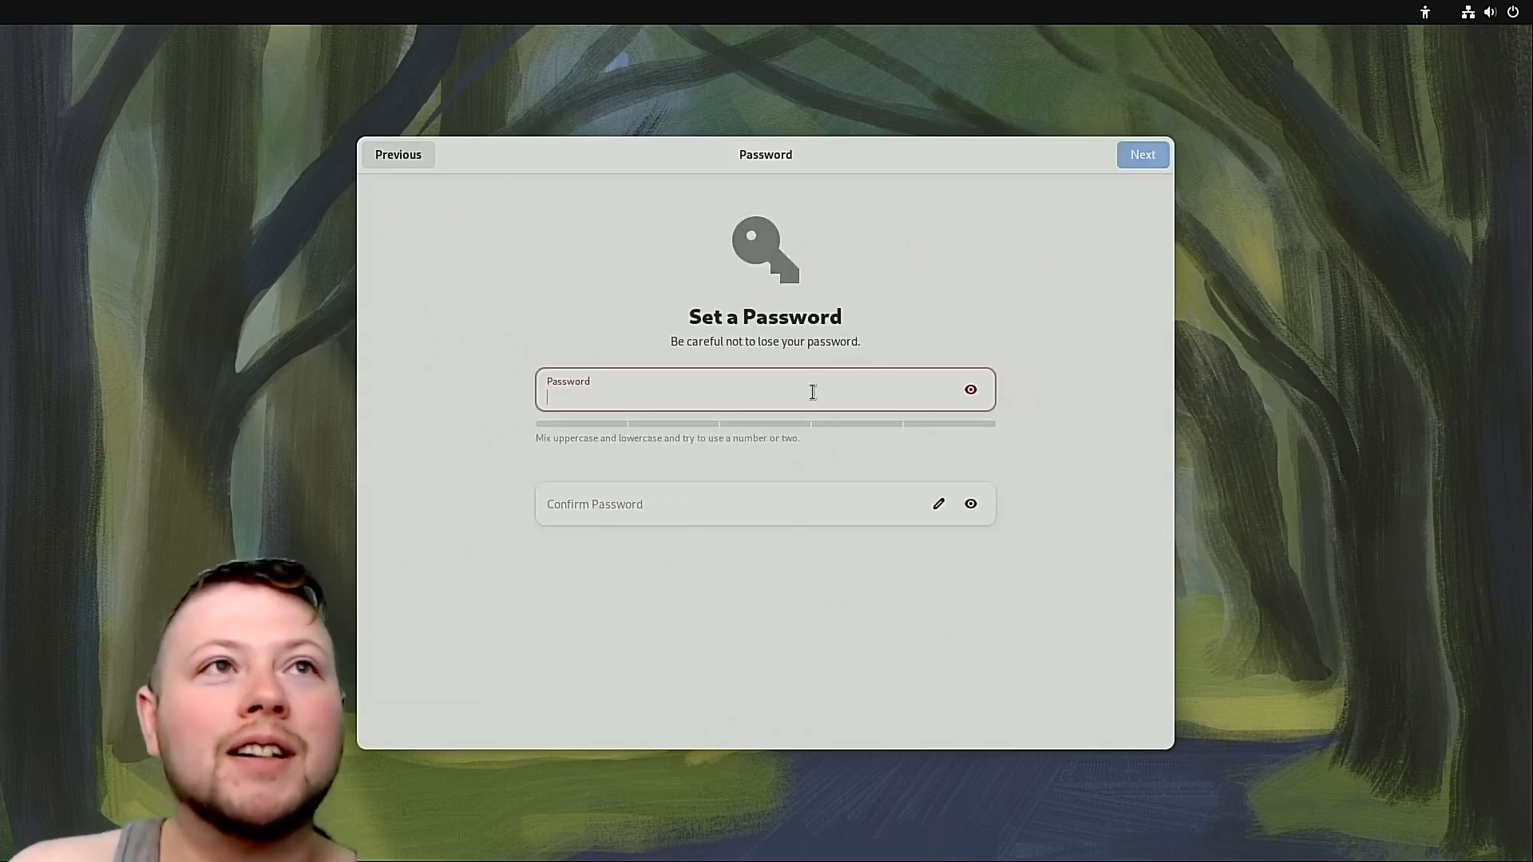
type("a")
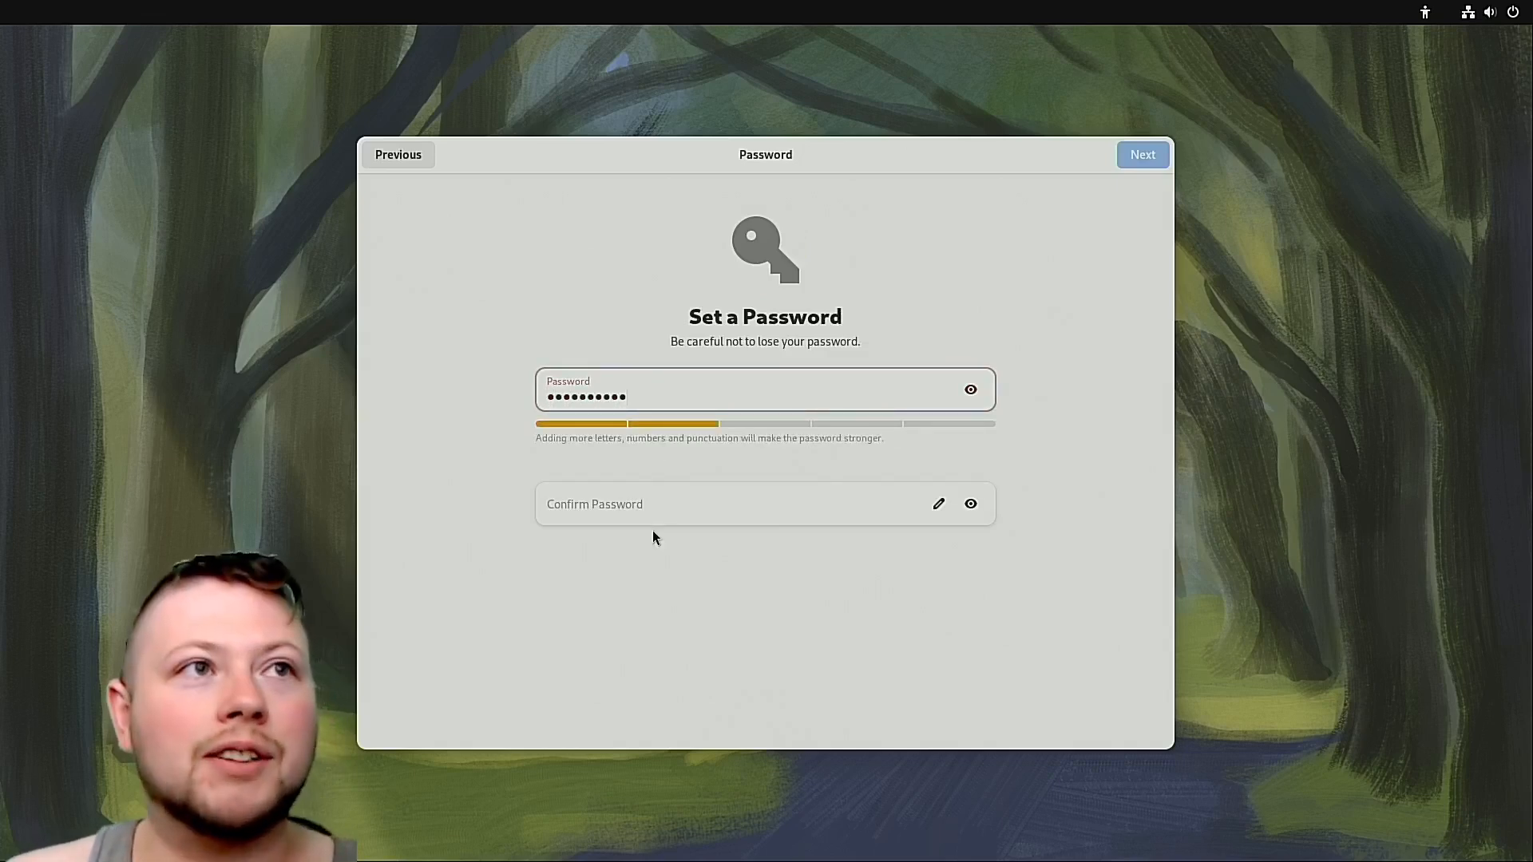
type("•")
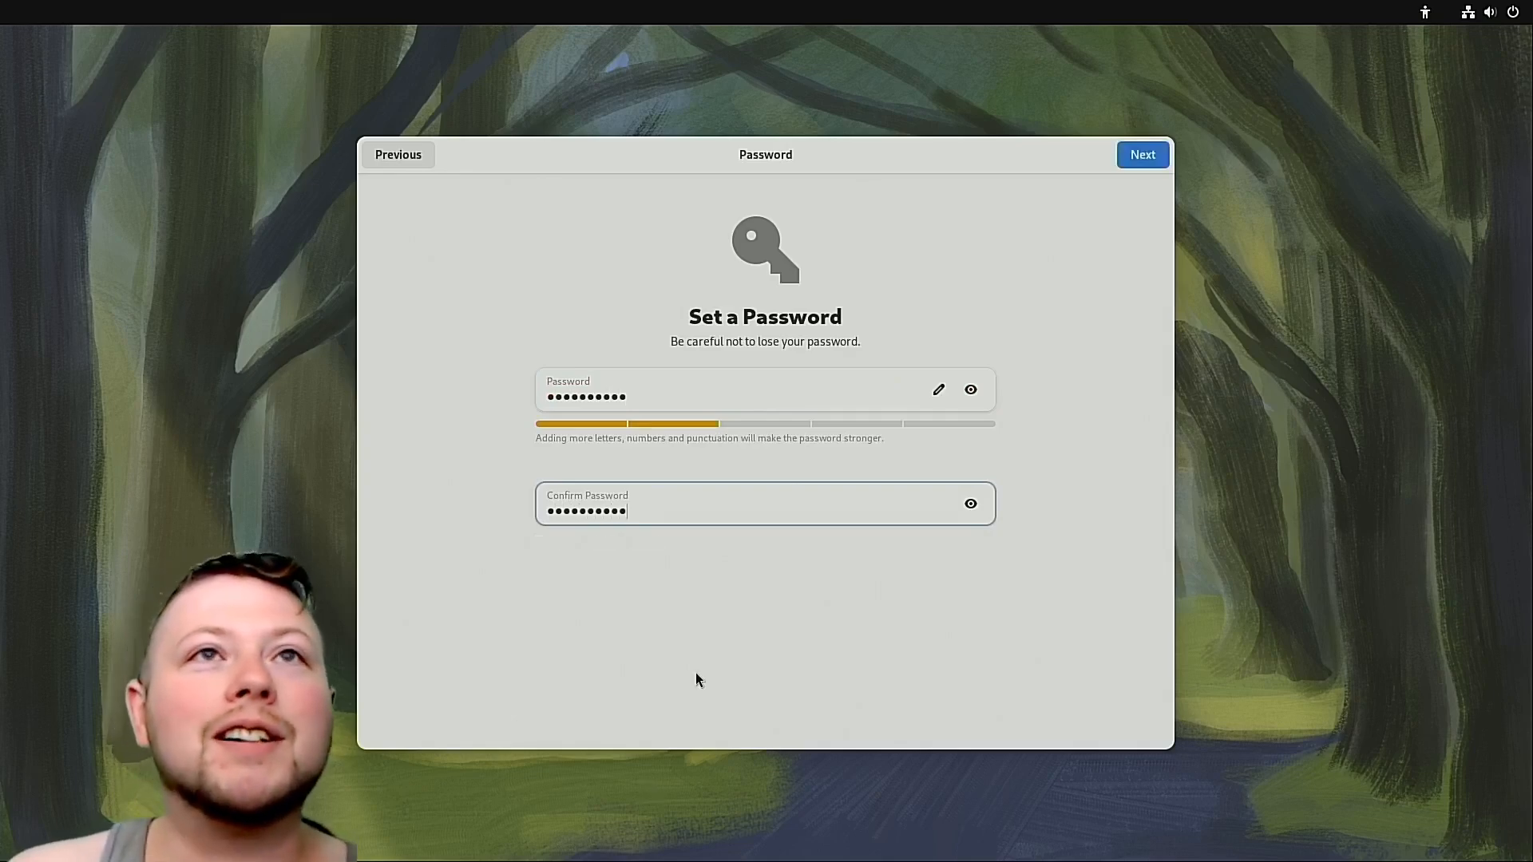
left_click(1142, 155)
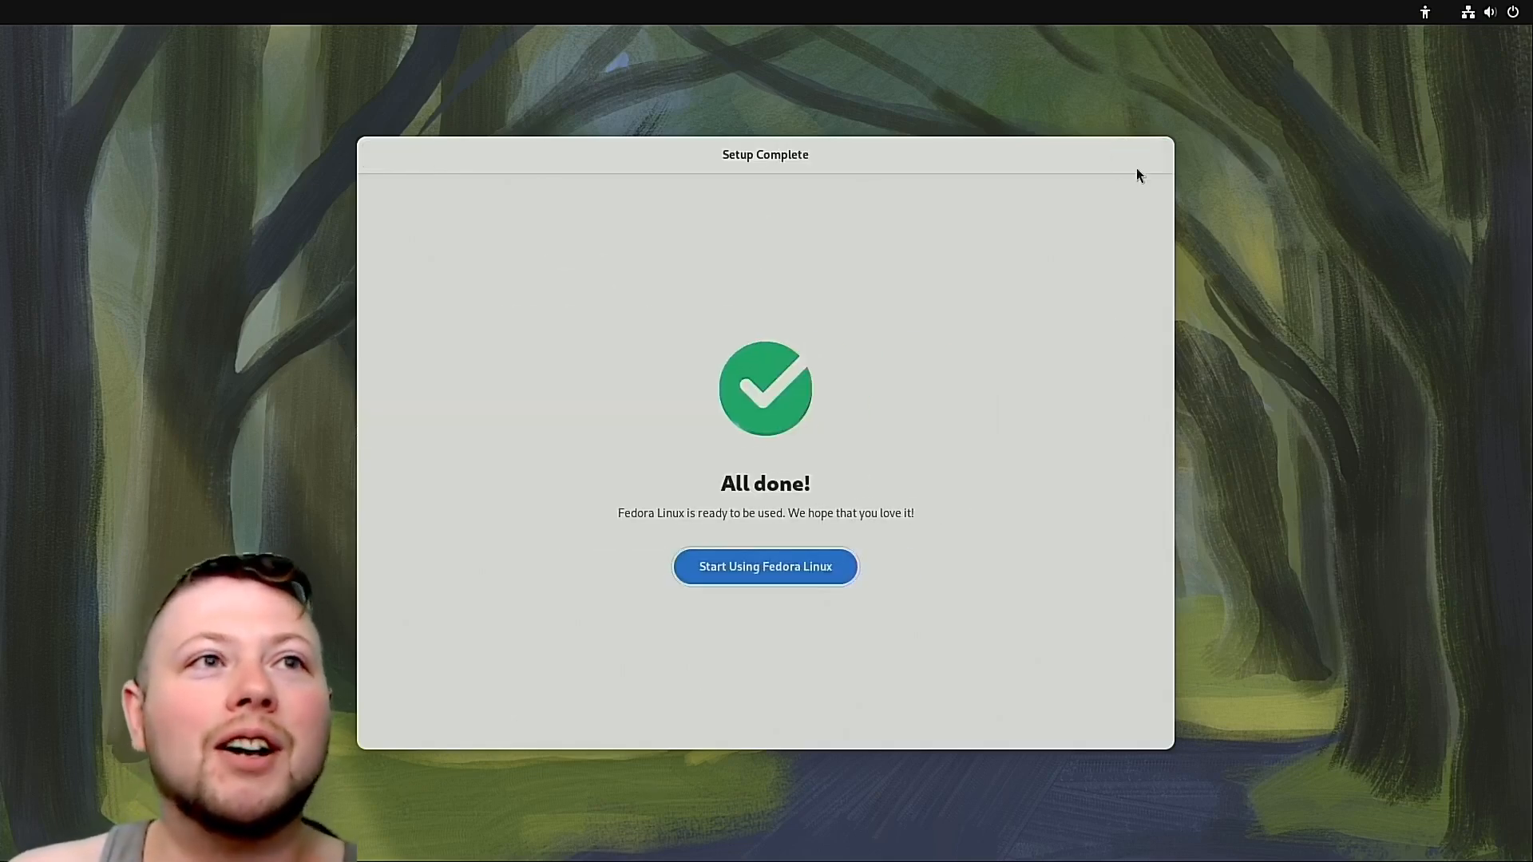
left_click(765, 567)
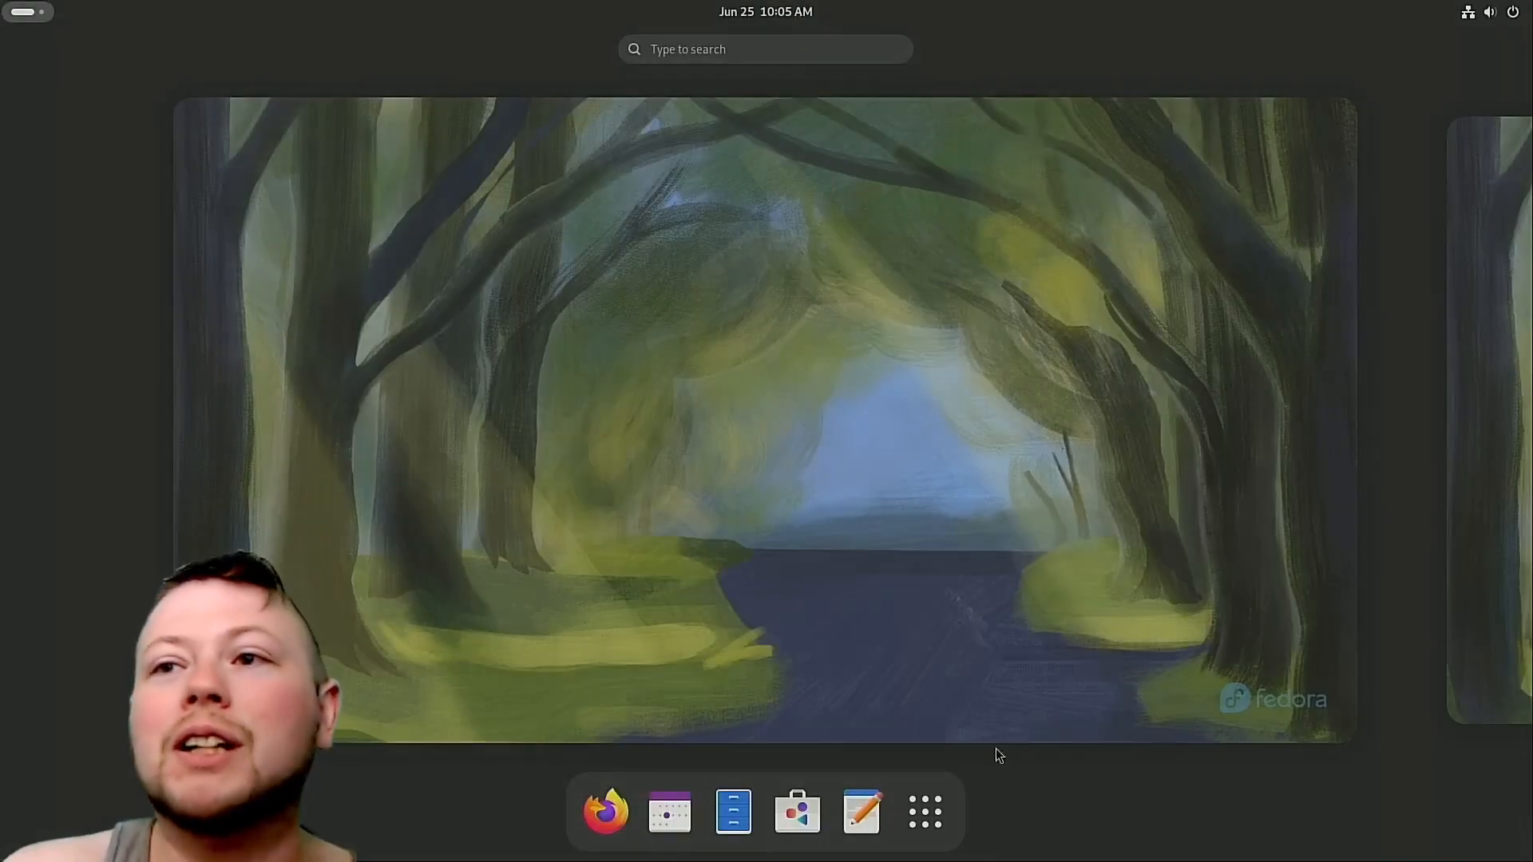
mouse_move(900, 460)
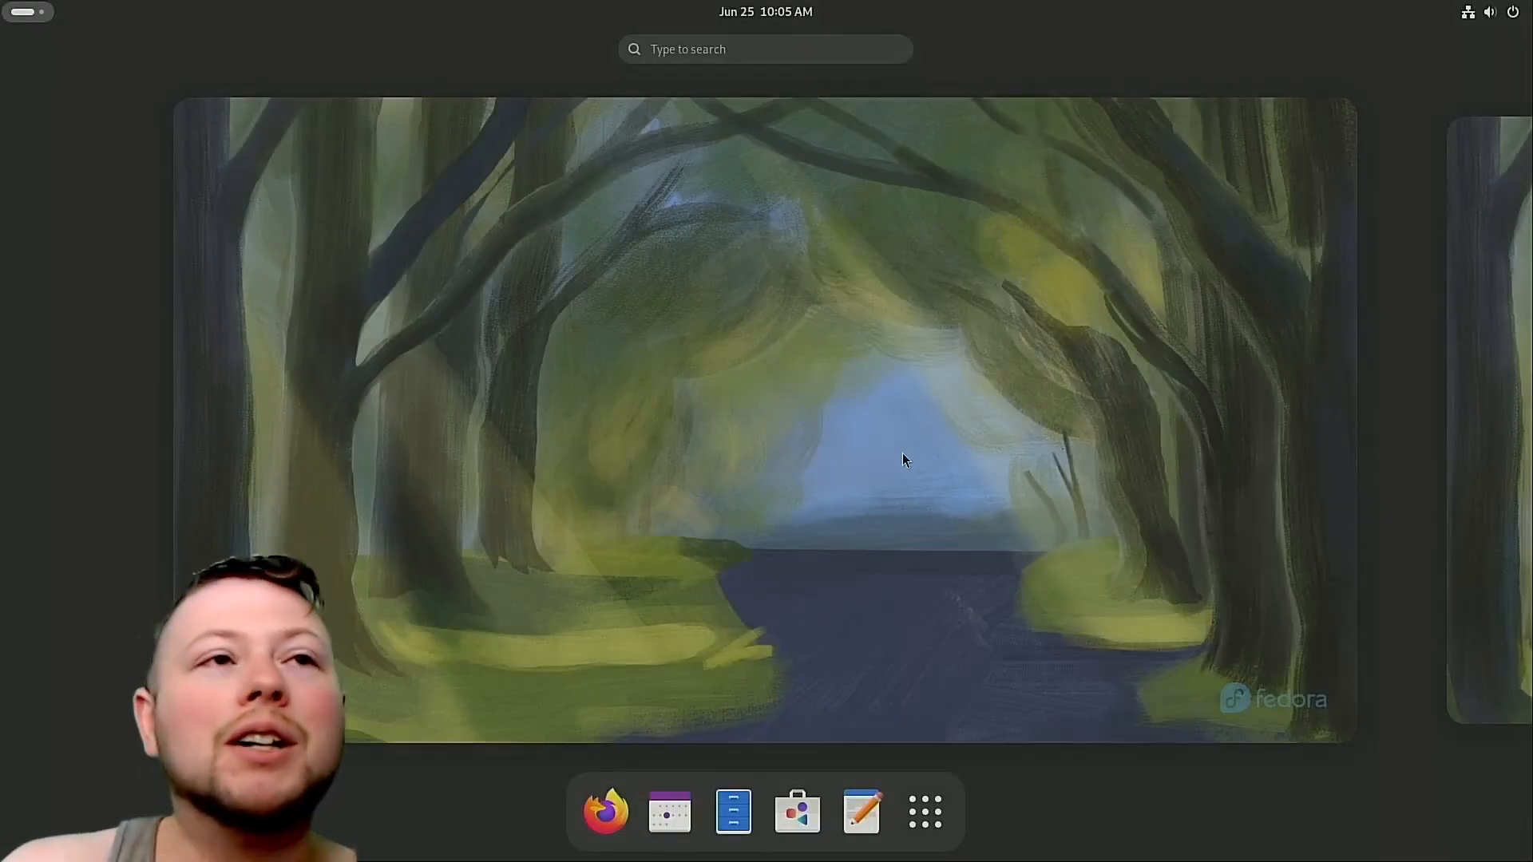
mouse_move(864, 447)
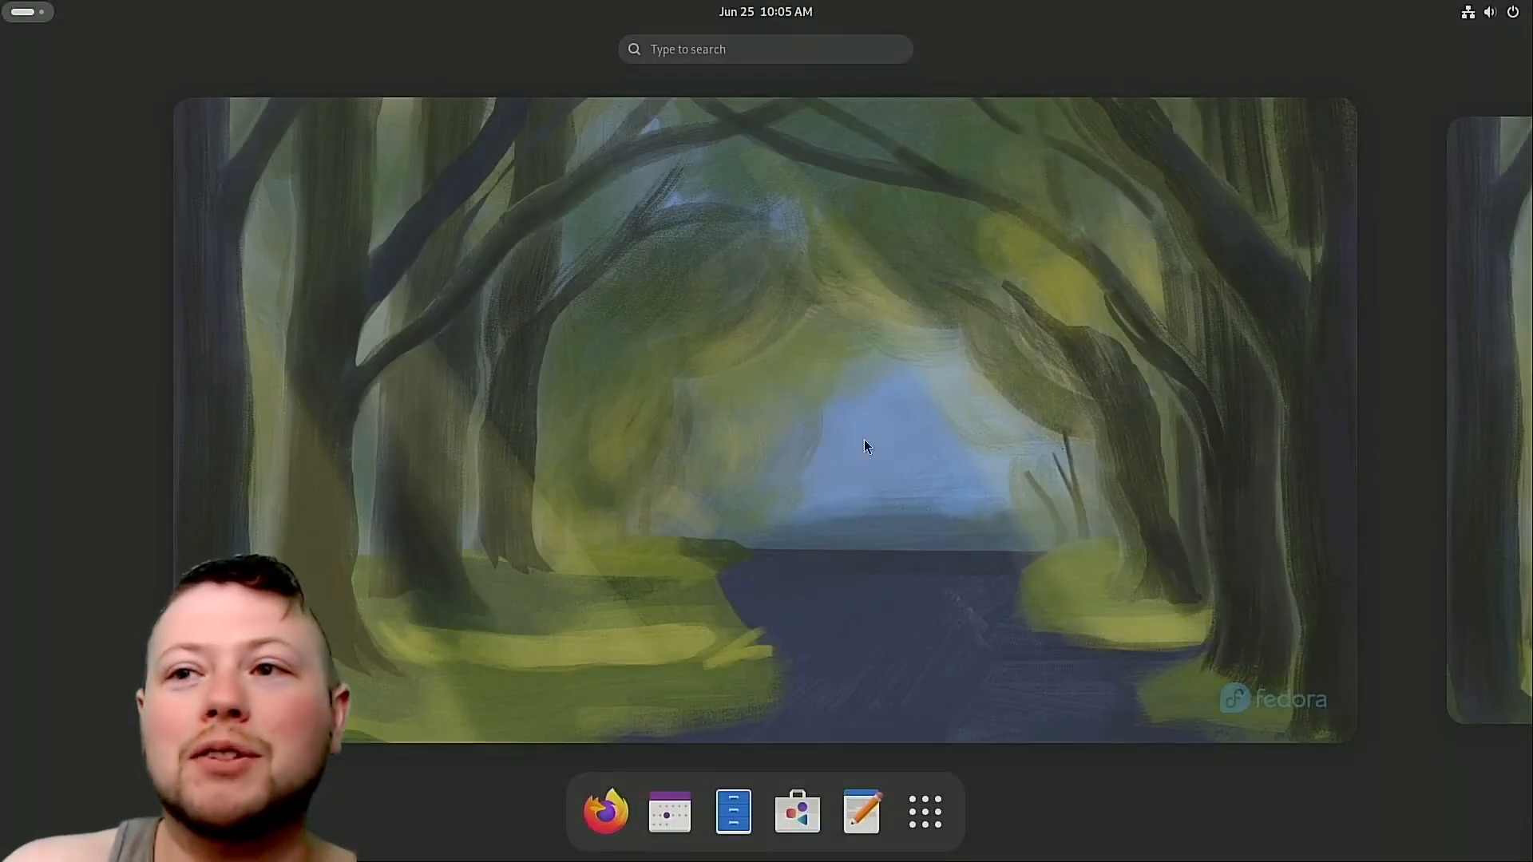
mouse_move(712, 311)
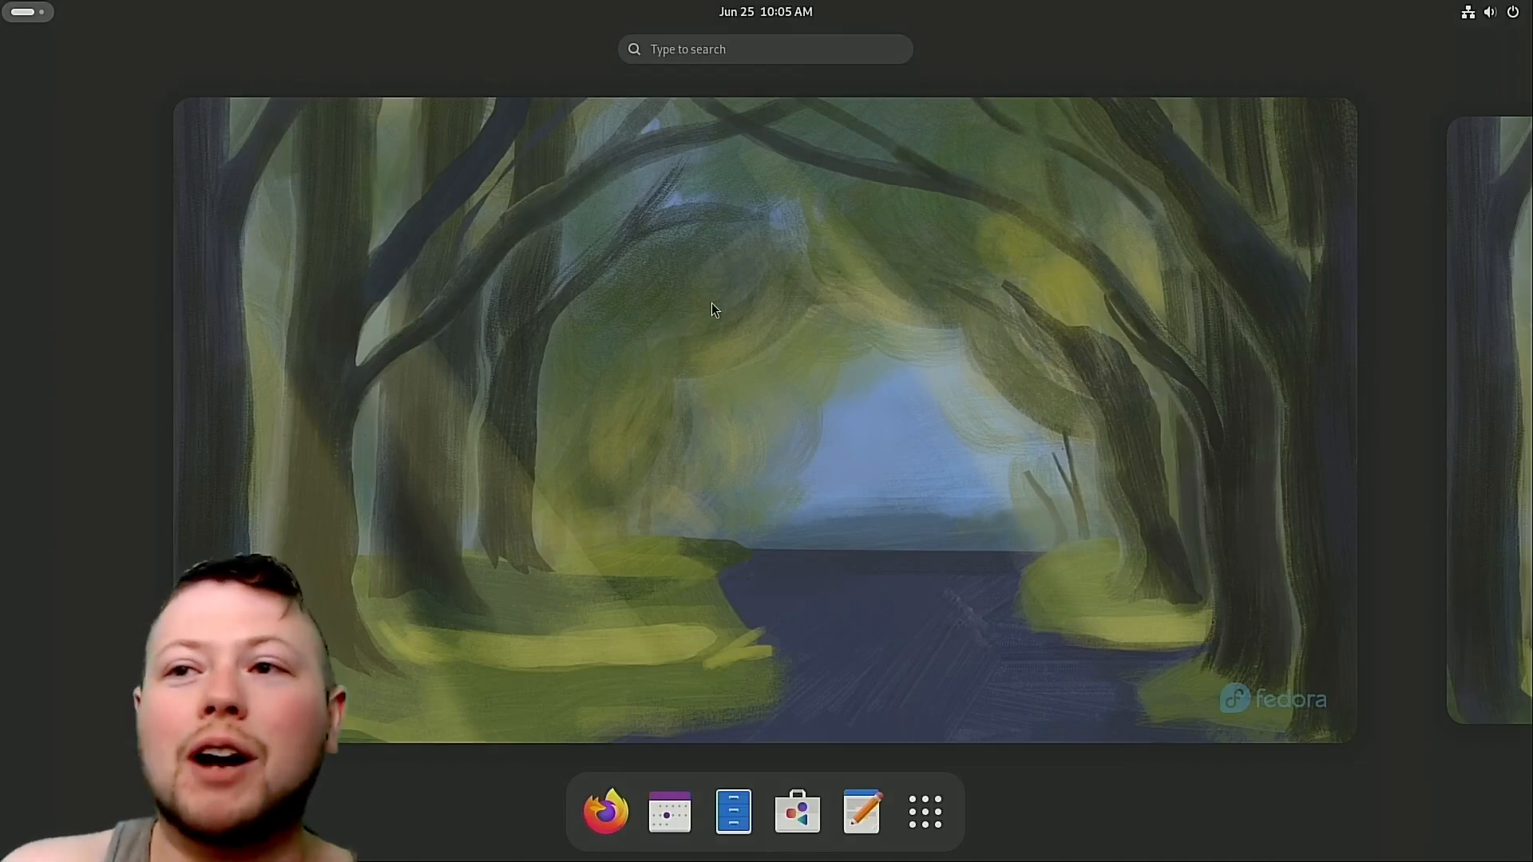
mouse_move(709, 314)
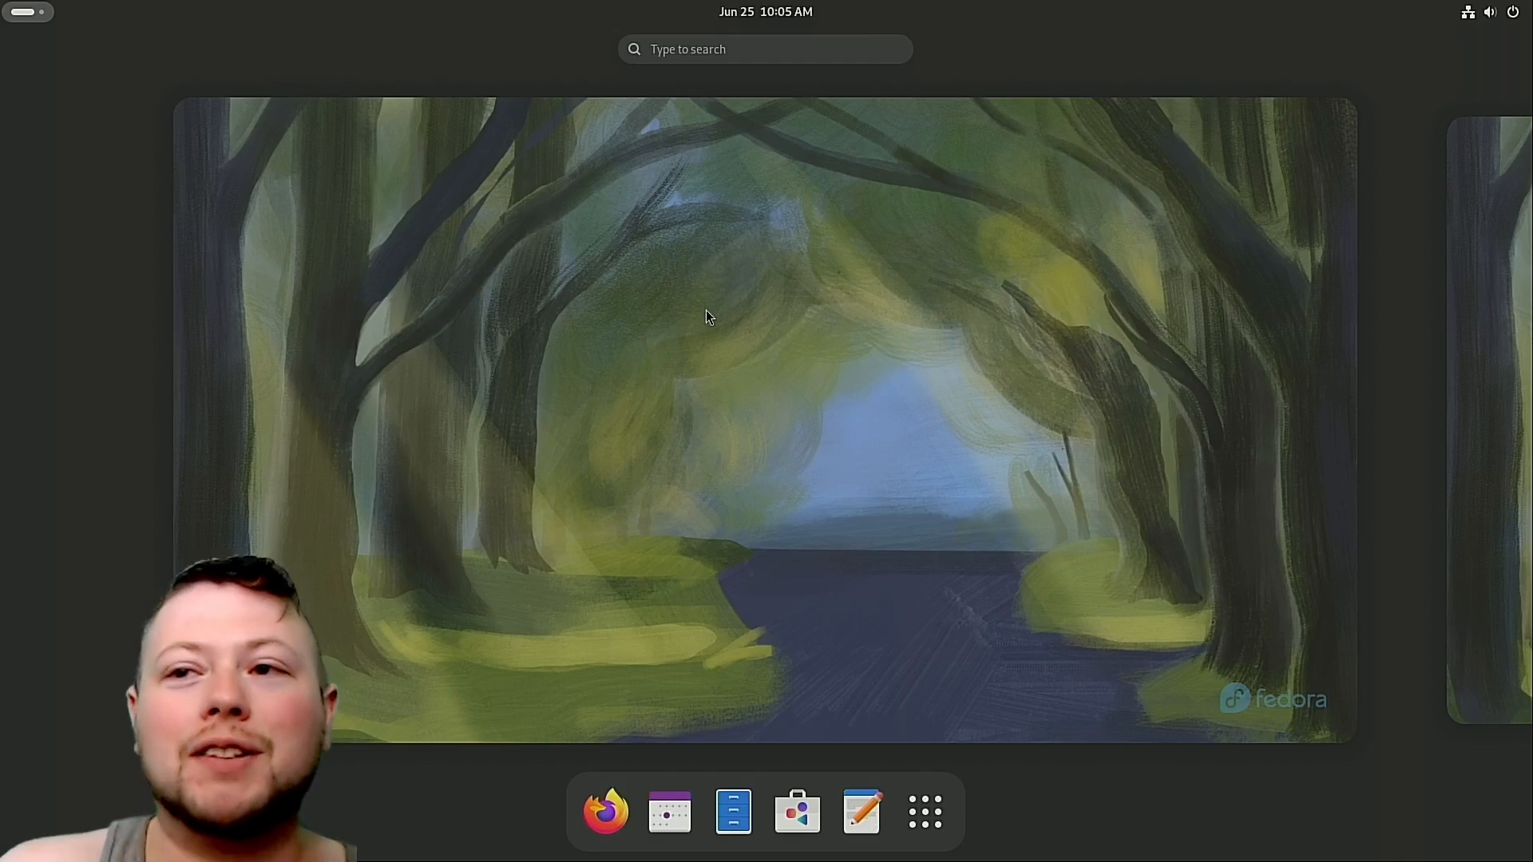
mouse_move(706, 323)
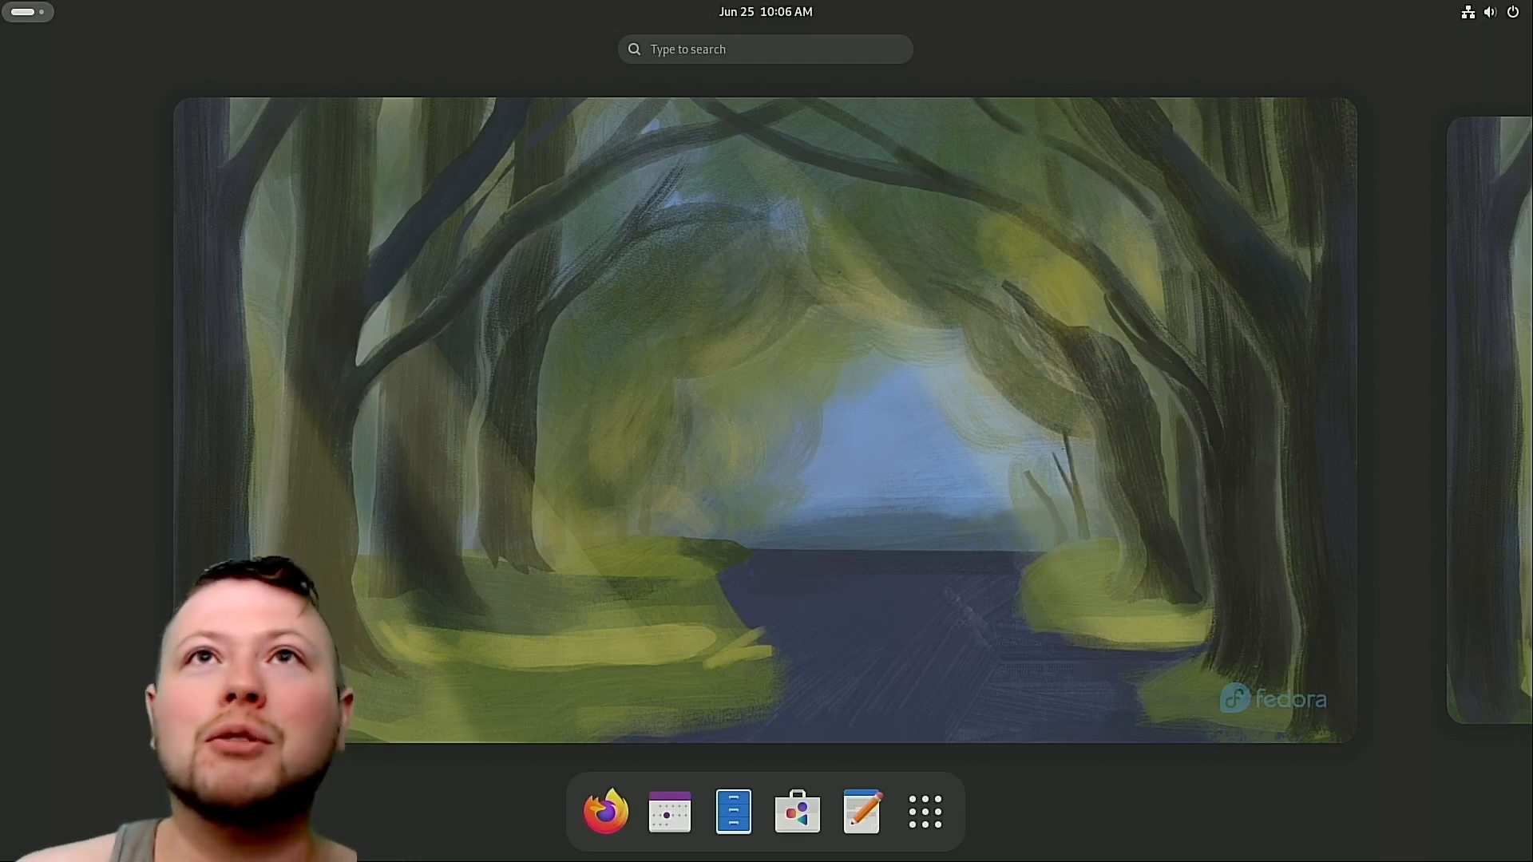
Reach the Keyboard page of Settings via the system menu and scroll to the shortcuts section.
left_click(1475, 11)
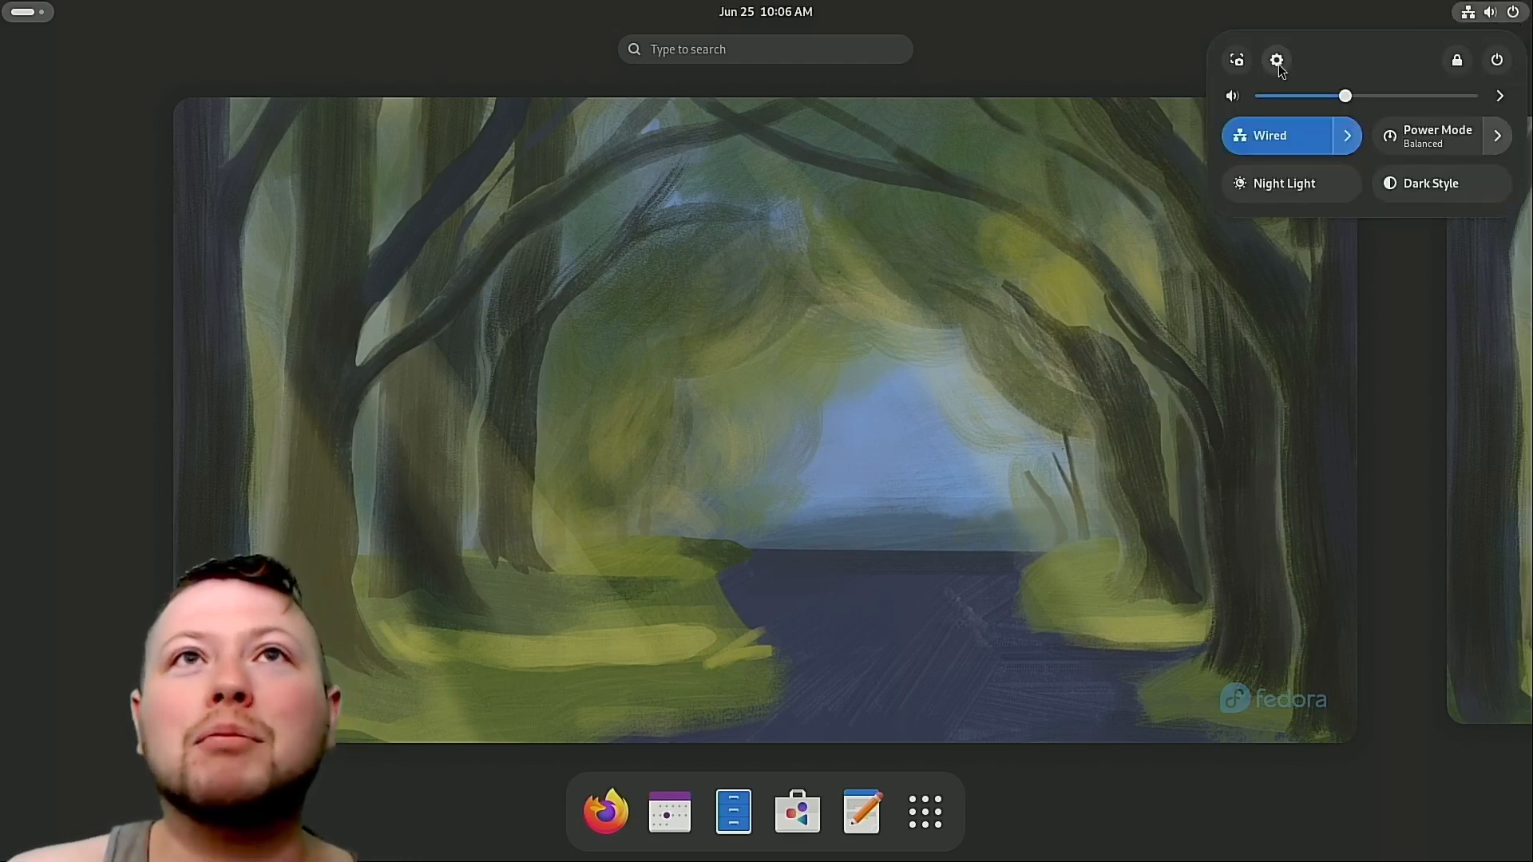
left_click(1278, 59)
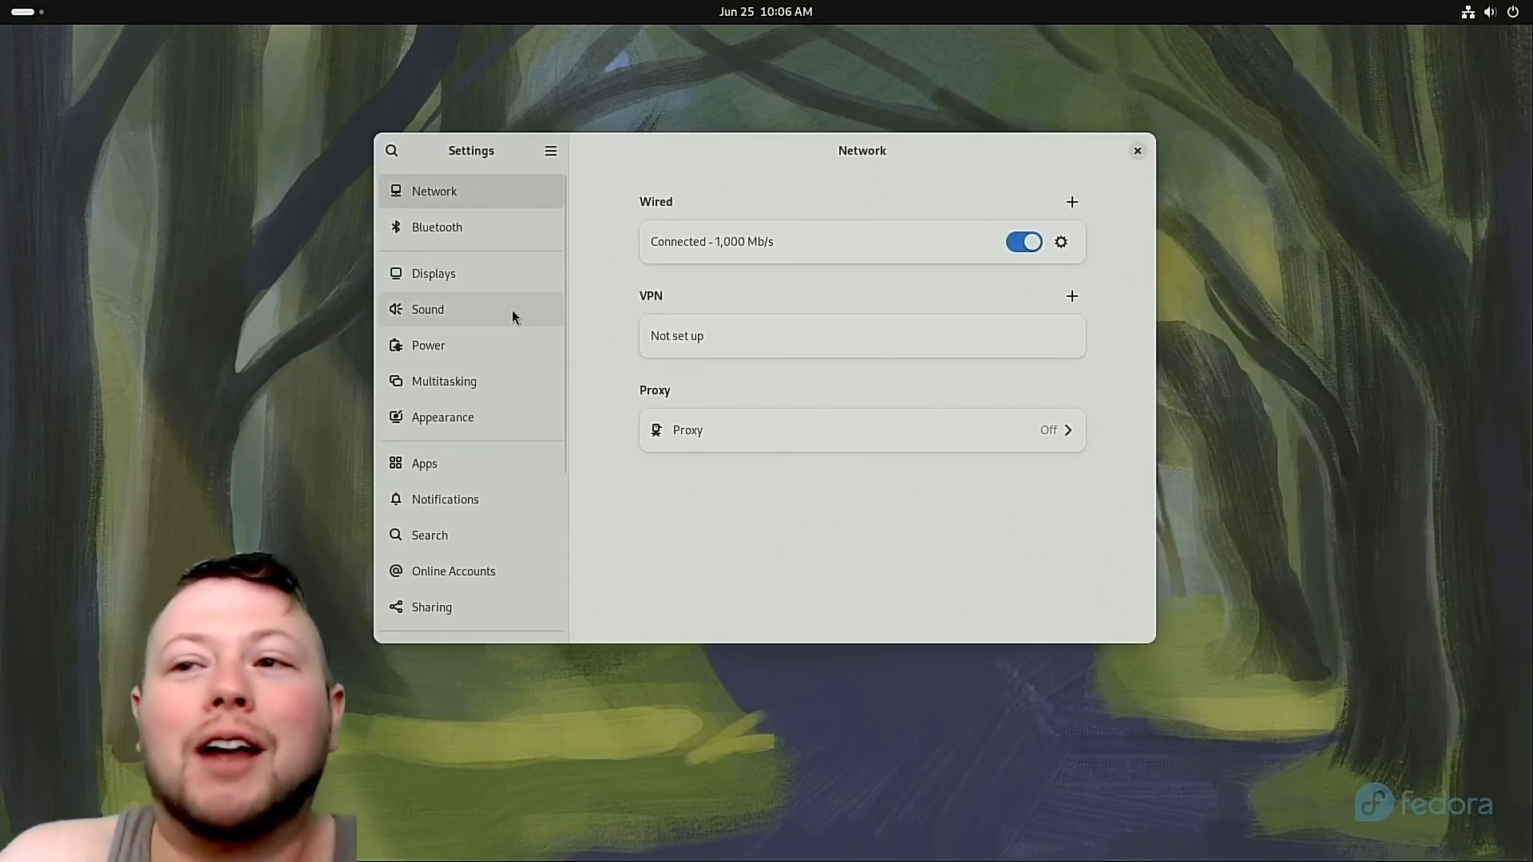
mouse_move(516, 318)
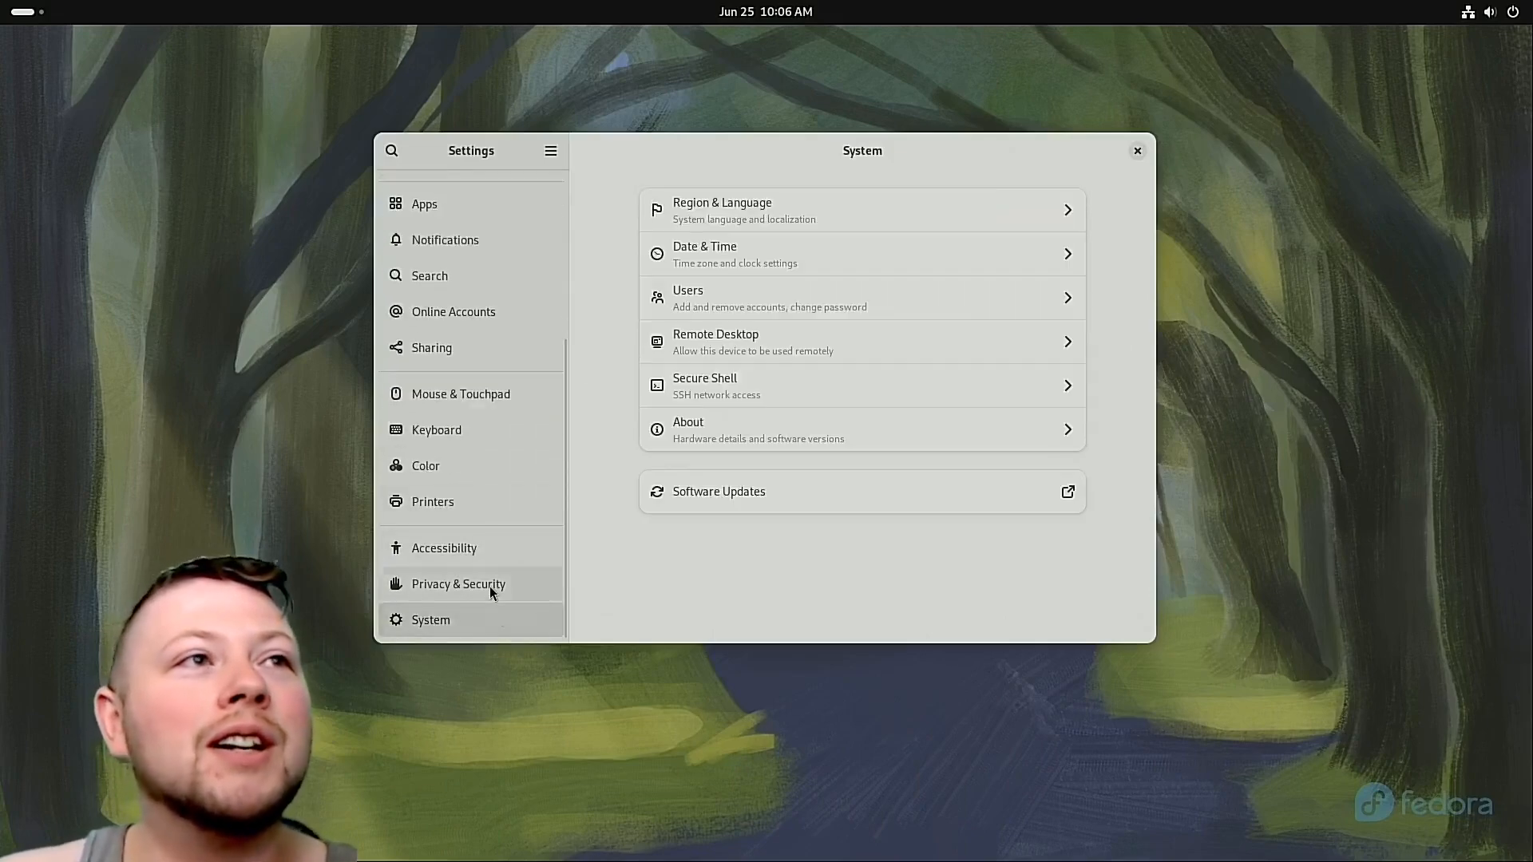
left_click(436, 429)
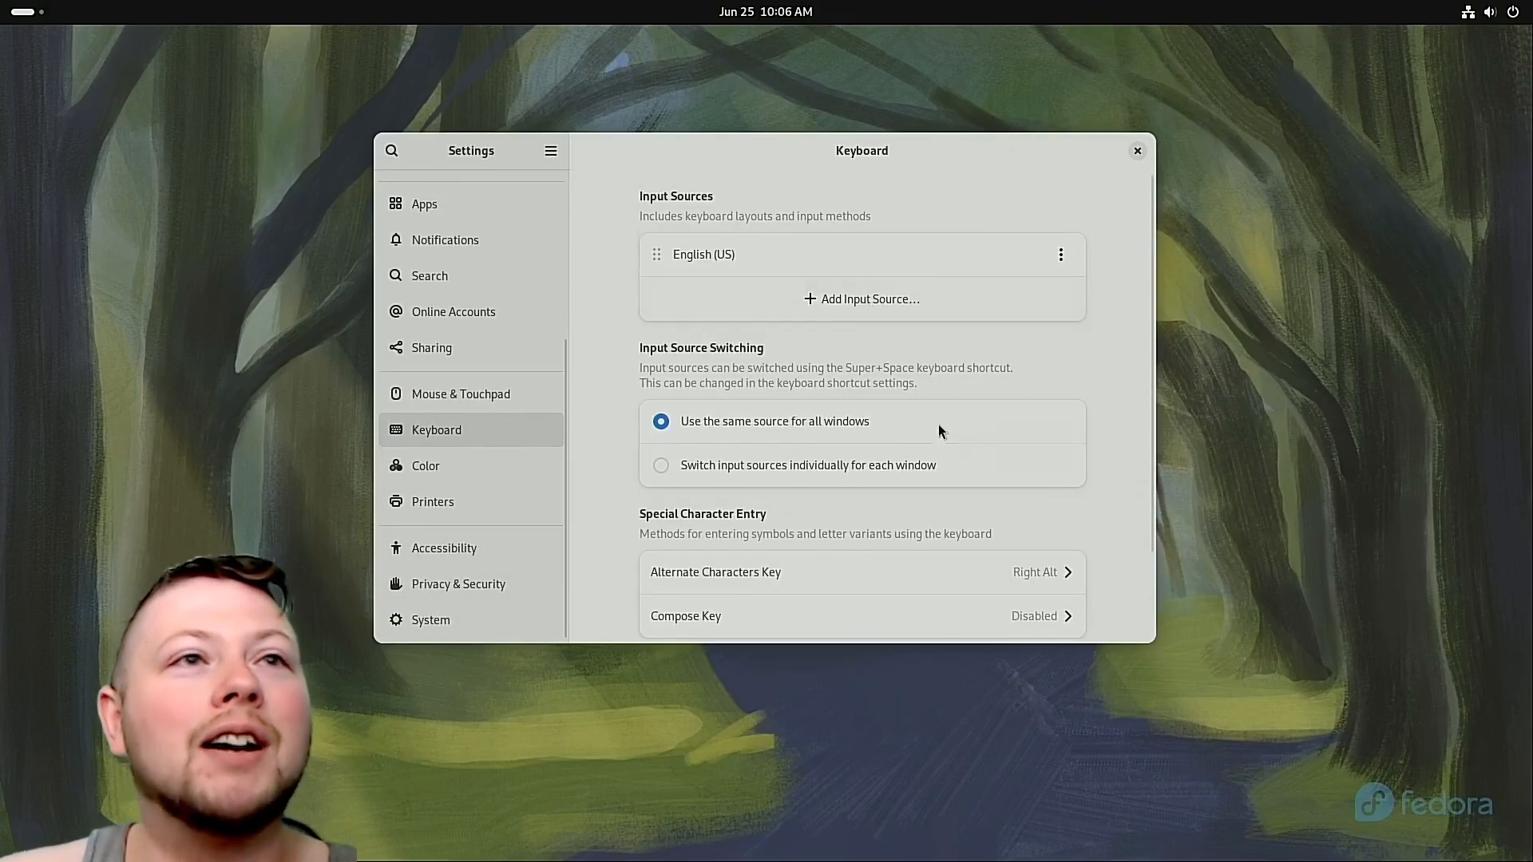
scroll("down", 3)
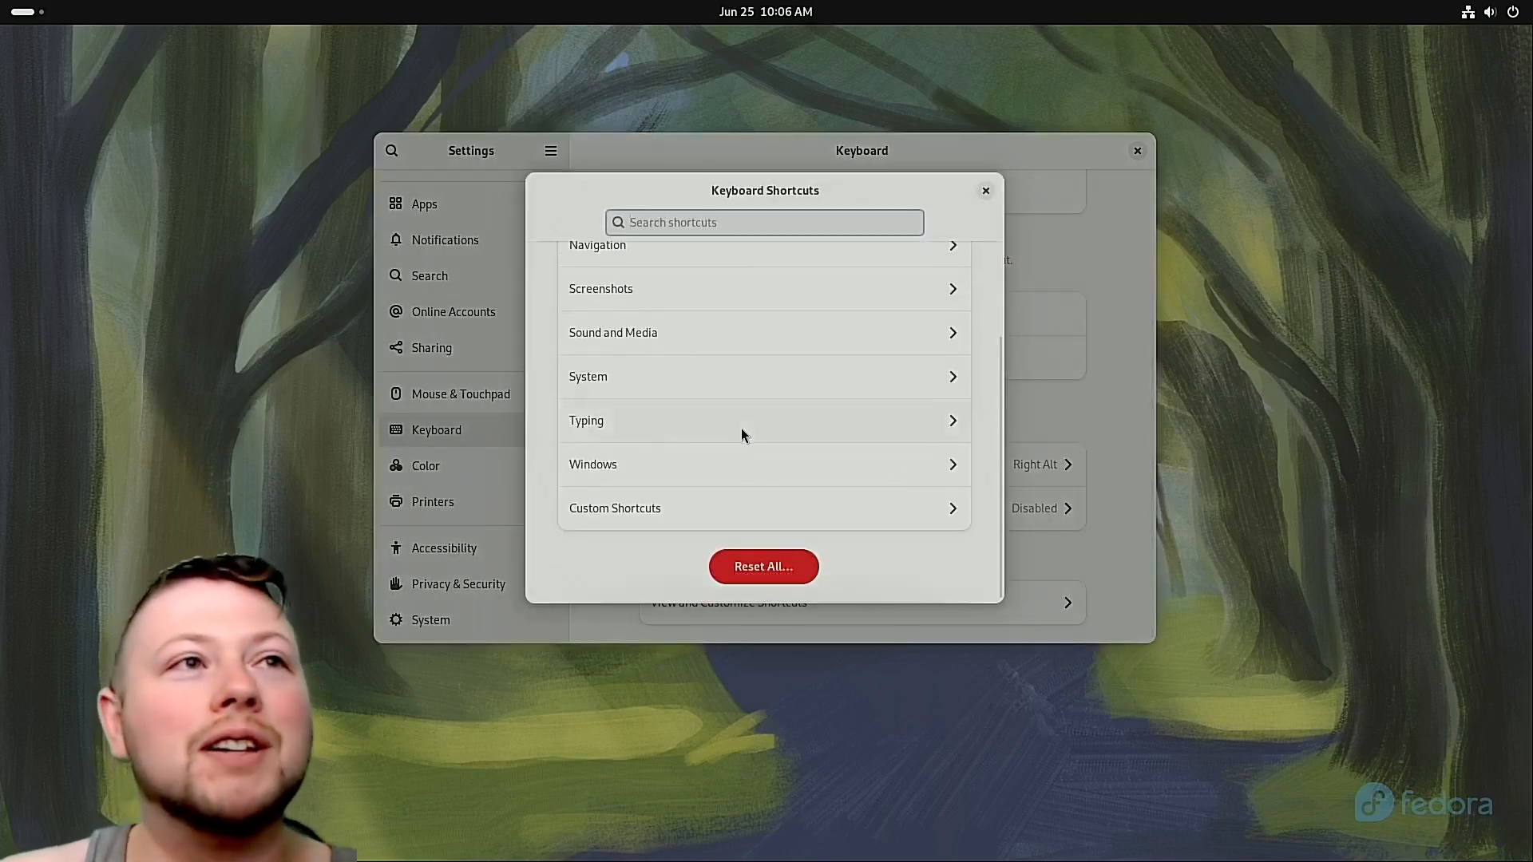
Add a custom shortcut running gnome-terminal, first bound to Ctrl+Alt+T.
left_click(765, 508)
type("t")
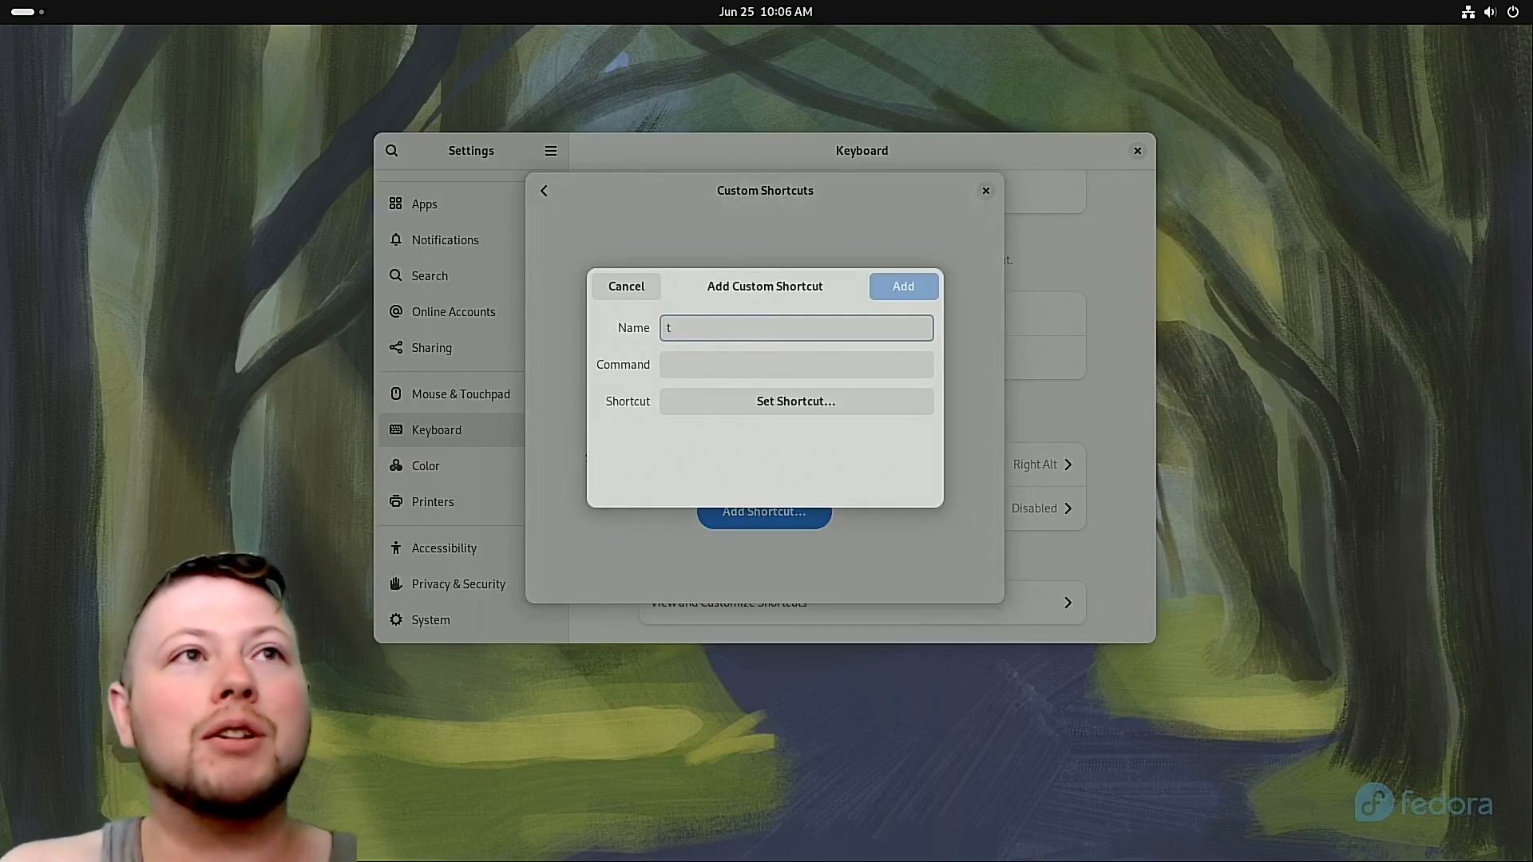
type("h")
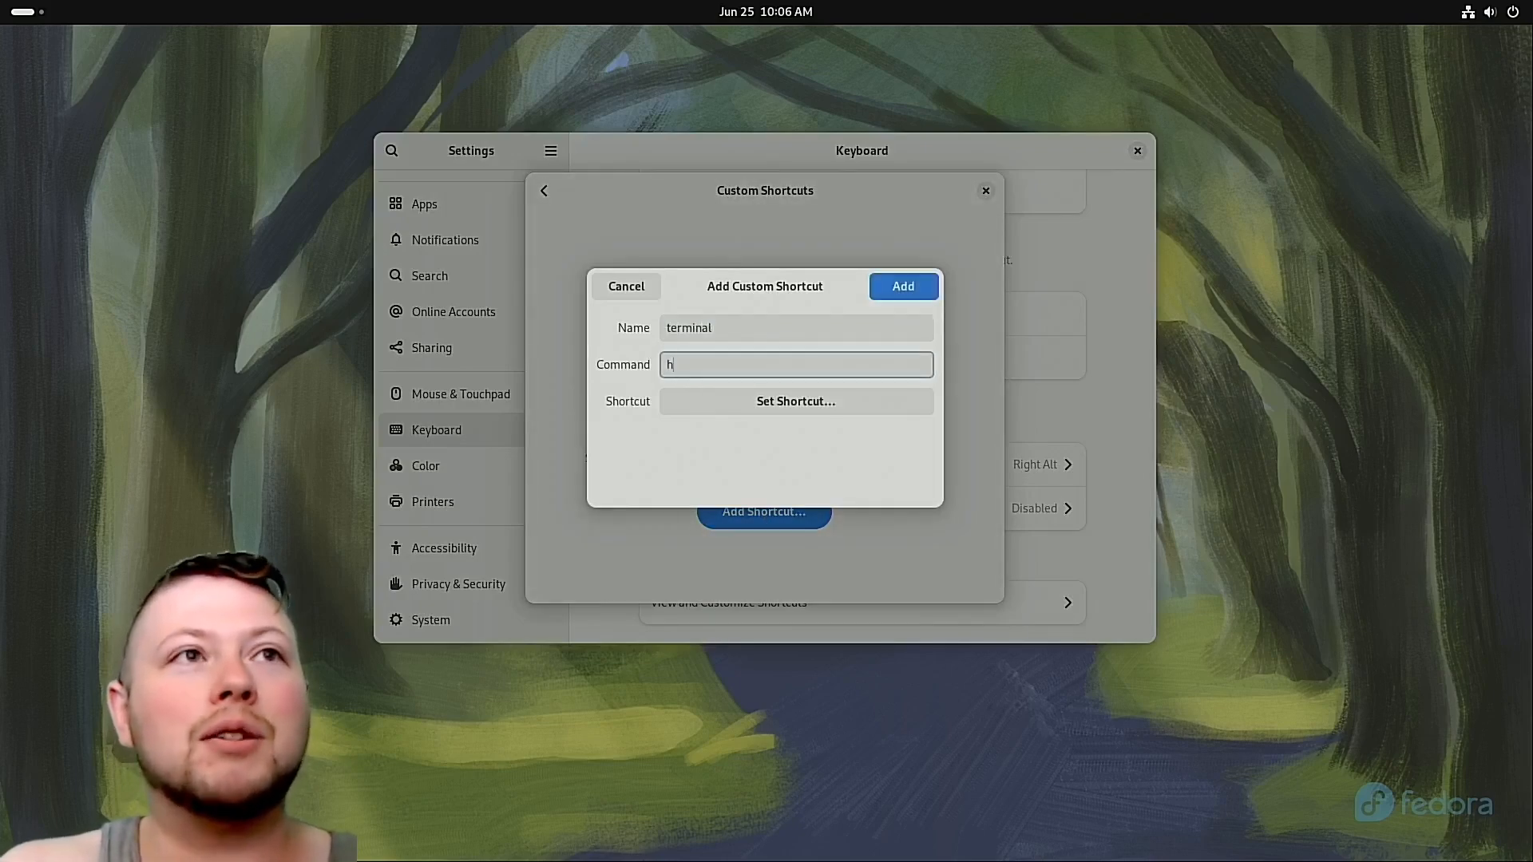
type("gnome-terminal")
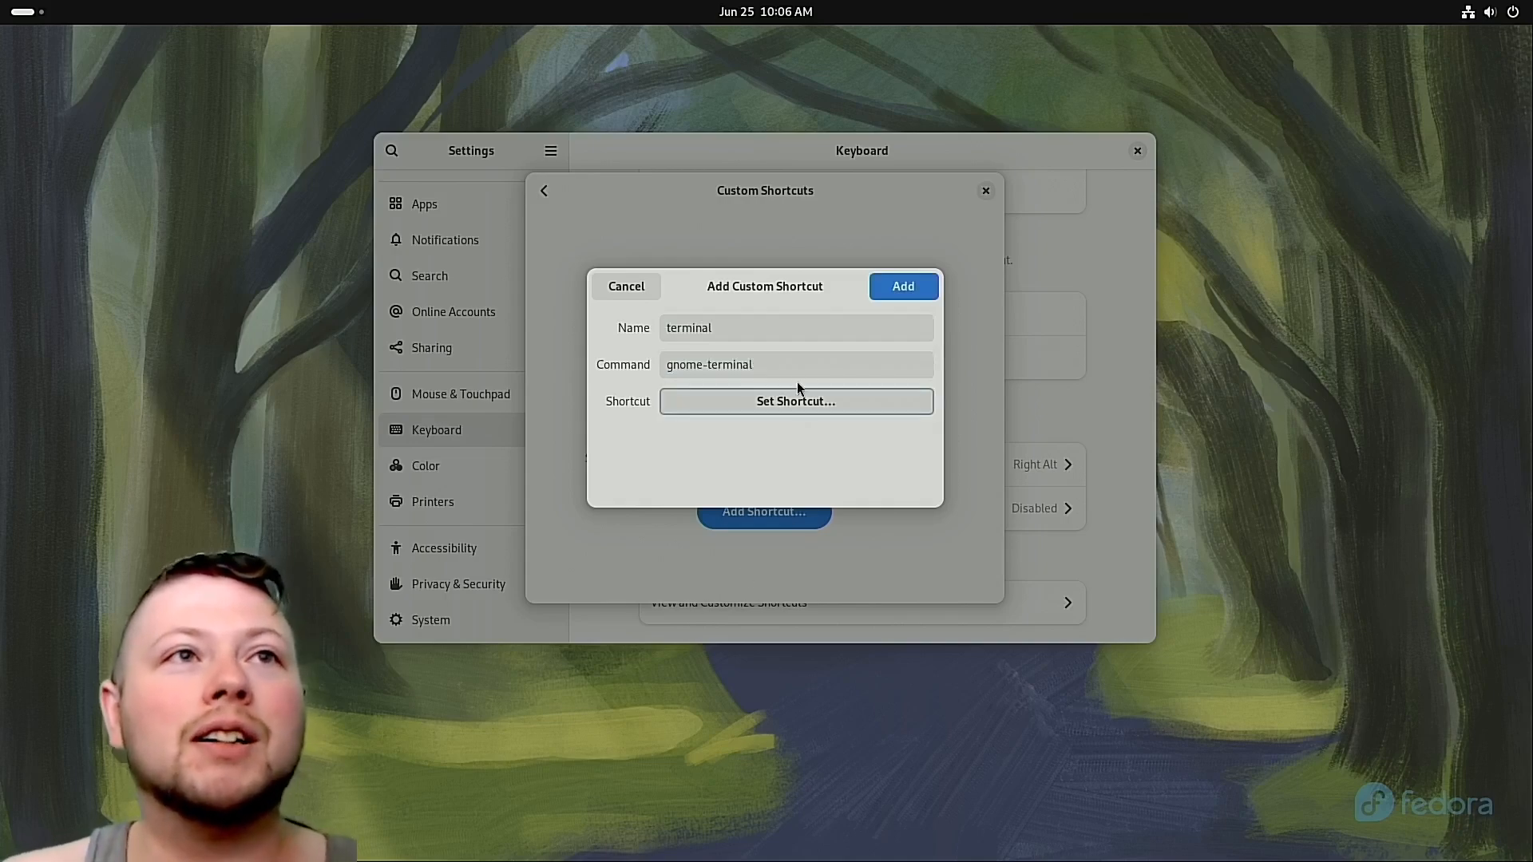
left_click(795, 401)
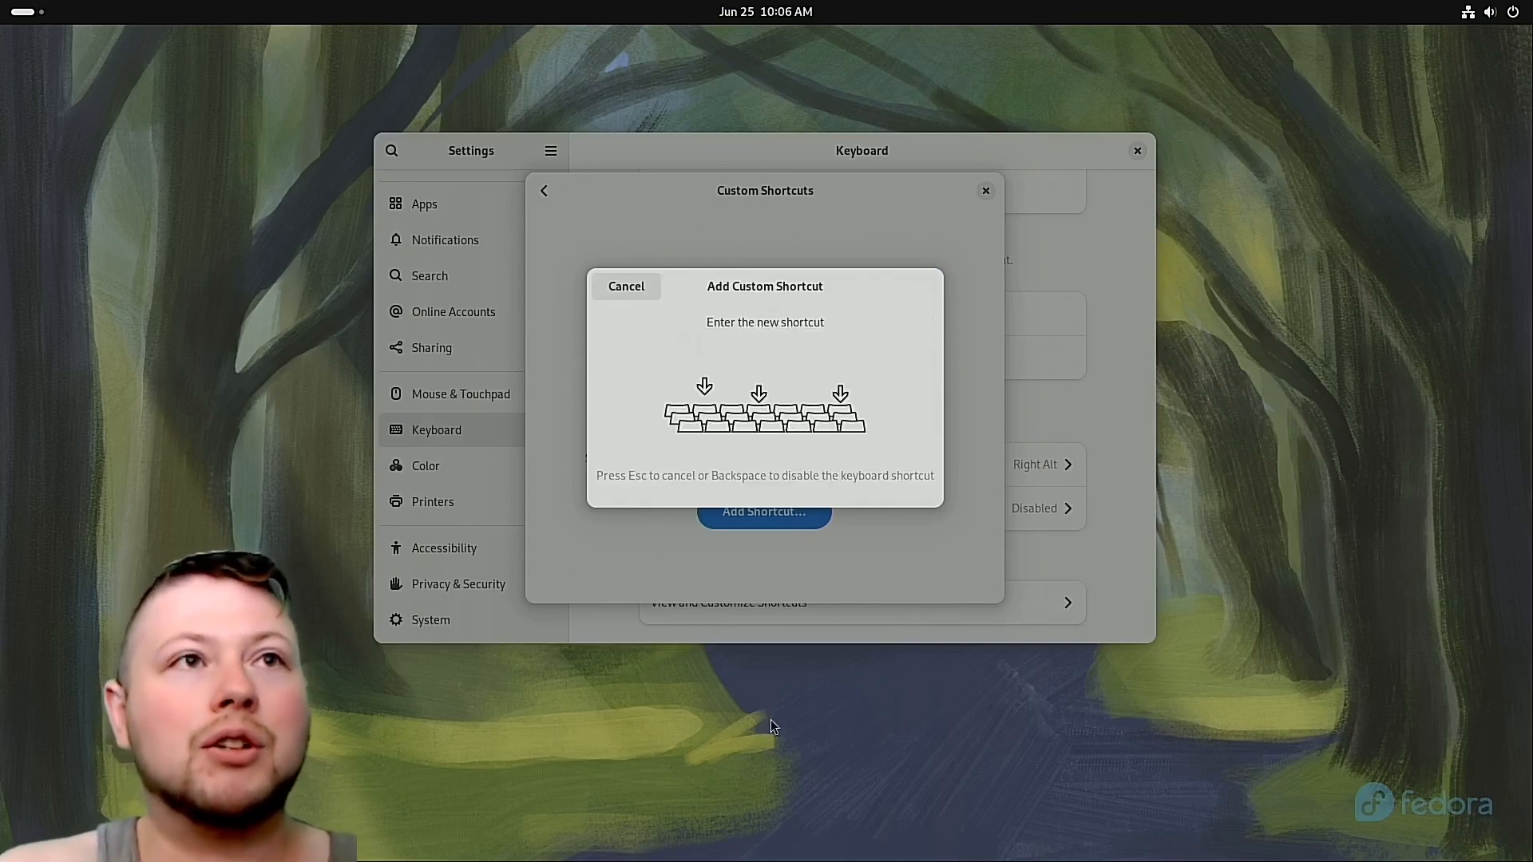
key("ctrl+alt+t")
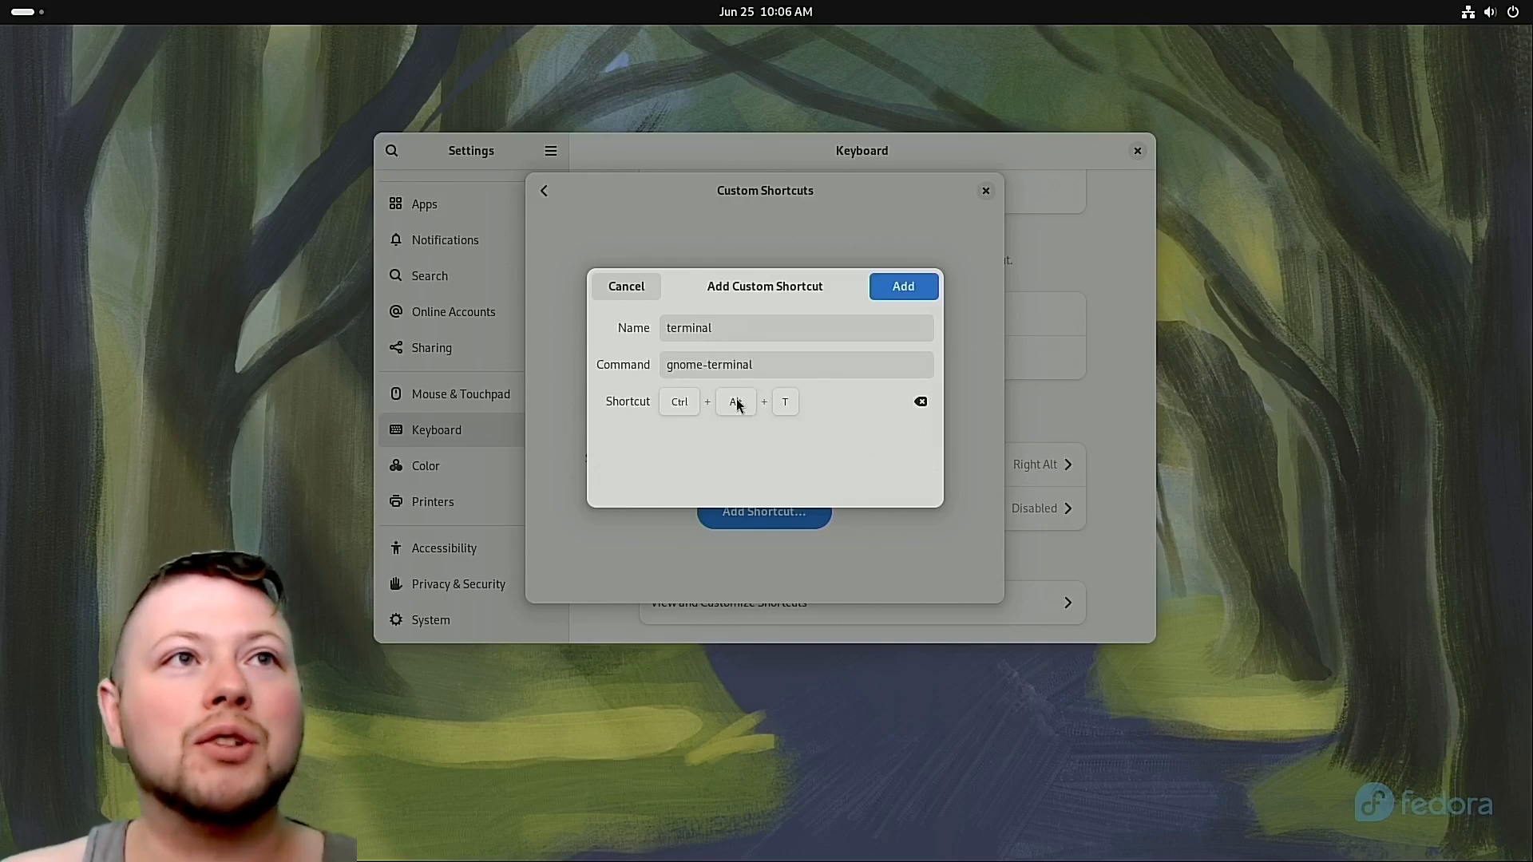
Rebind the terminal shortcut to Shift+Ctrl+T, save it and close the custom shortcuts list.
left_click(920, 401)
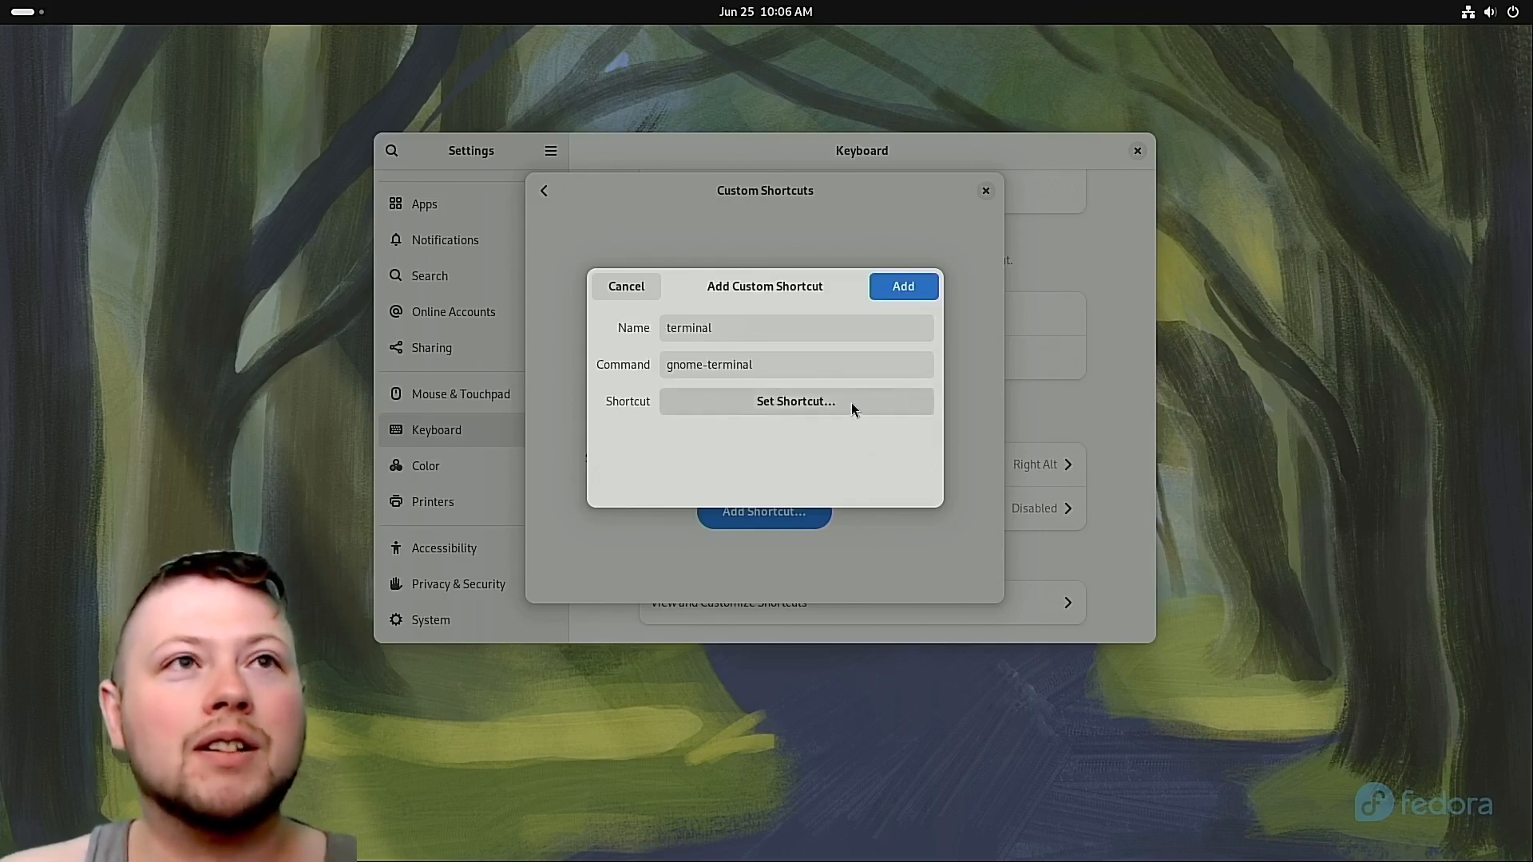
key("Shift+Ctrl+T")
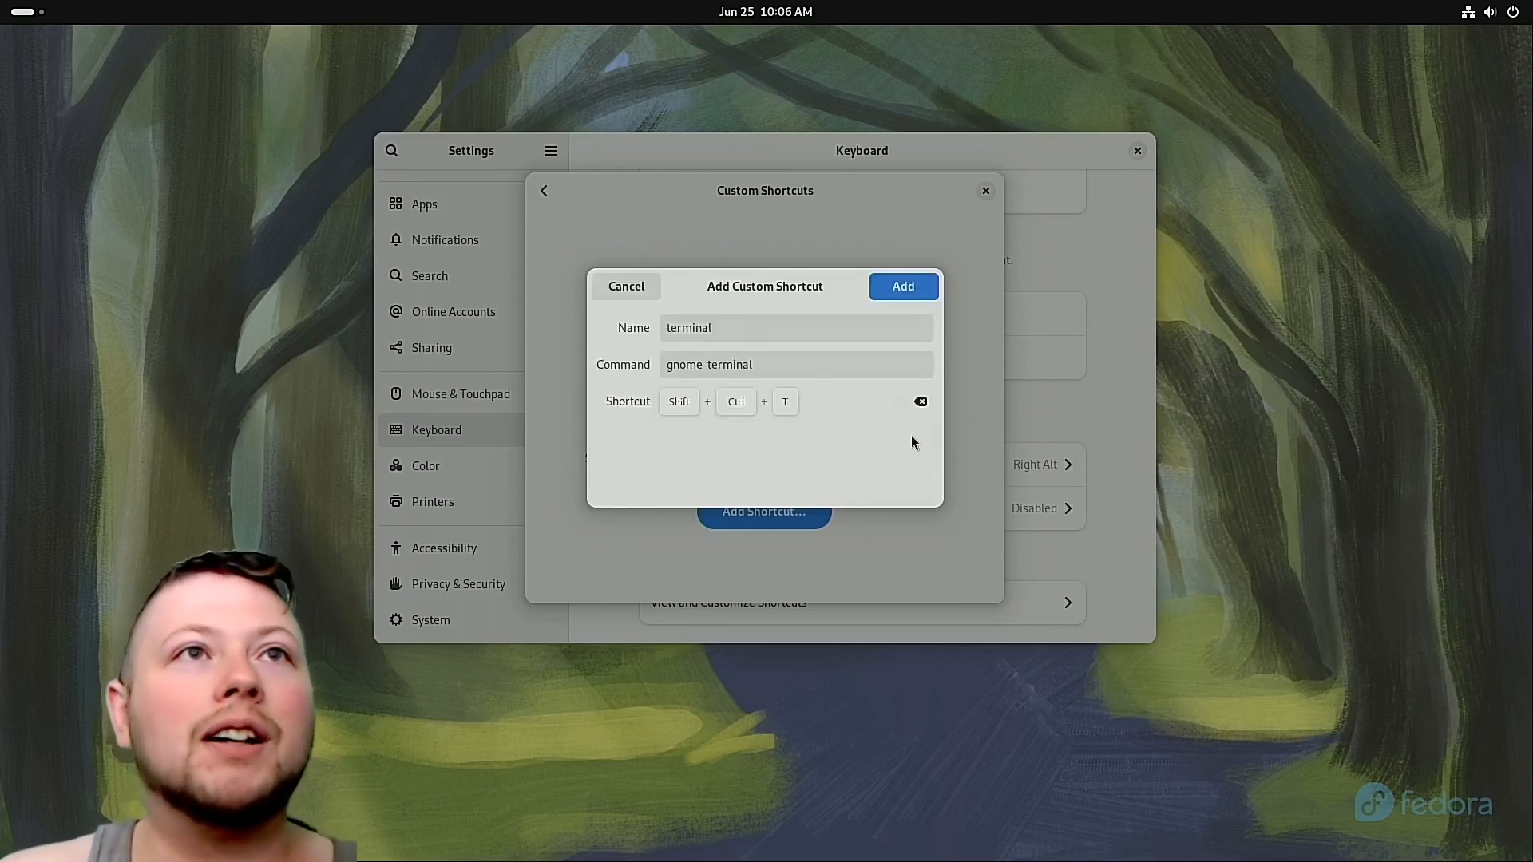
left_click(900, 286)
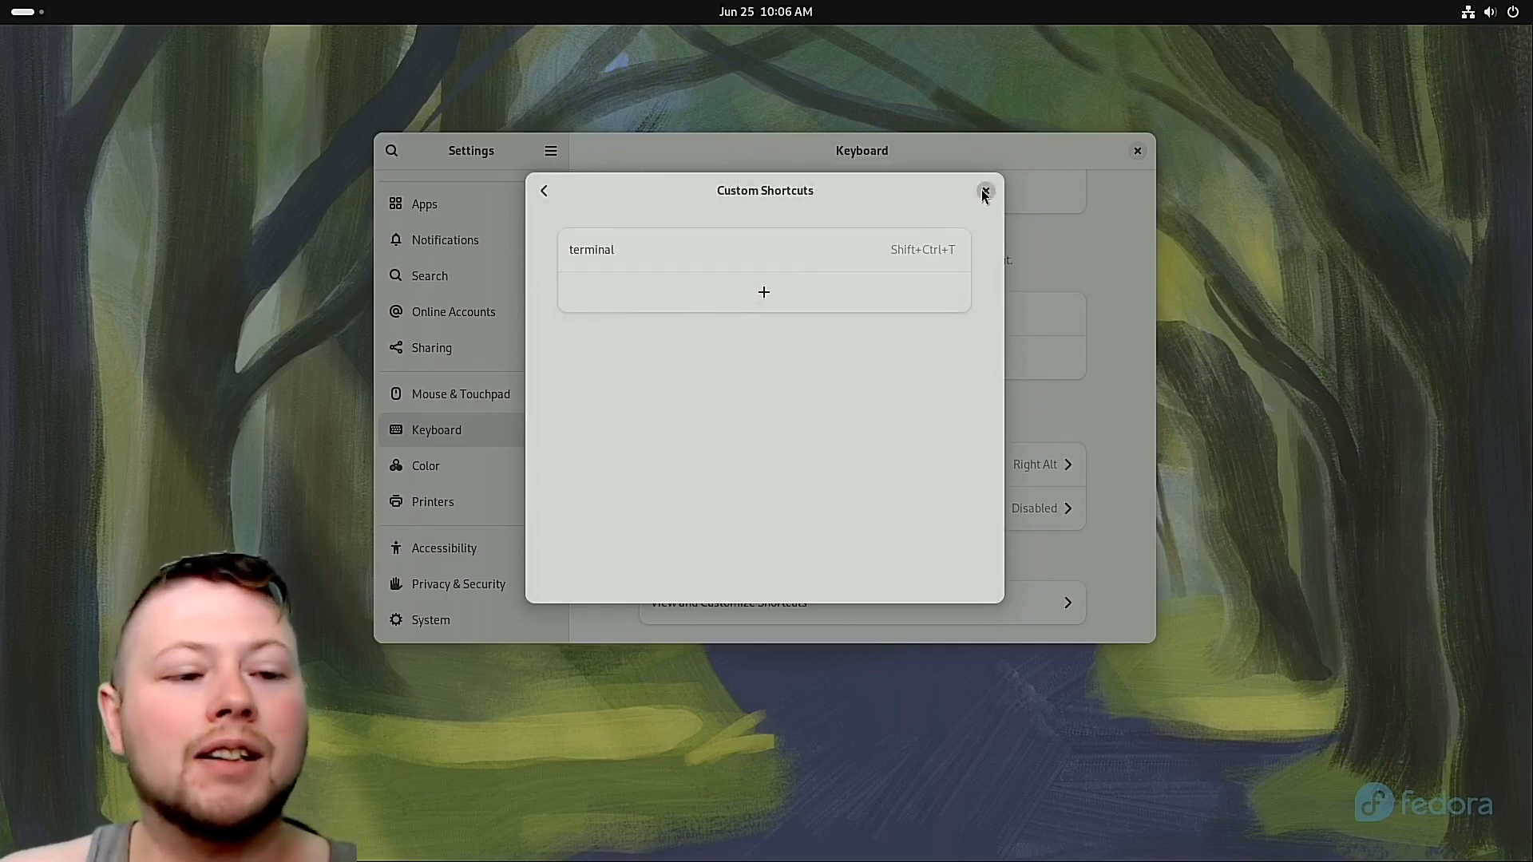
left_click(985, 190)
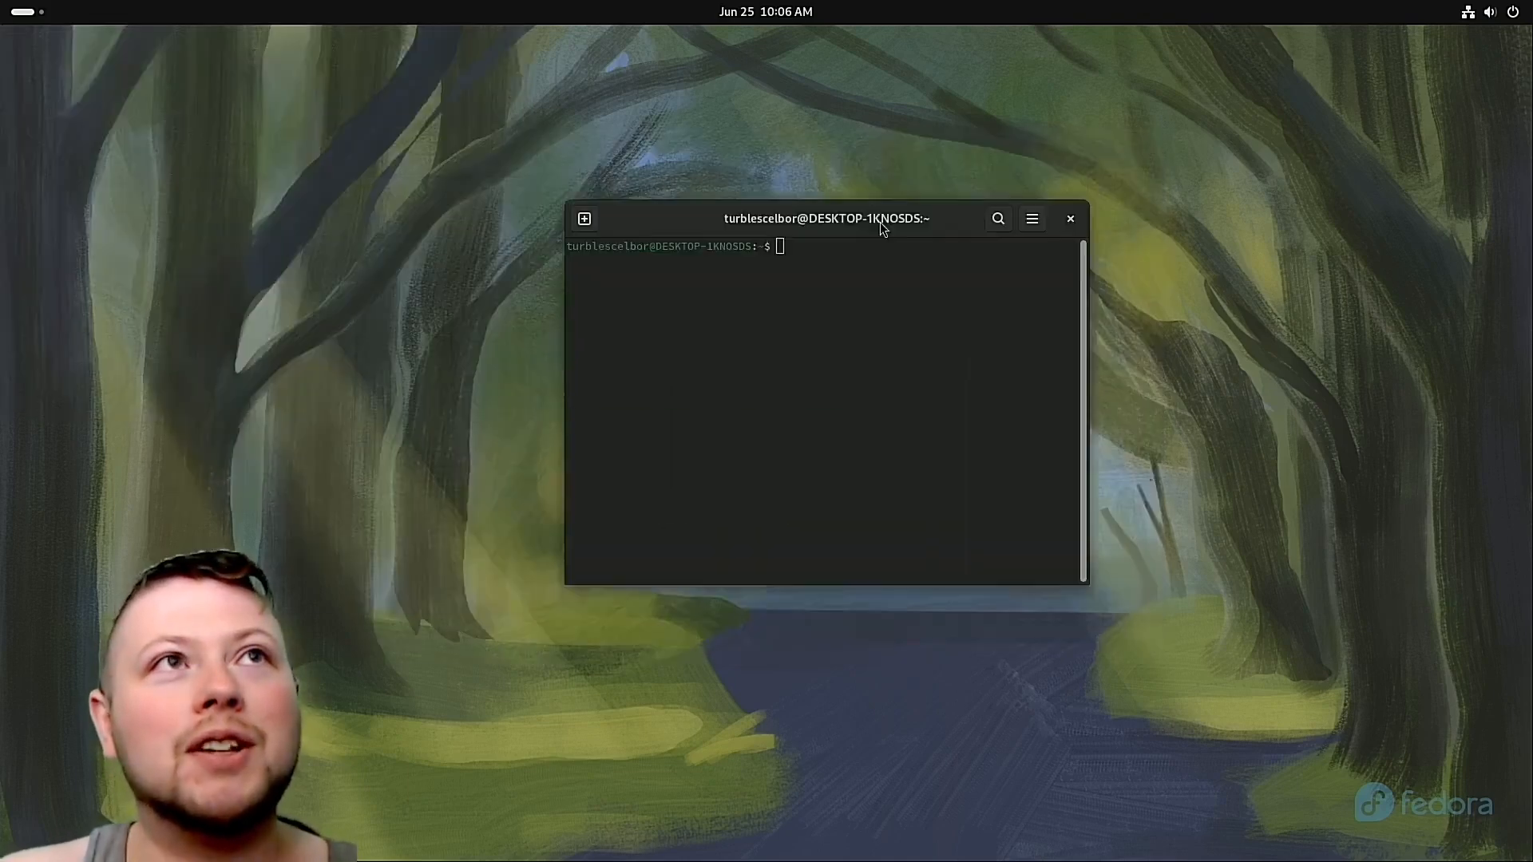
Maximize the terminal and run 'sudo dnf update', reaching the sudo password prompt.
double_click(824, 218)
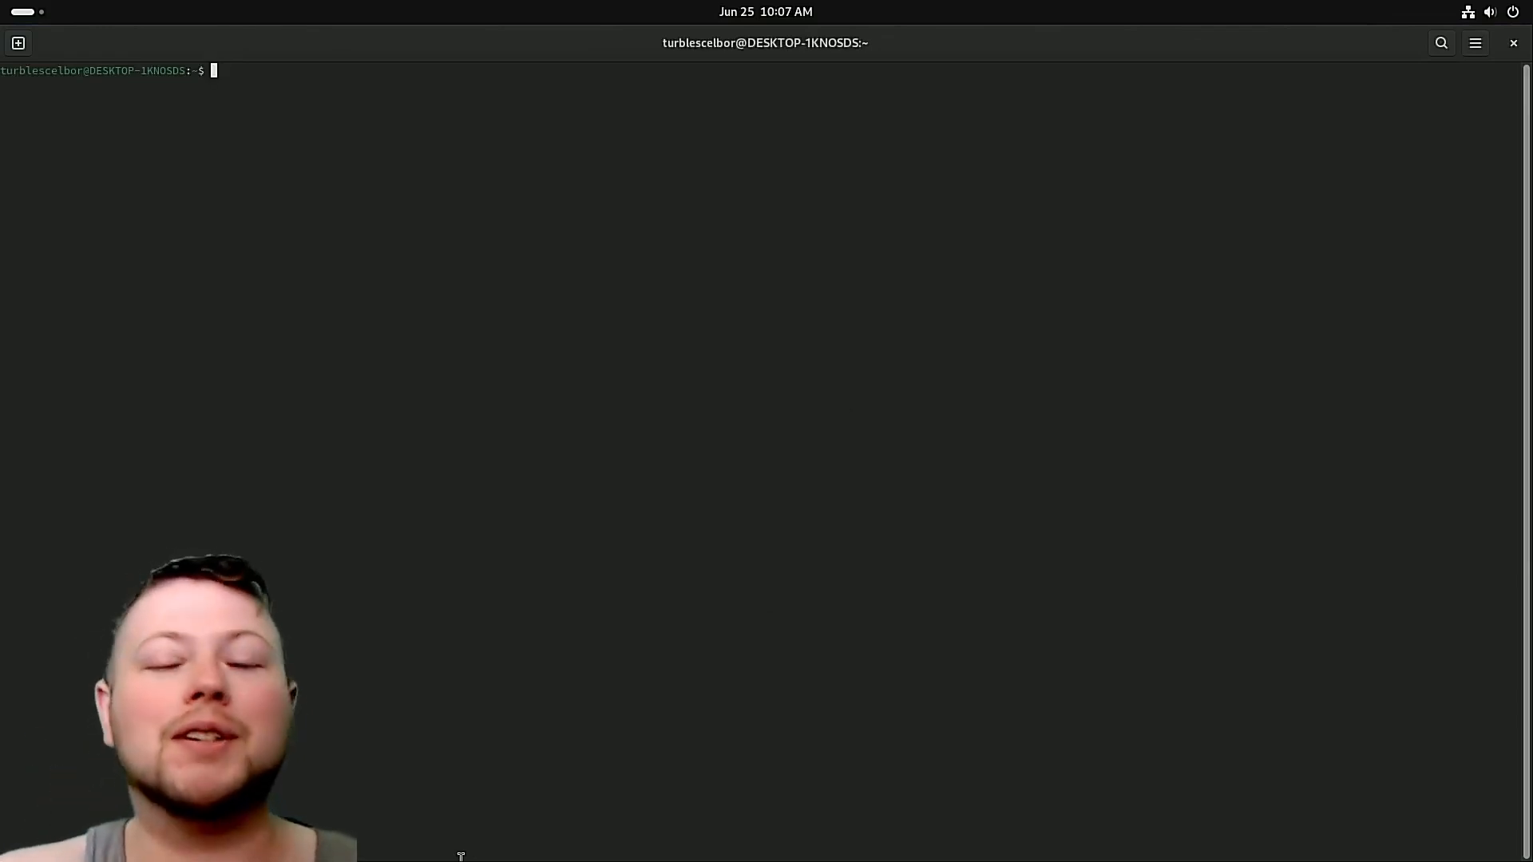
type("sudo")
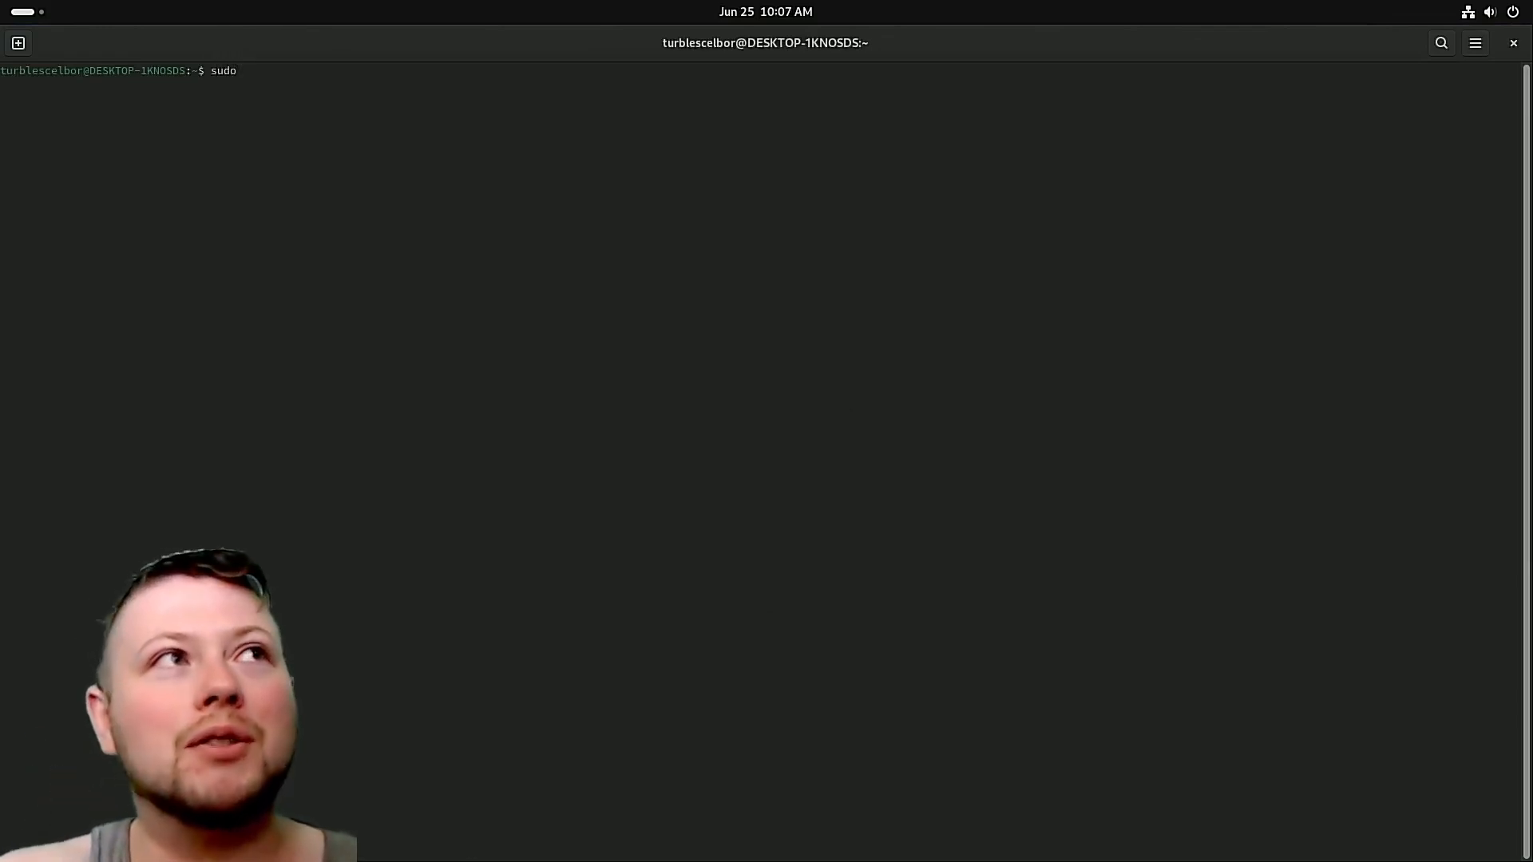
type("dnf update")
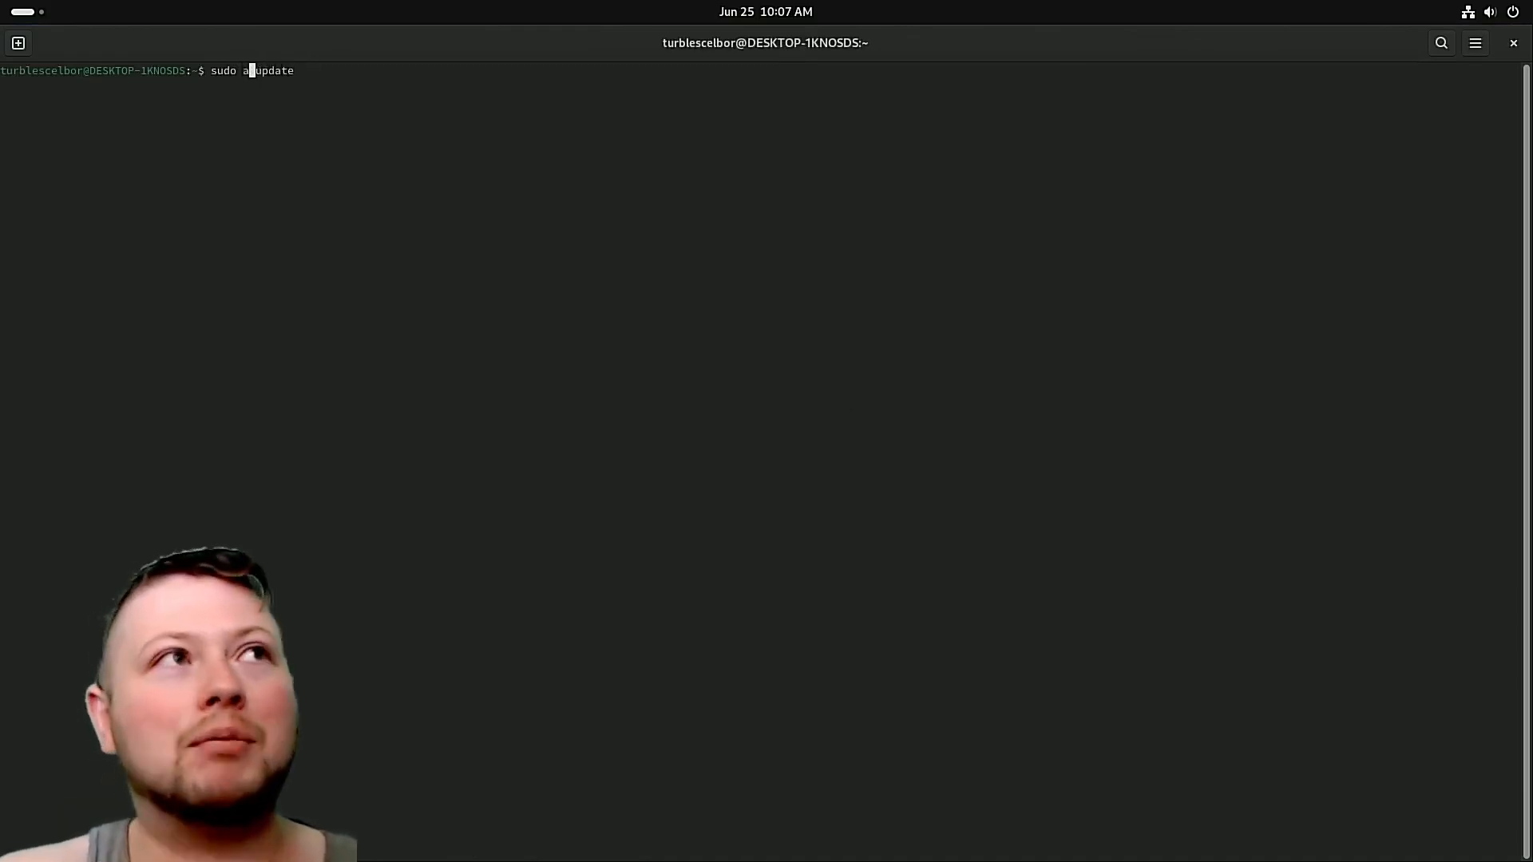
type("pt-get")
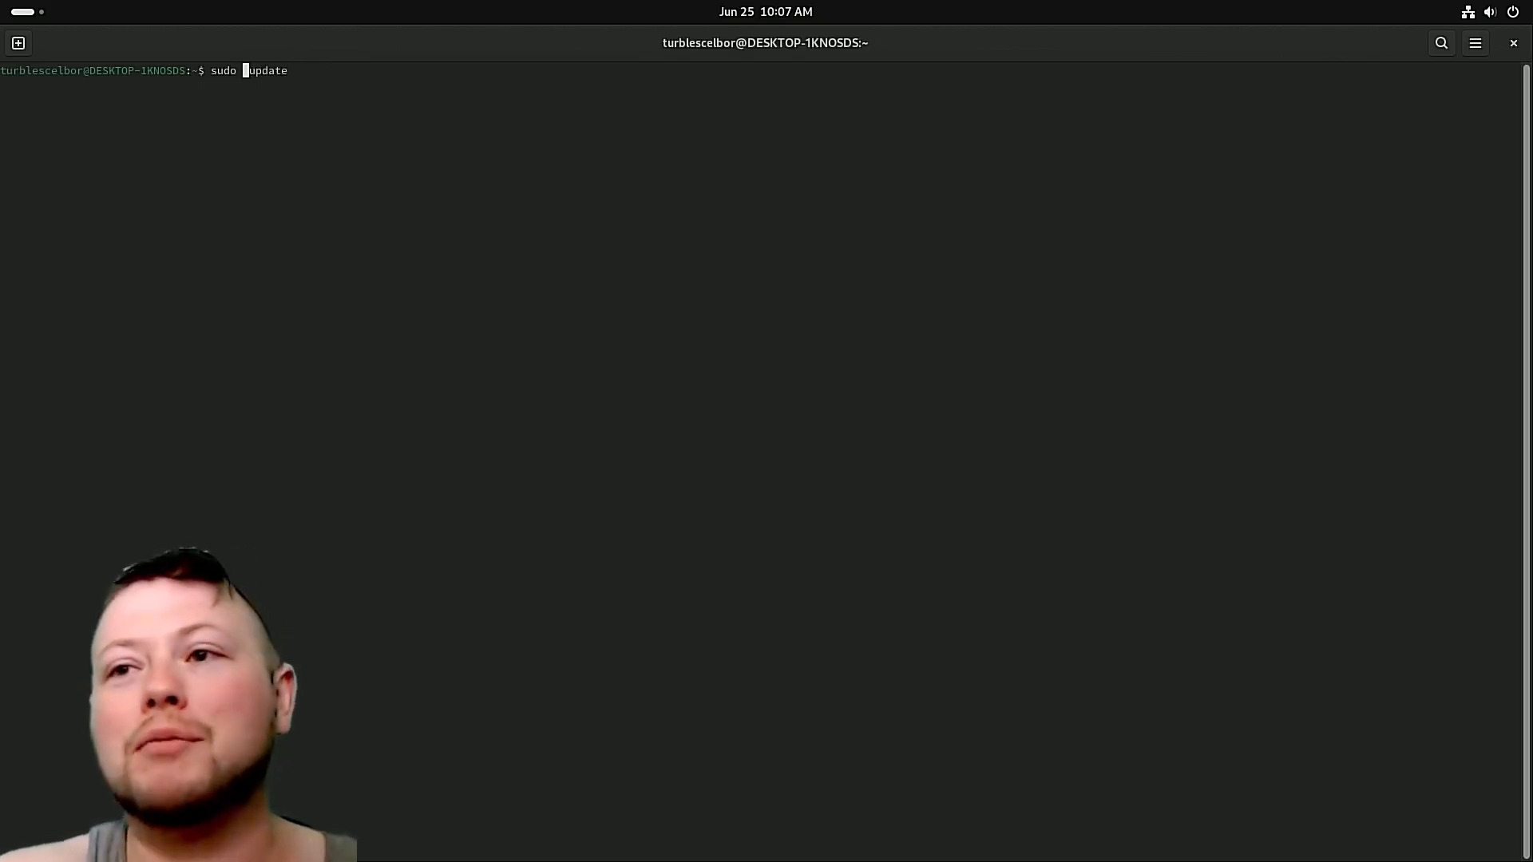
type("dnf")
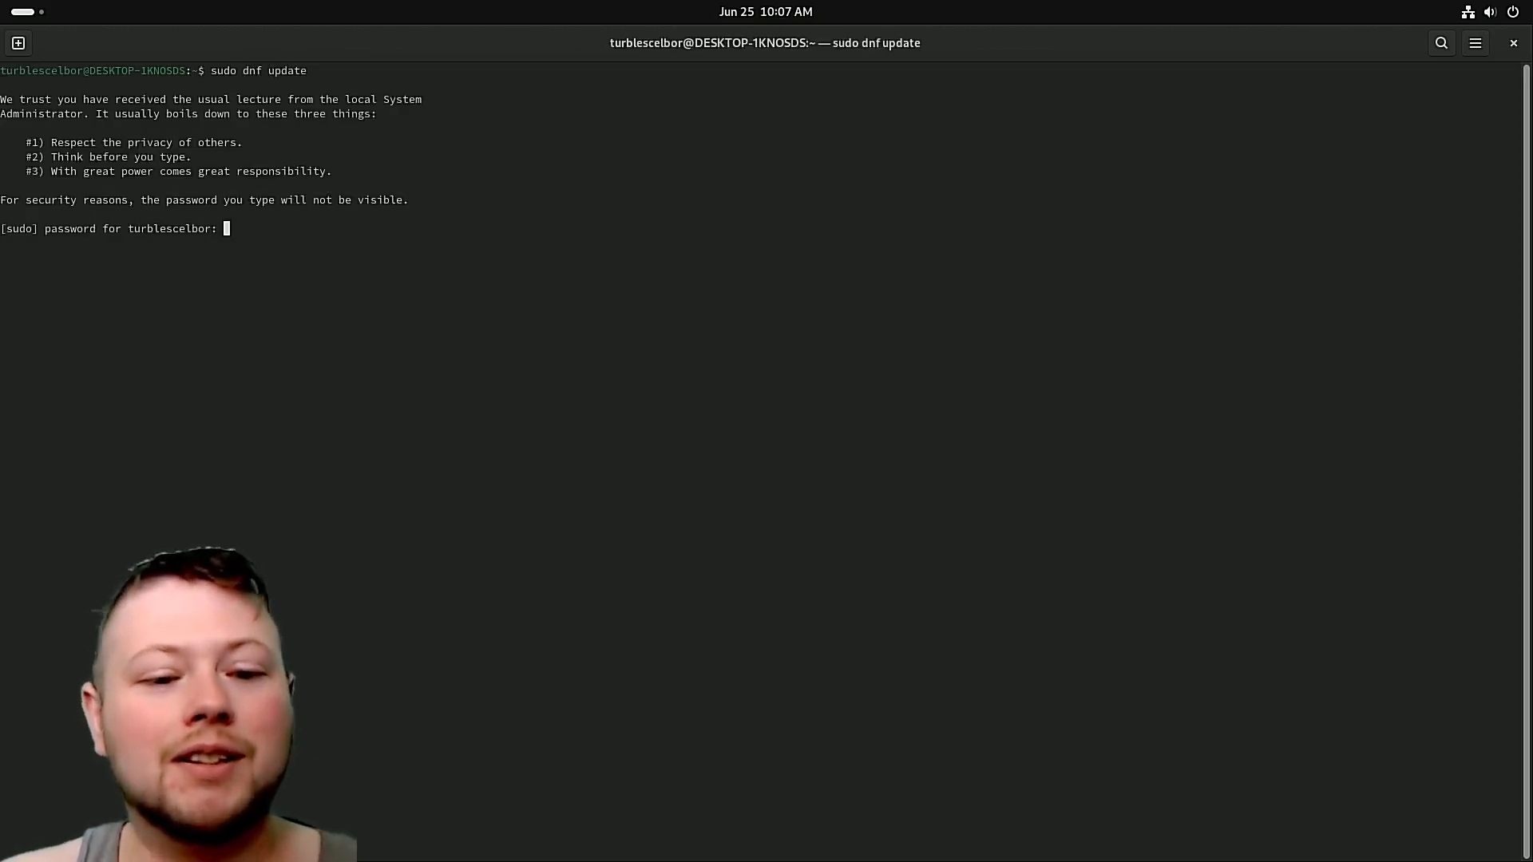
Submit the sudo password and confirm the dnf transaction with 'y'.
key("Return")
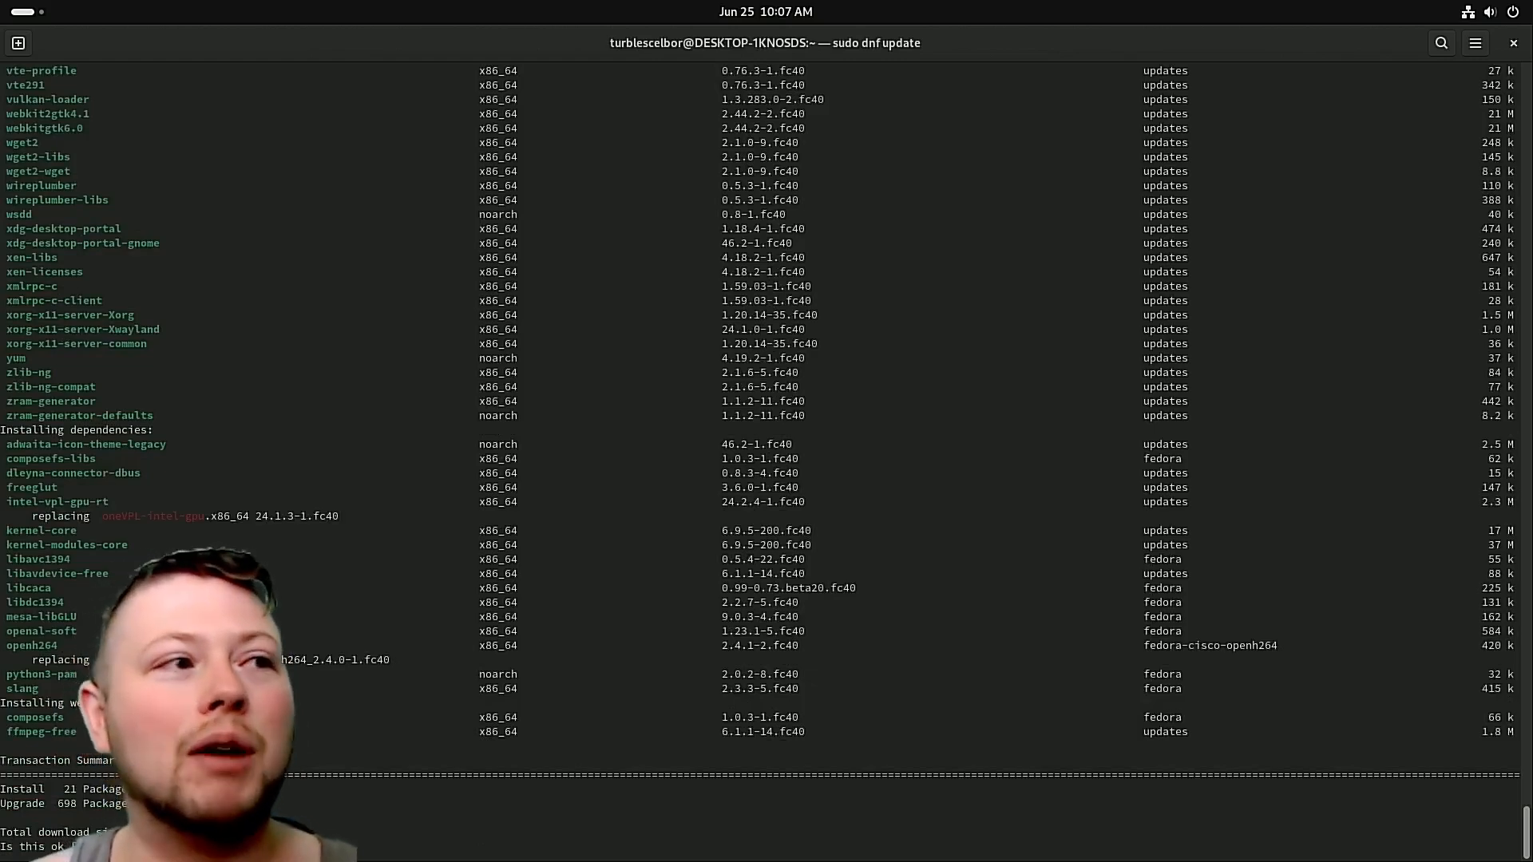
type("y")
type("systemctl daemon-reload")
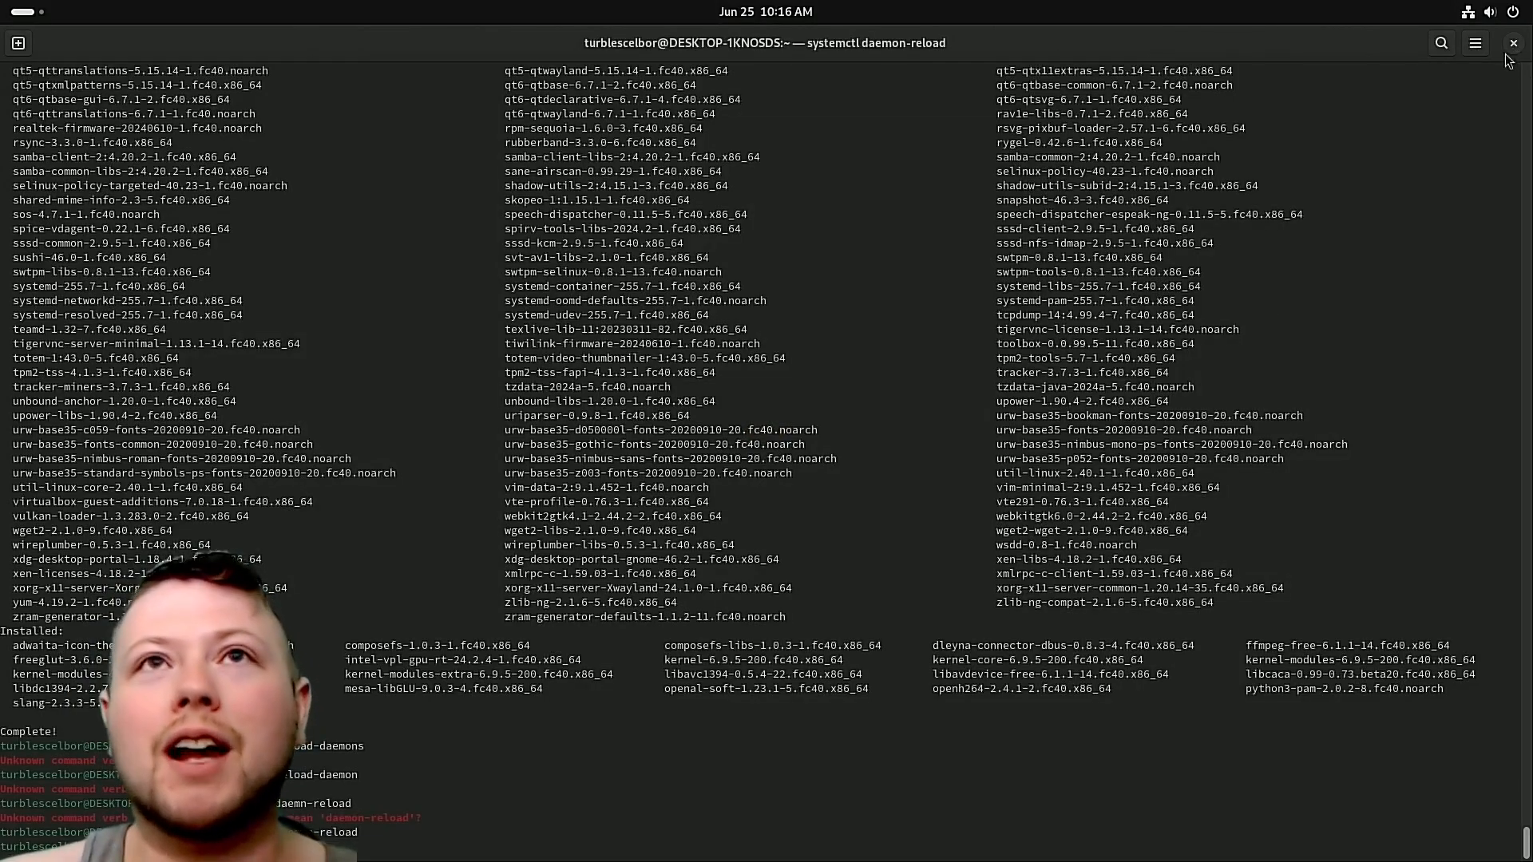
Close the terminal, search GNOME Software for 'vlc', start installing VLC and return to search.
left_click(1514, 42)
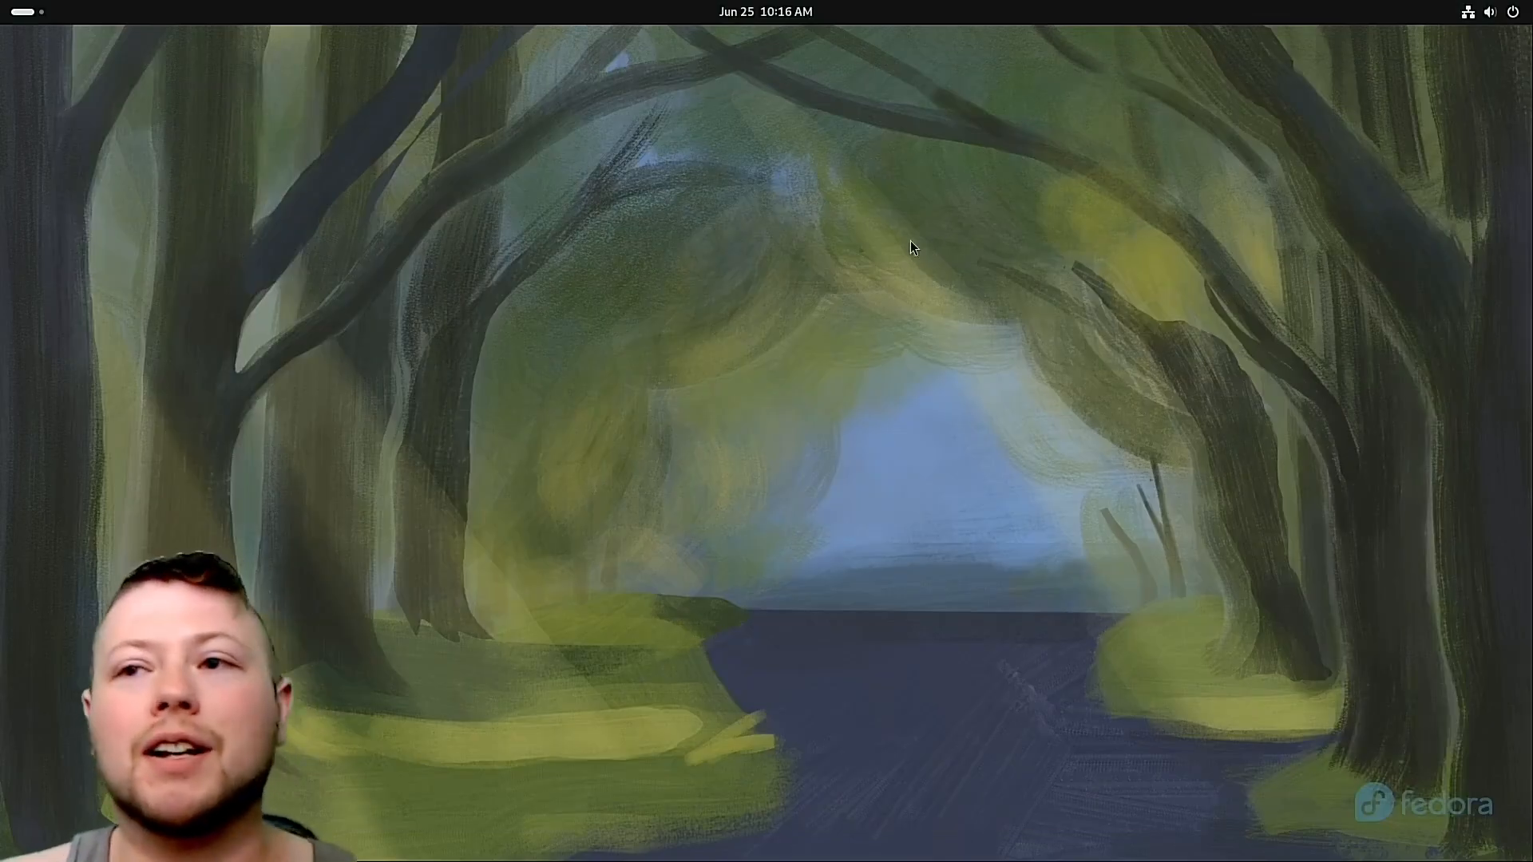
mouse_move(904, 565)
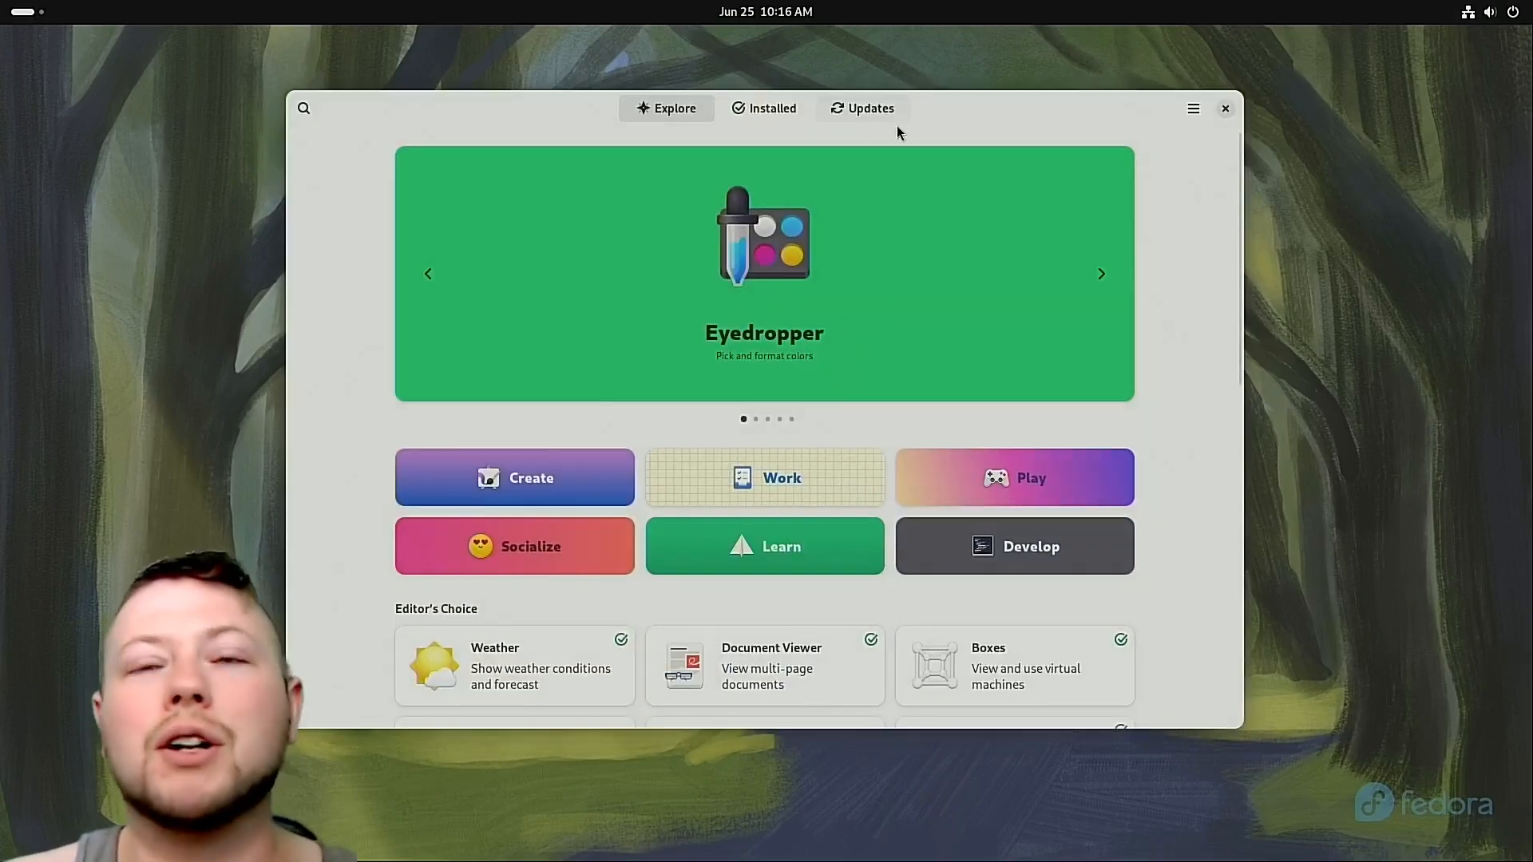
mouse_move(595, 128)
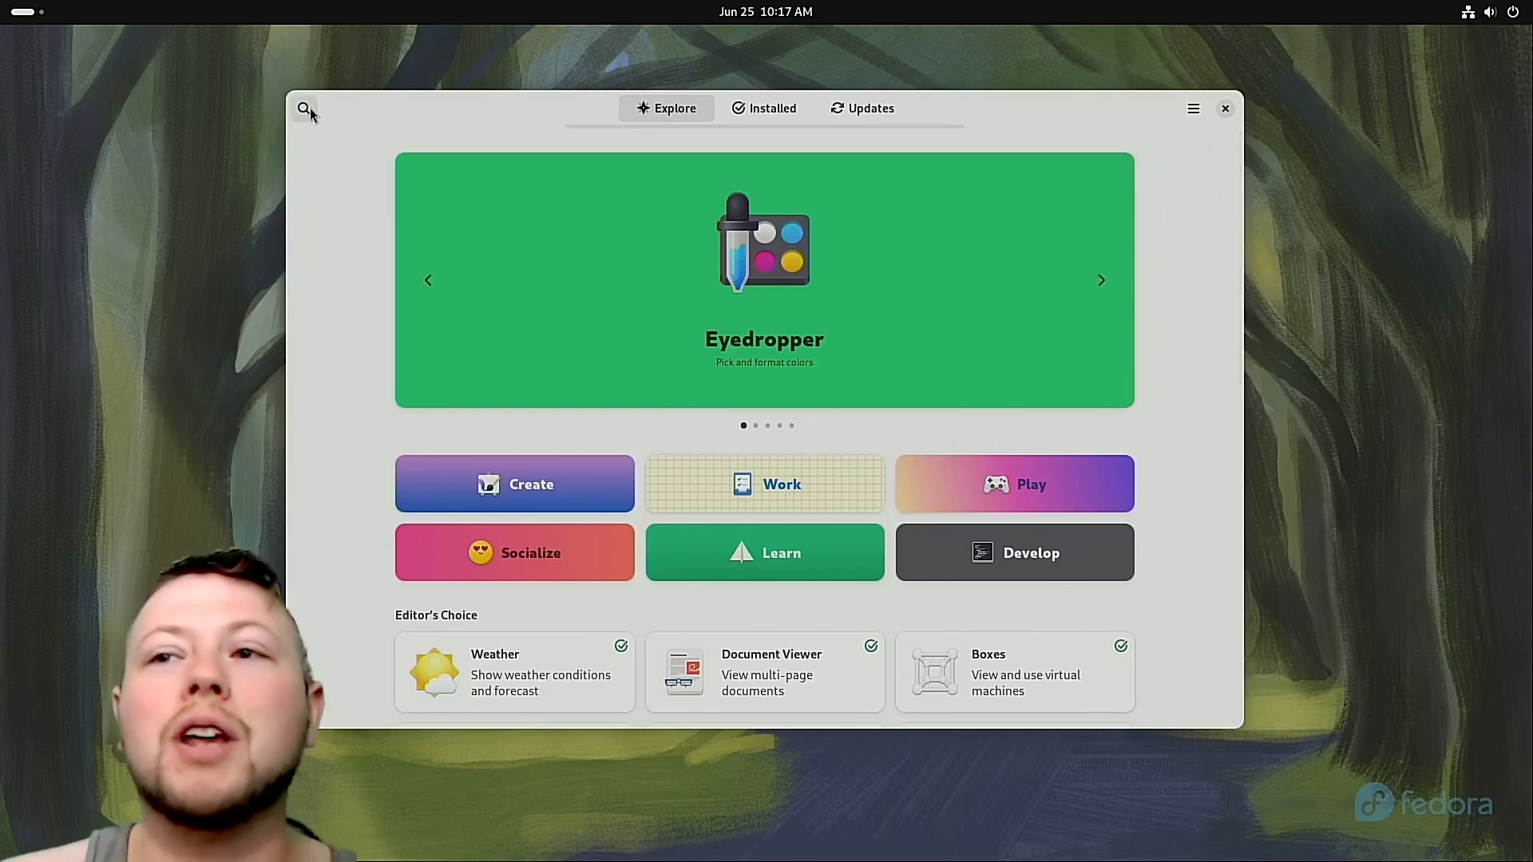
left_click(304, 107)
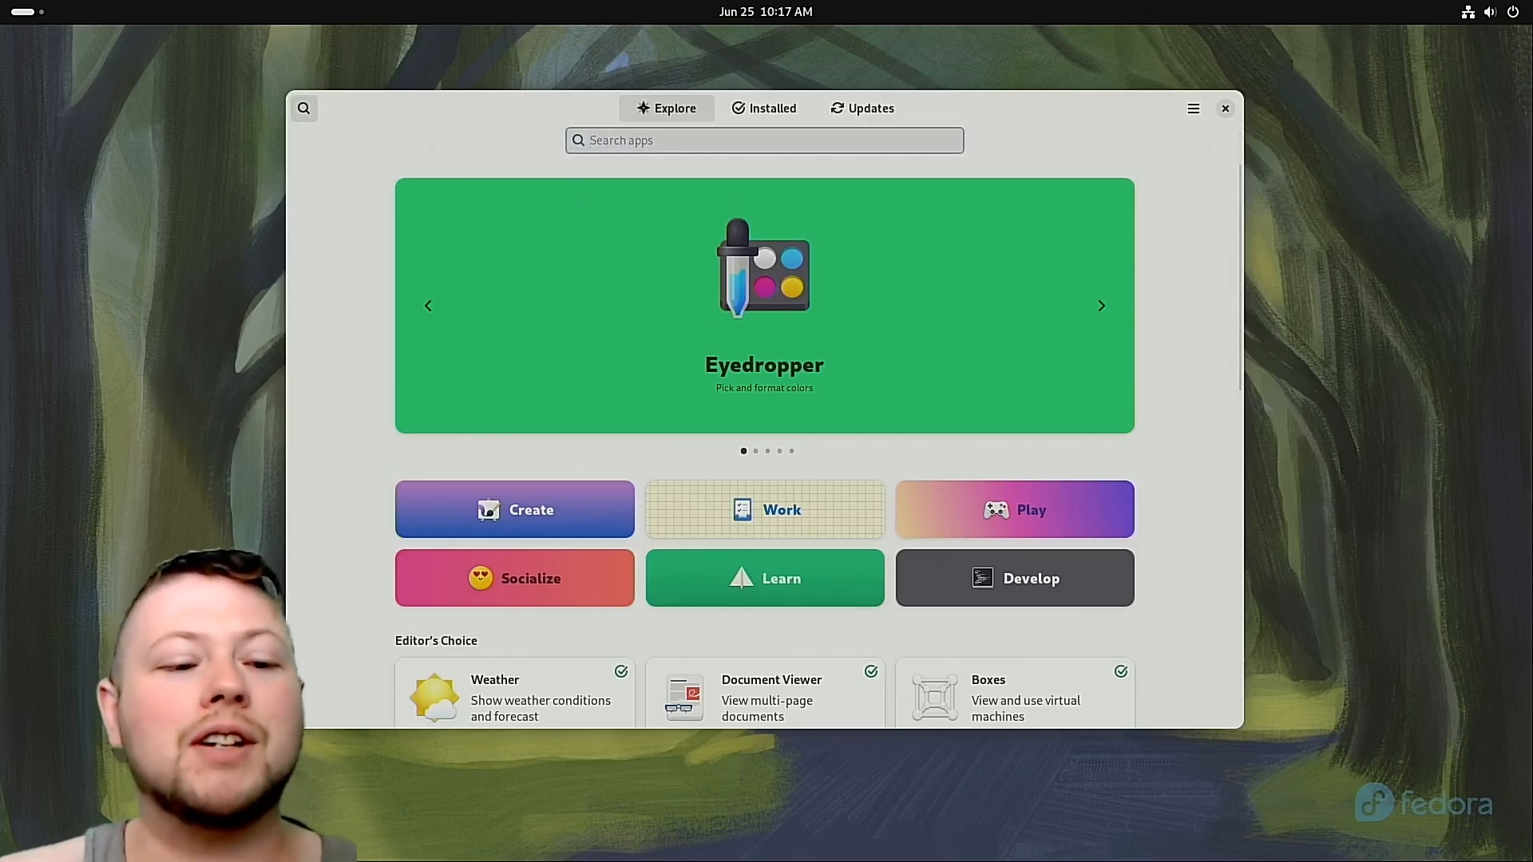
type("vlc")
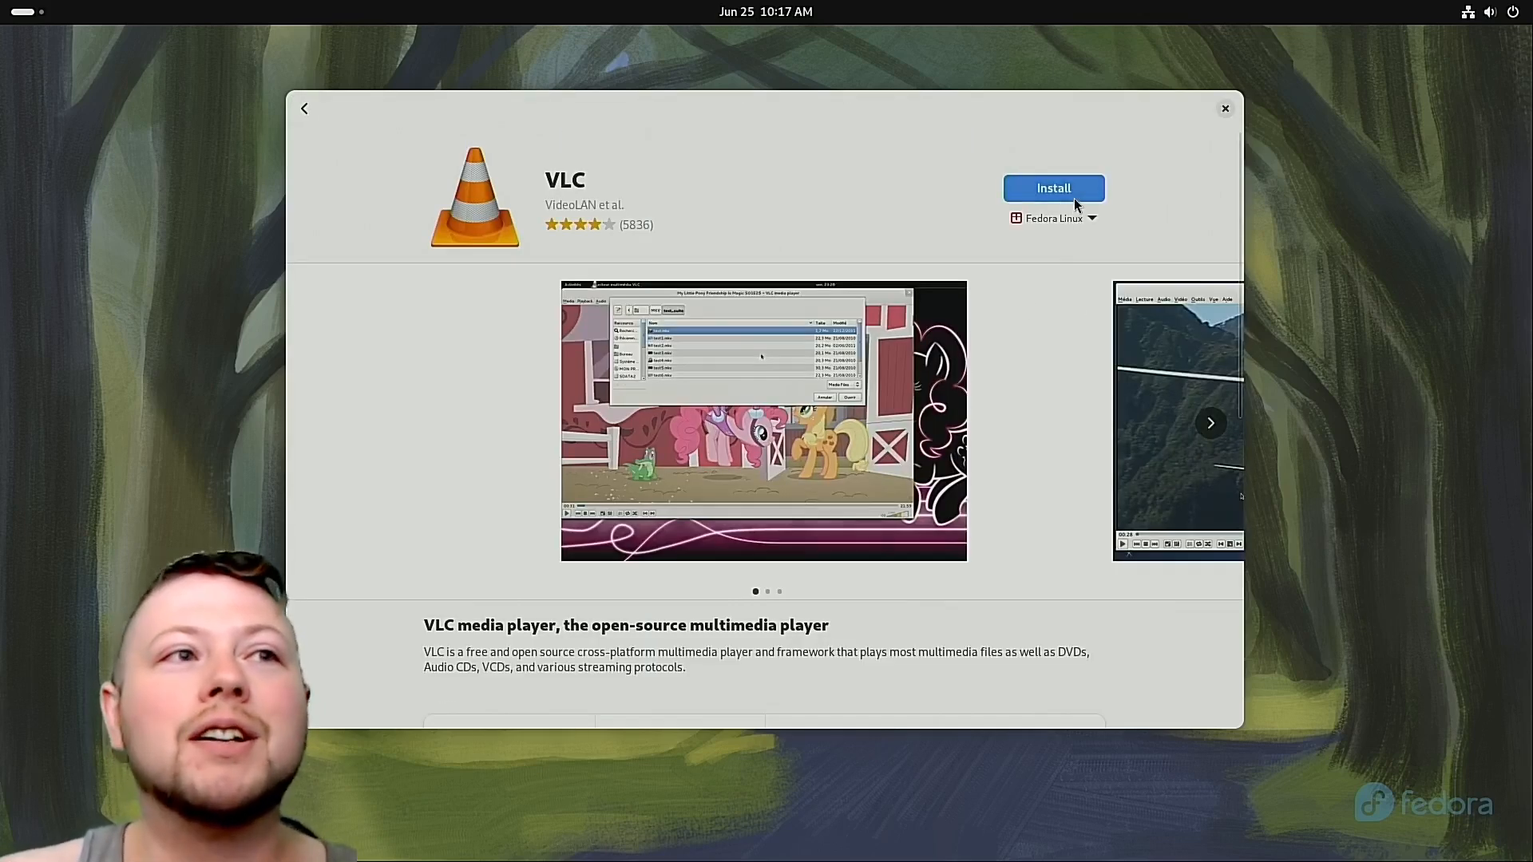
left_click(1052, 188)
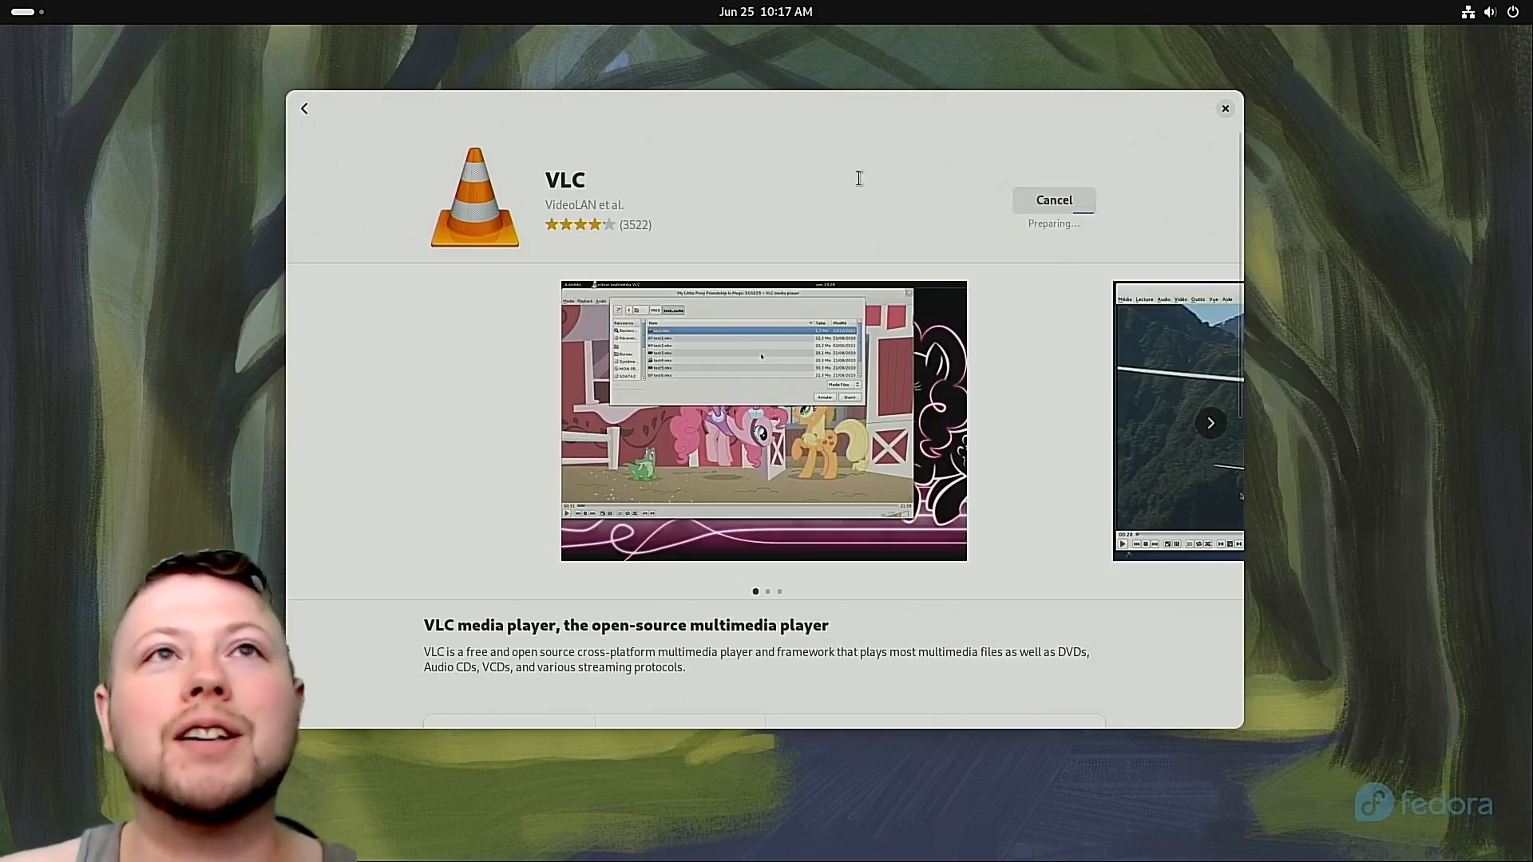
scroll("down", 3)
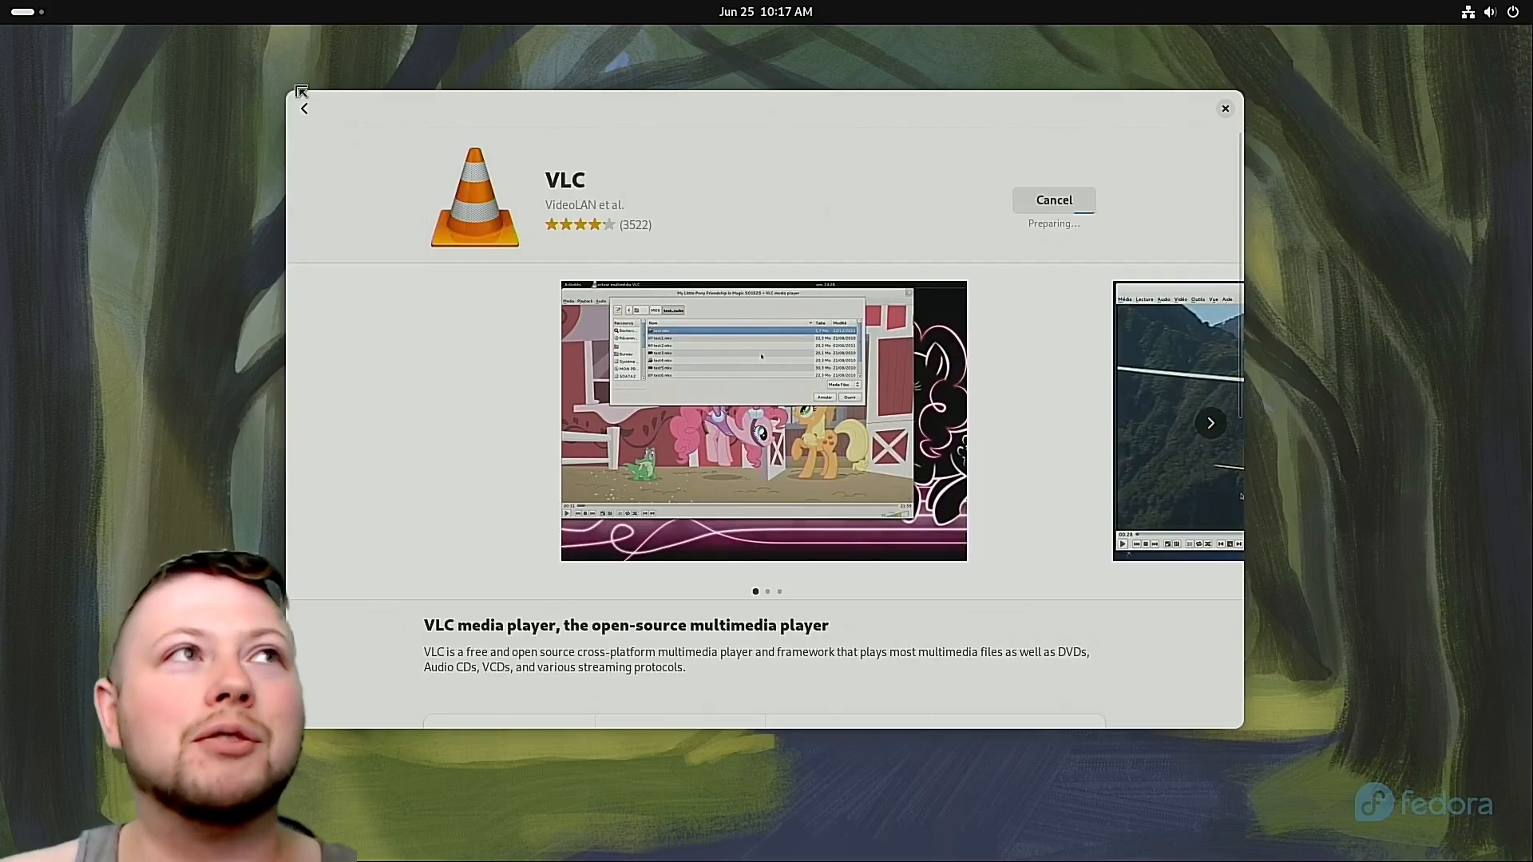
mouse_move(303, 107)
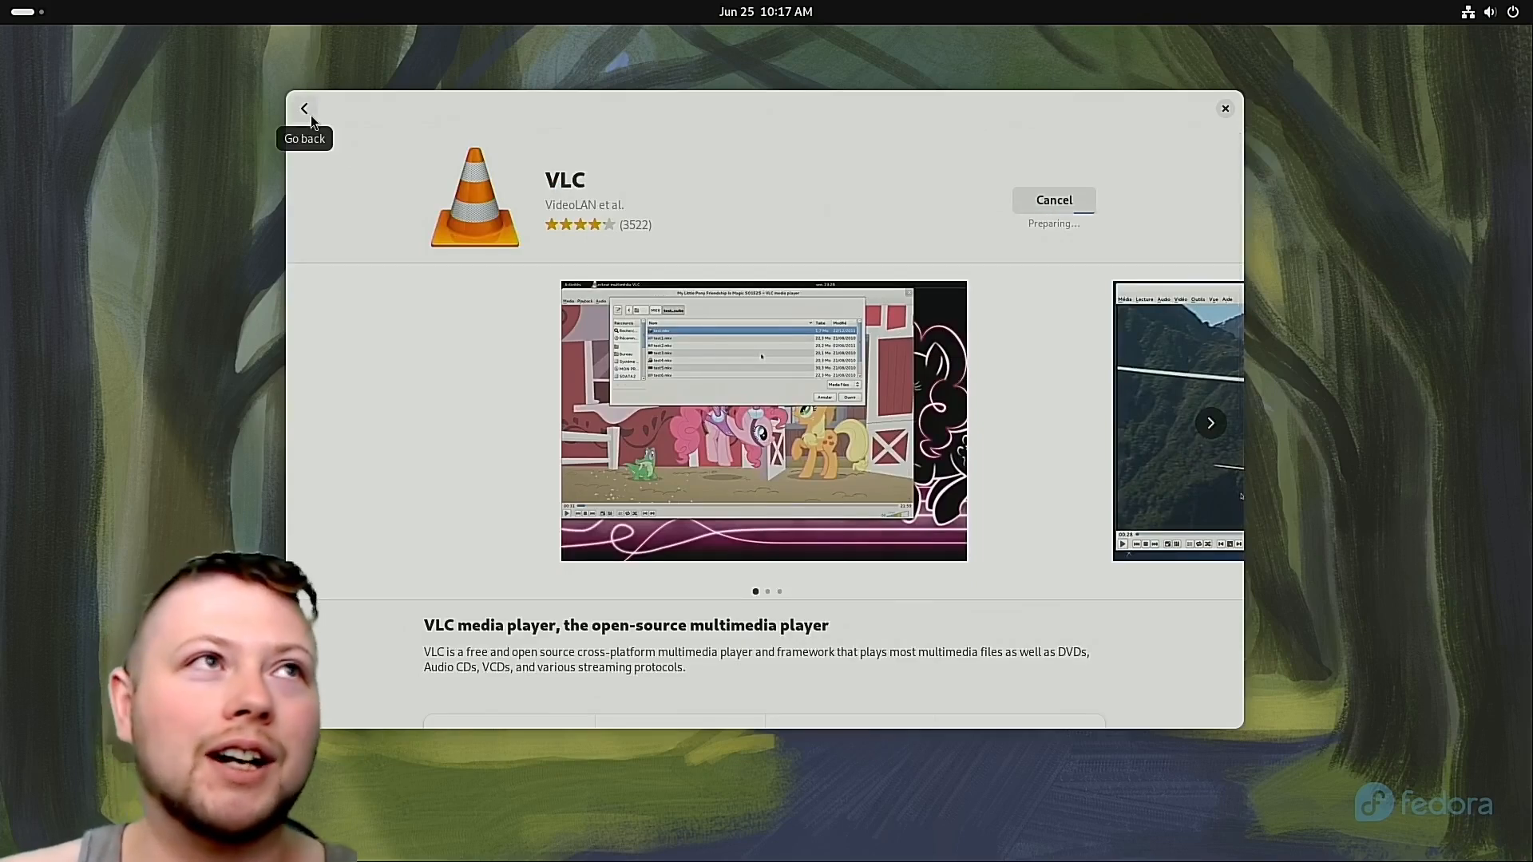
left_click(303, 107)
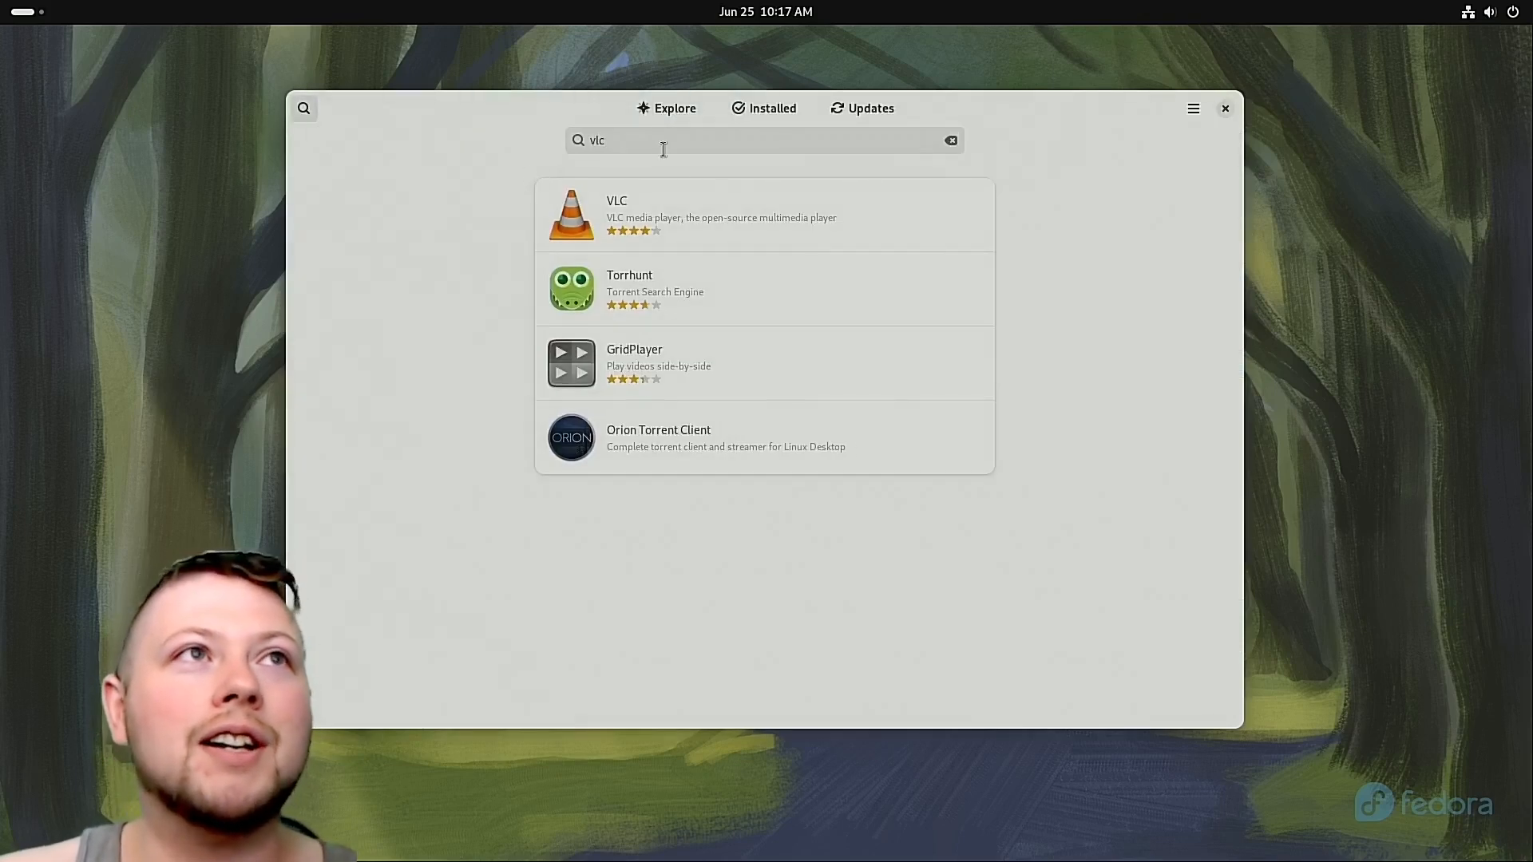
Search for 'steam' and start installing Steam from Flathub.
type("stea")
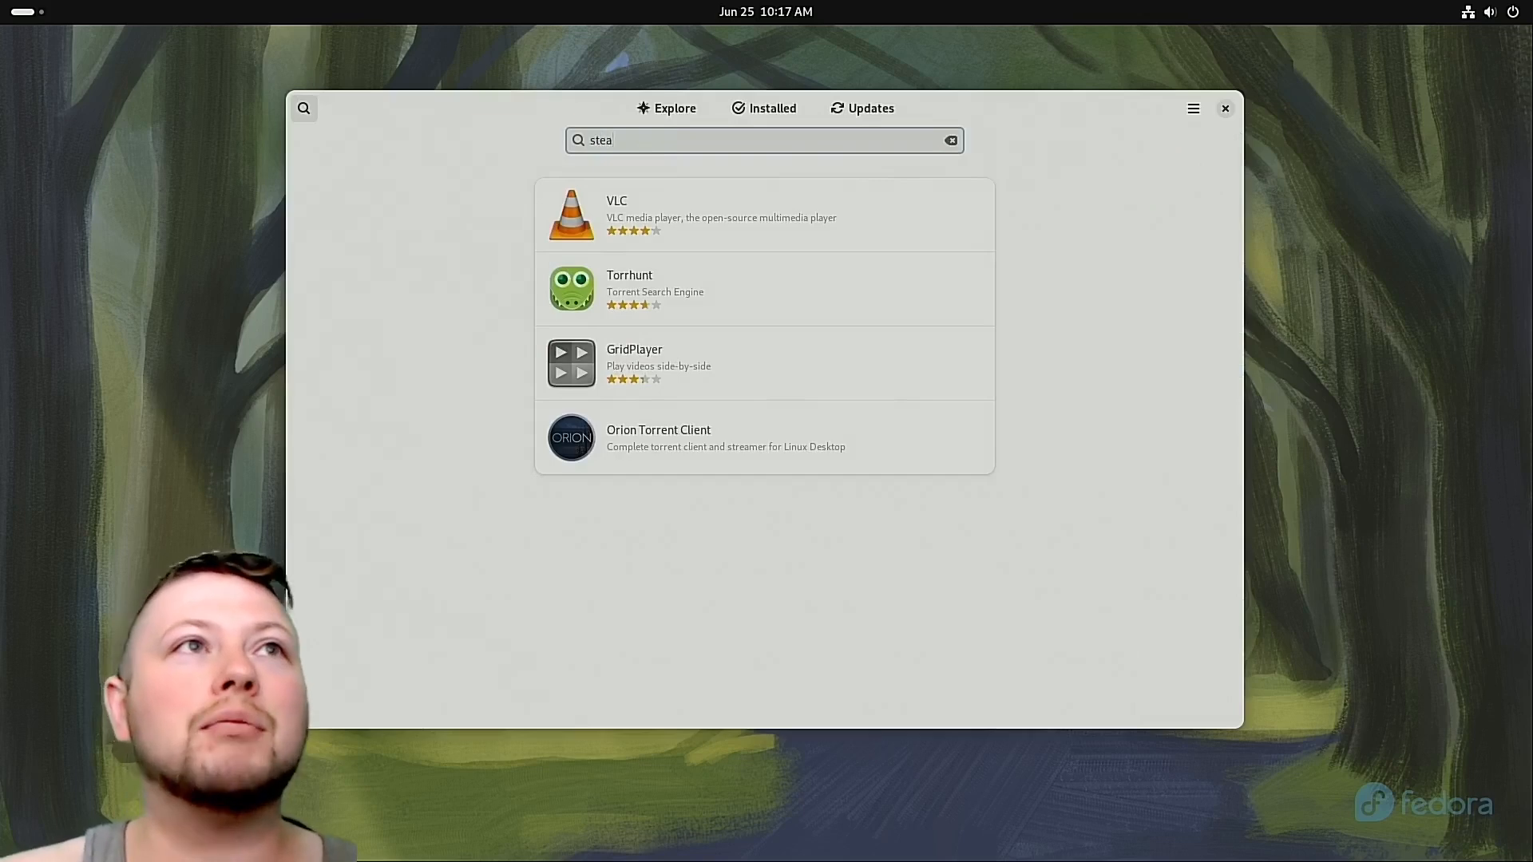
type("m")
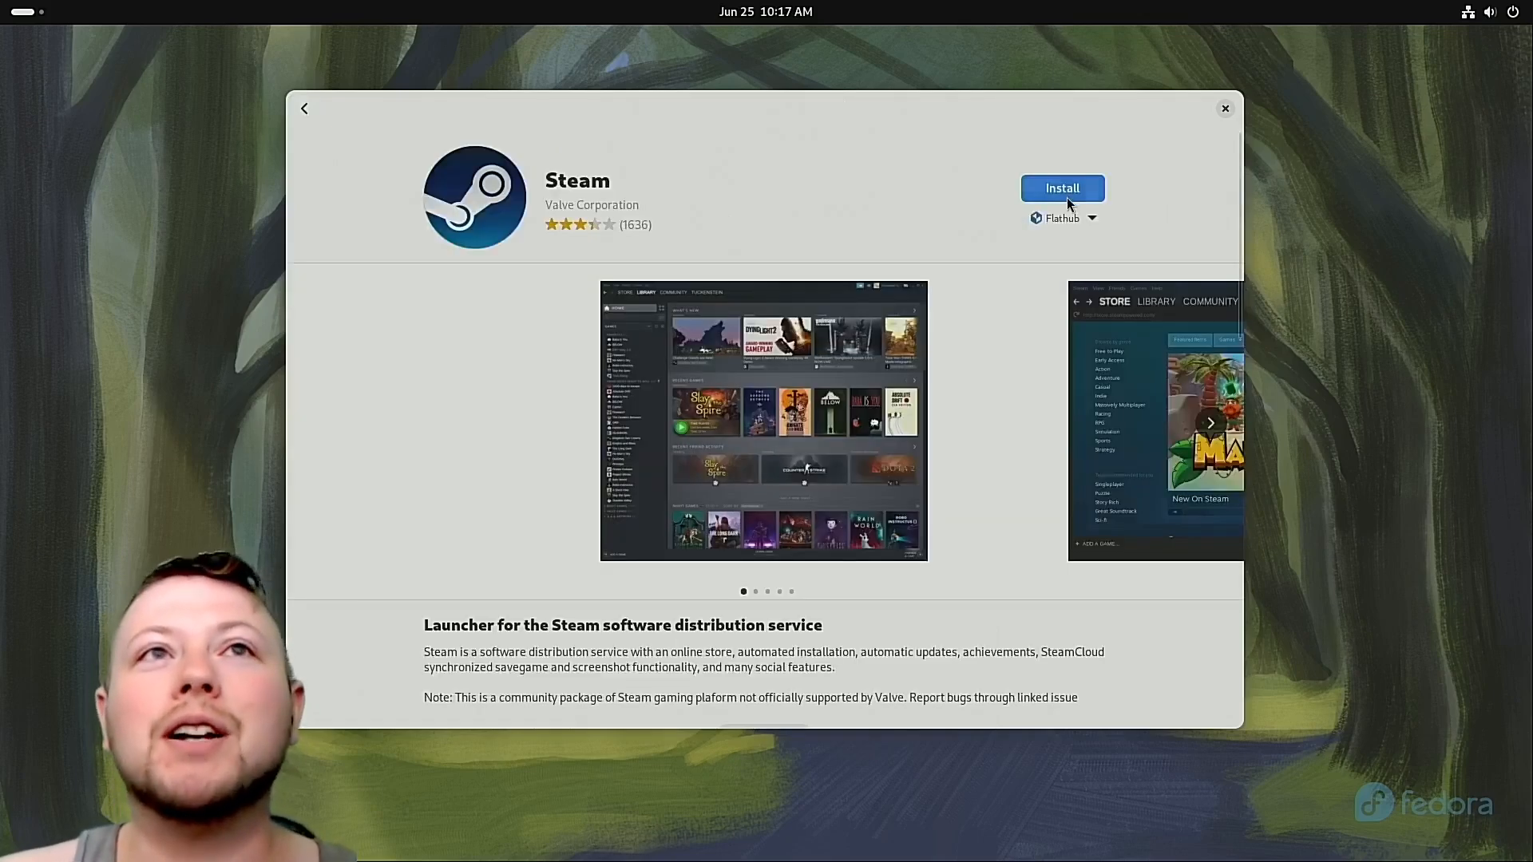
left_click(1063, 189)
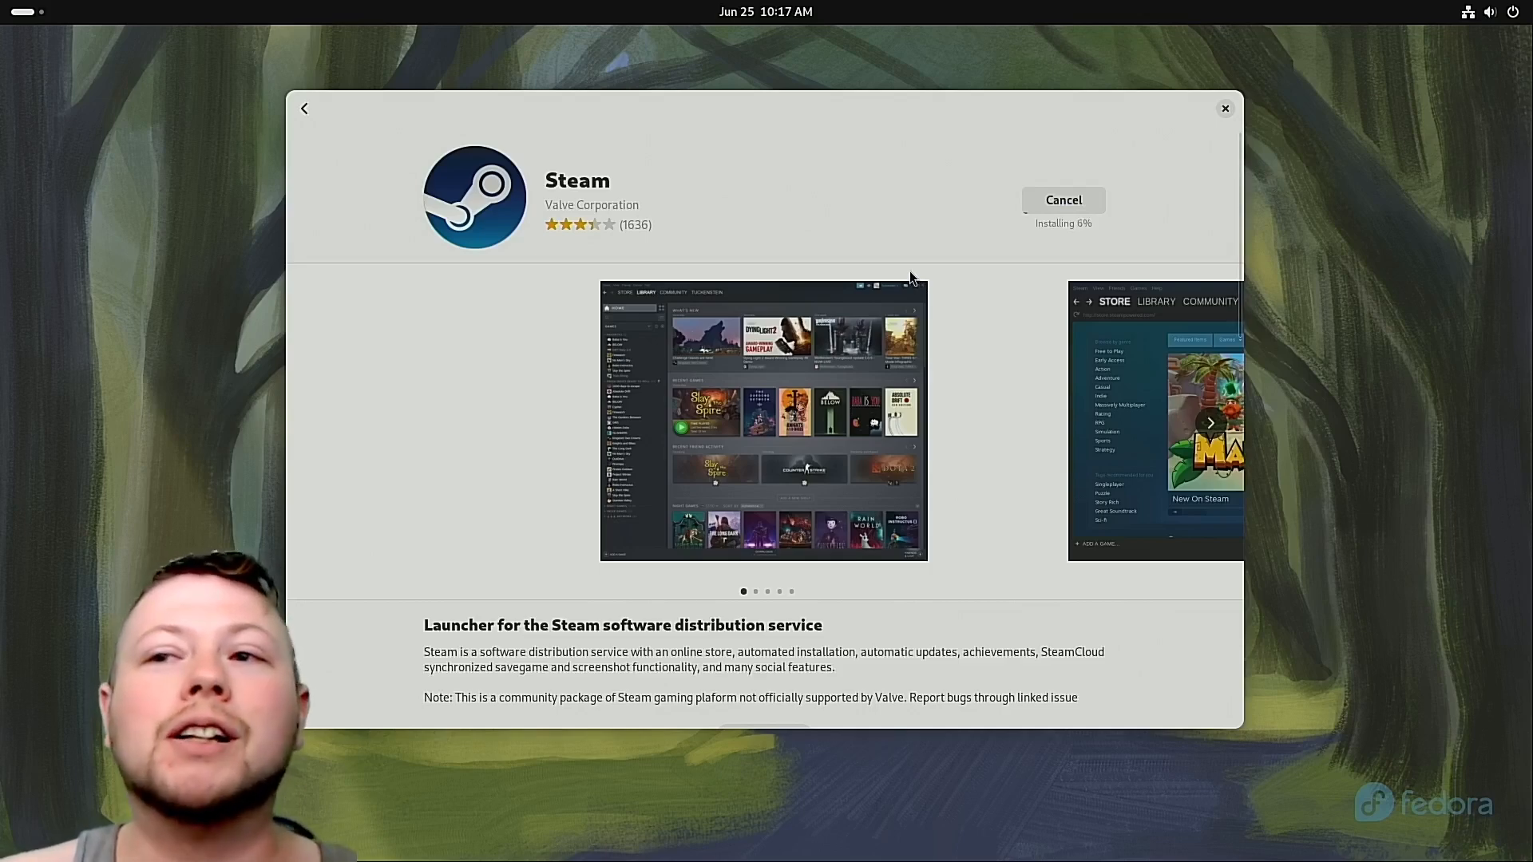
mouse_move(590, 492)
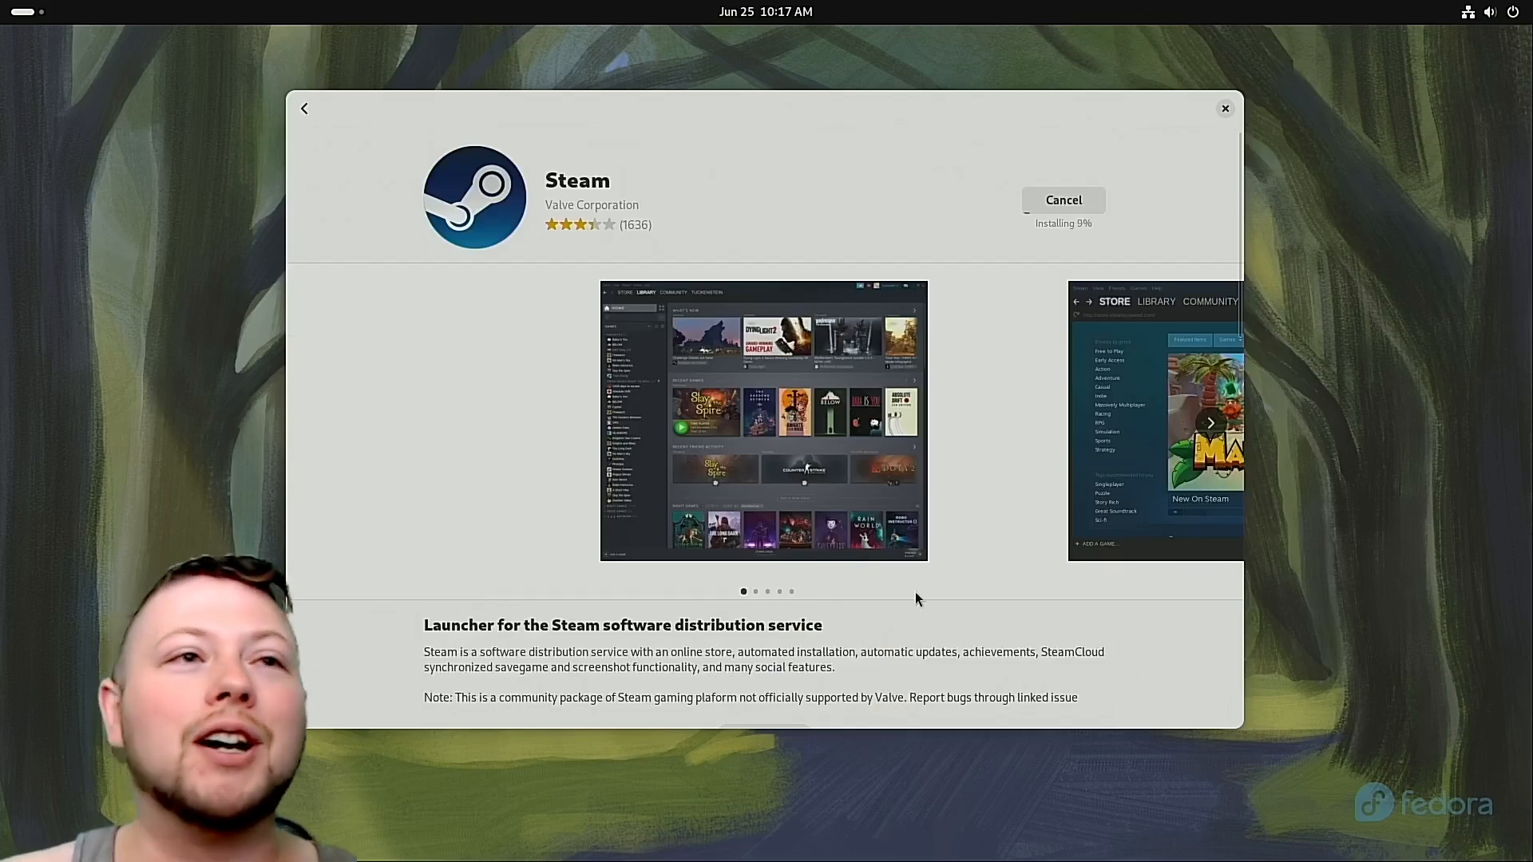
mouse_move(756, 597)
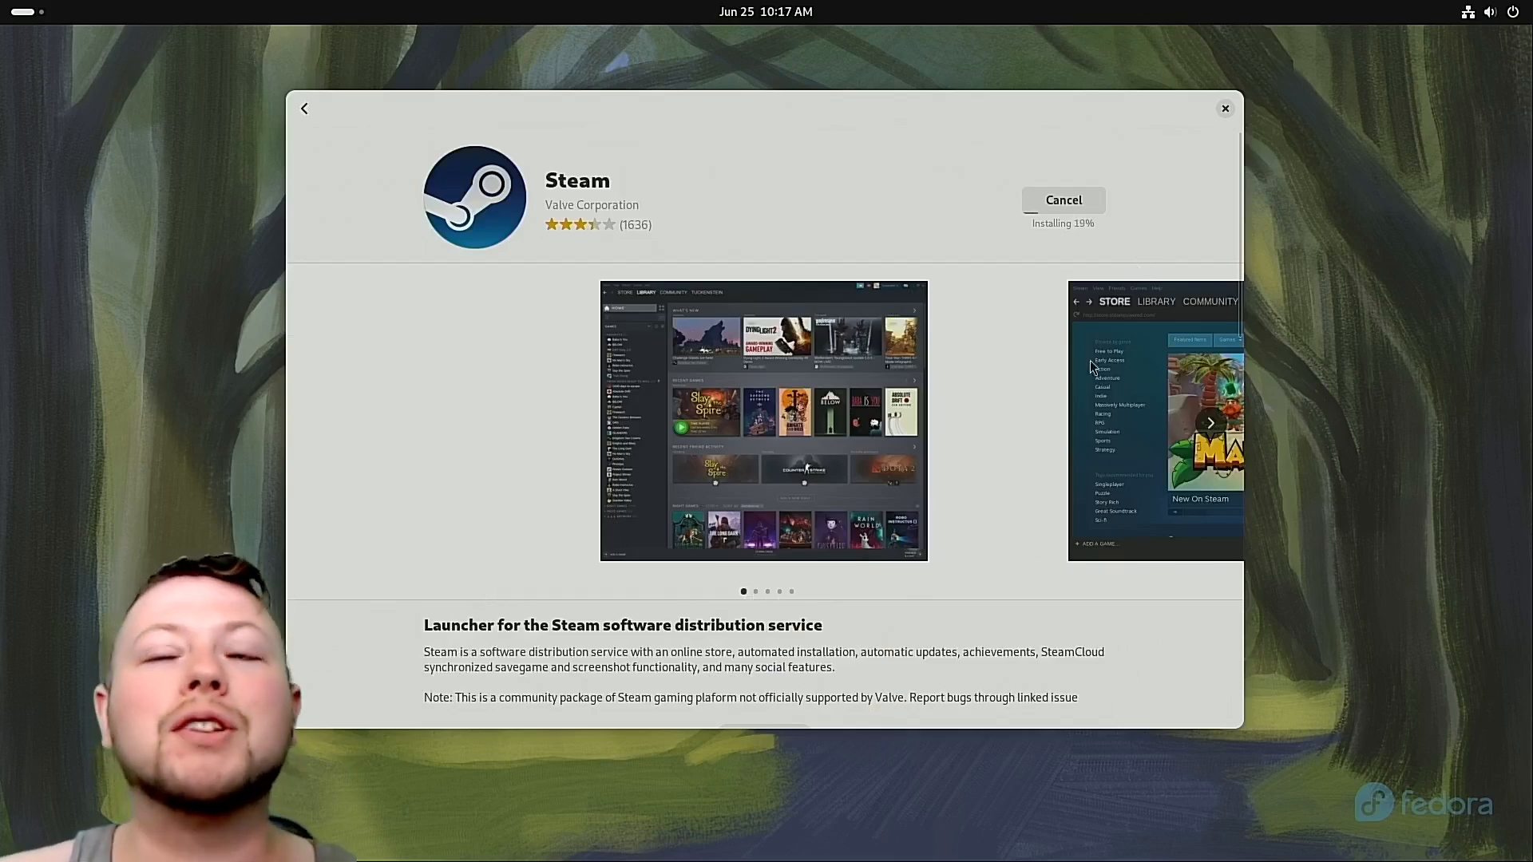
mouse_move(907, 788)
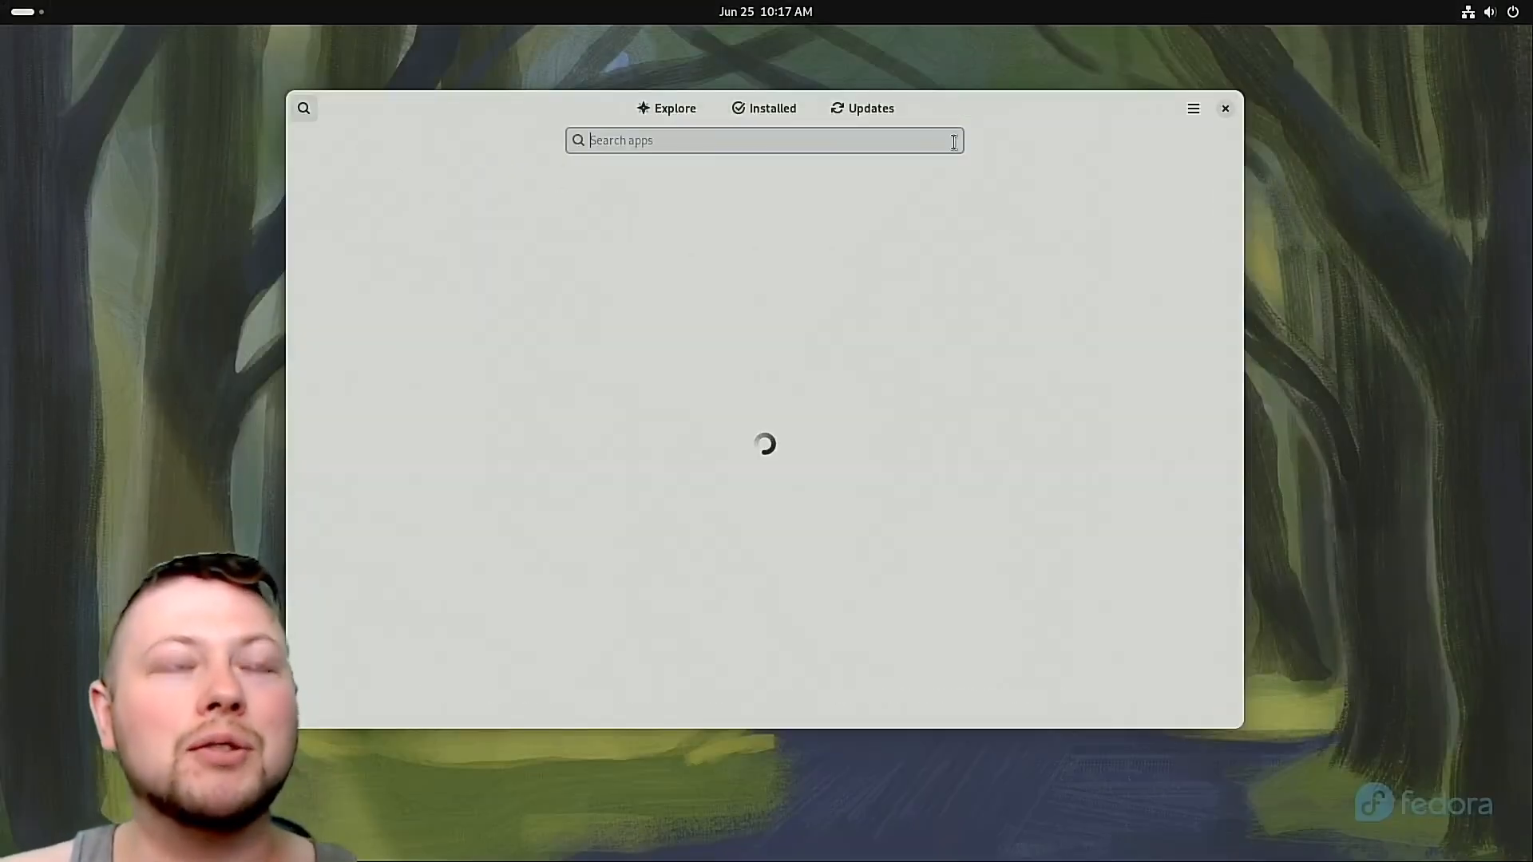
Search for 'wine', start installing Wine and return to the search results.
type("wine")
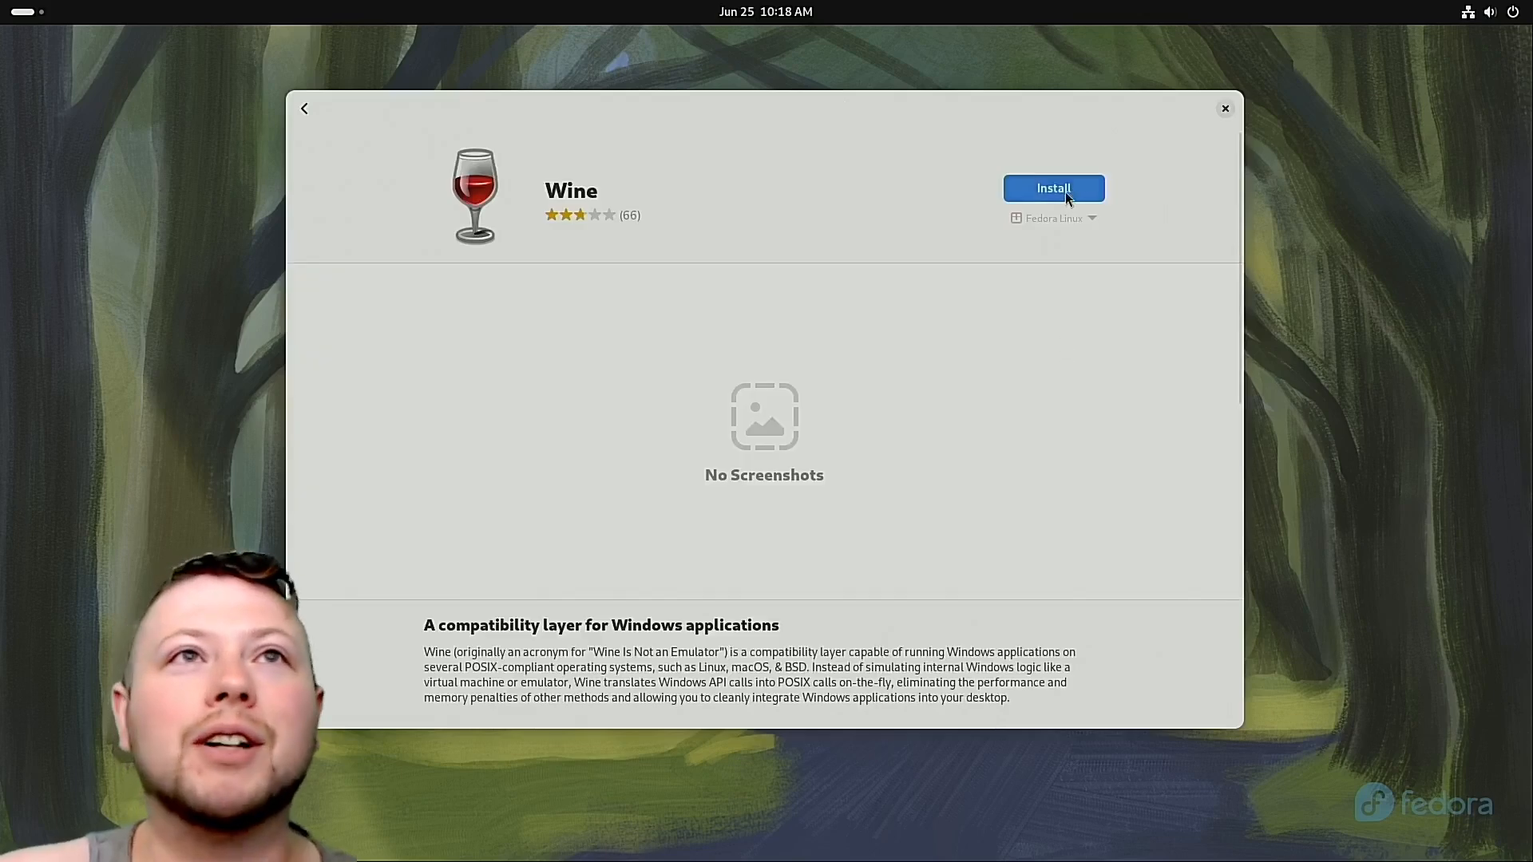
left_click(1054, 188)
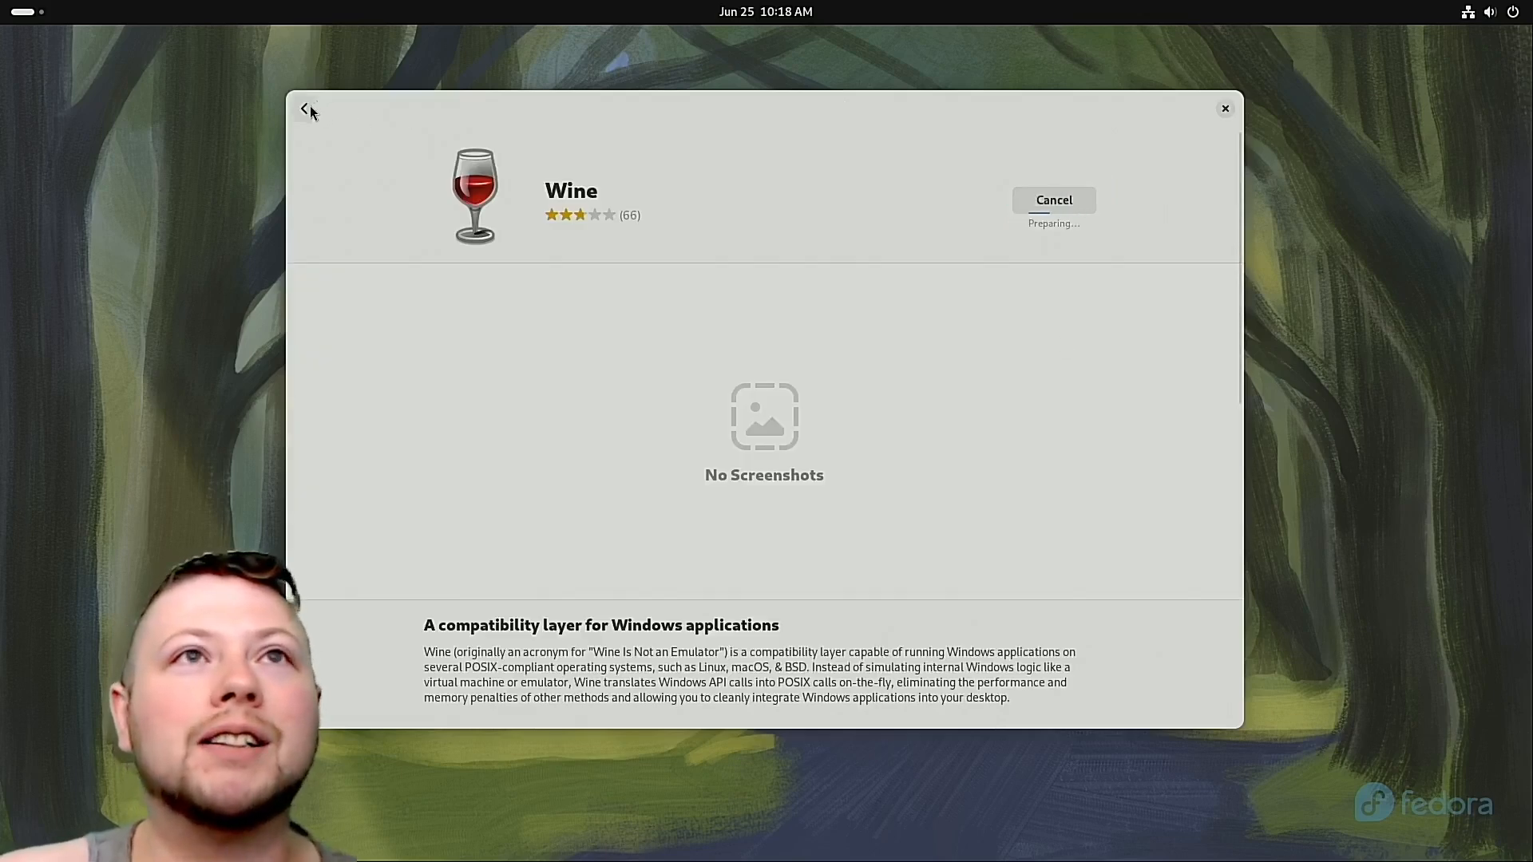
left_click(305, 107)
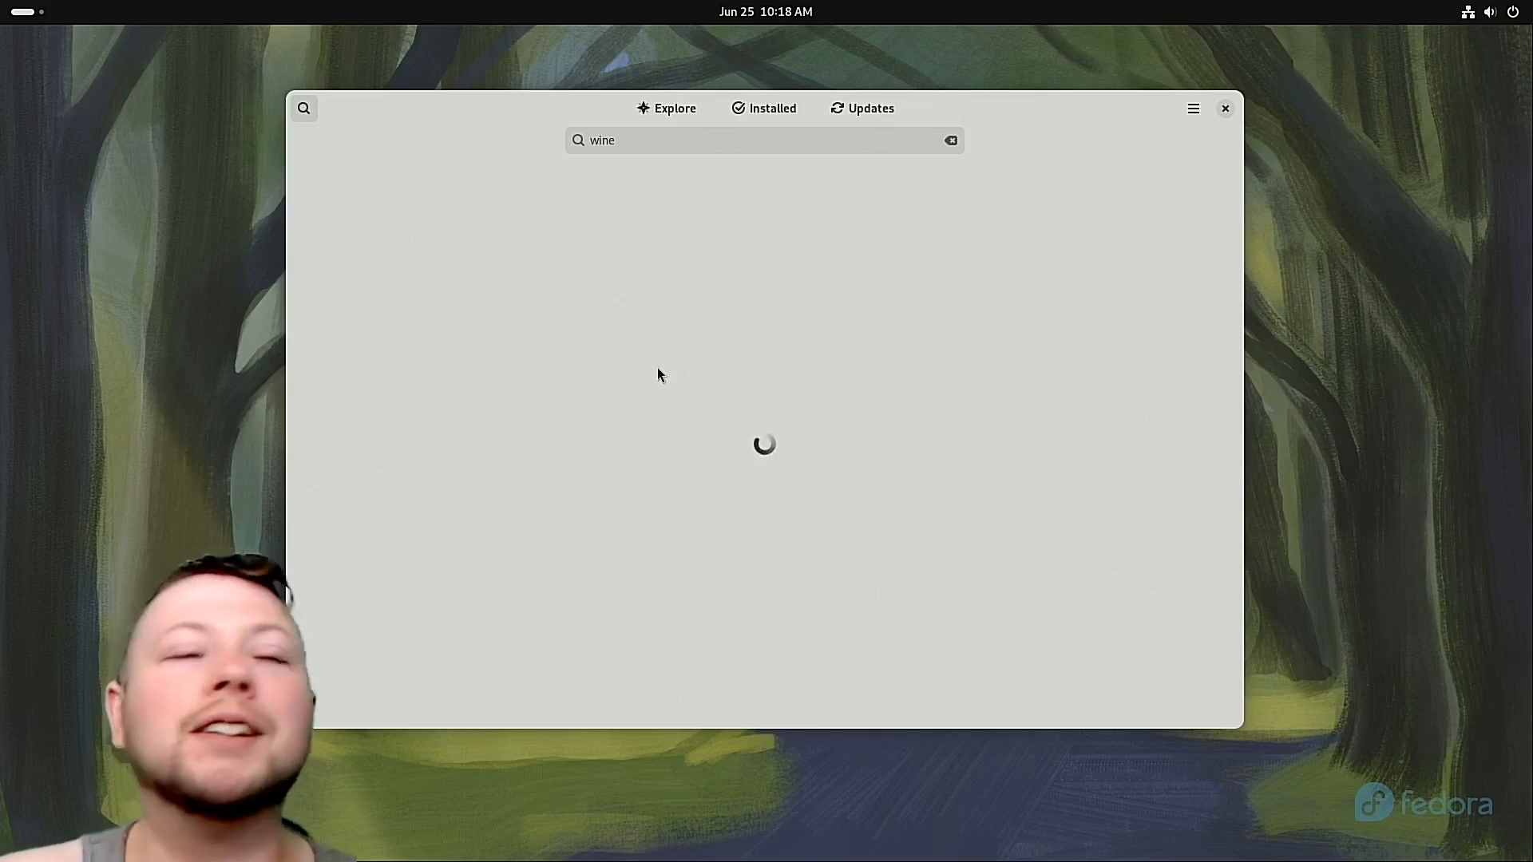
mouse_move(685, 602)
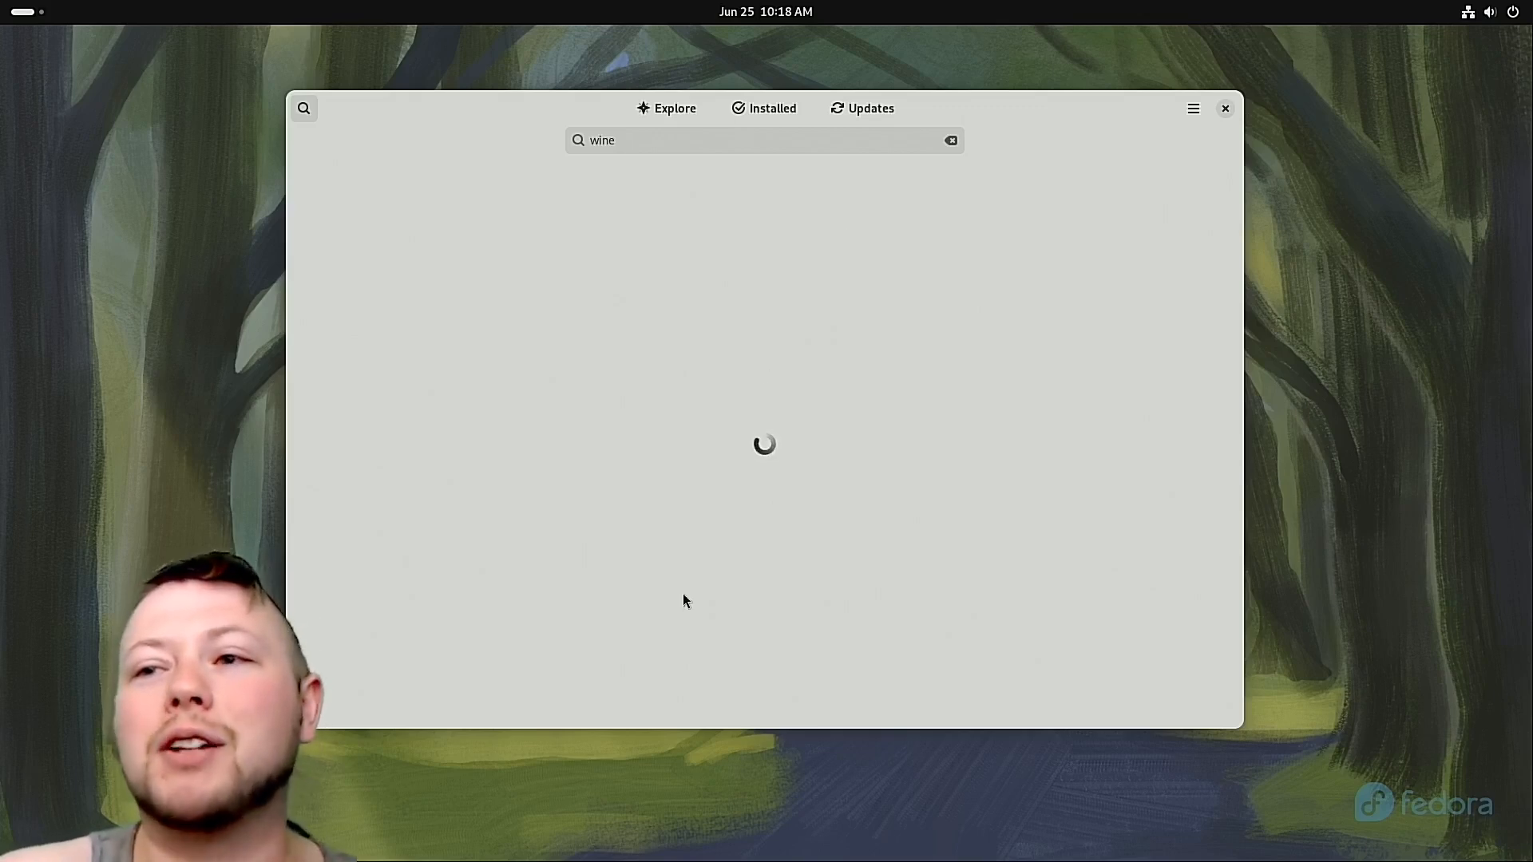
mouse_move(570, 376)
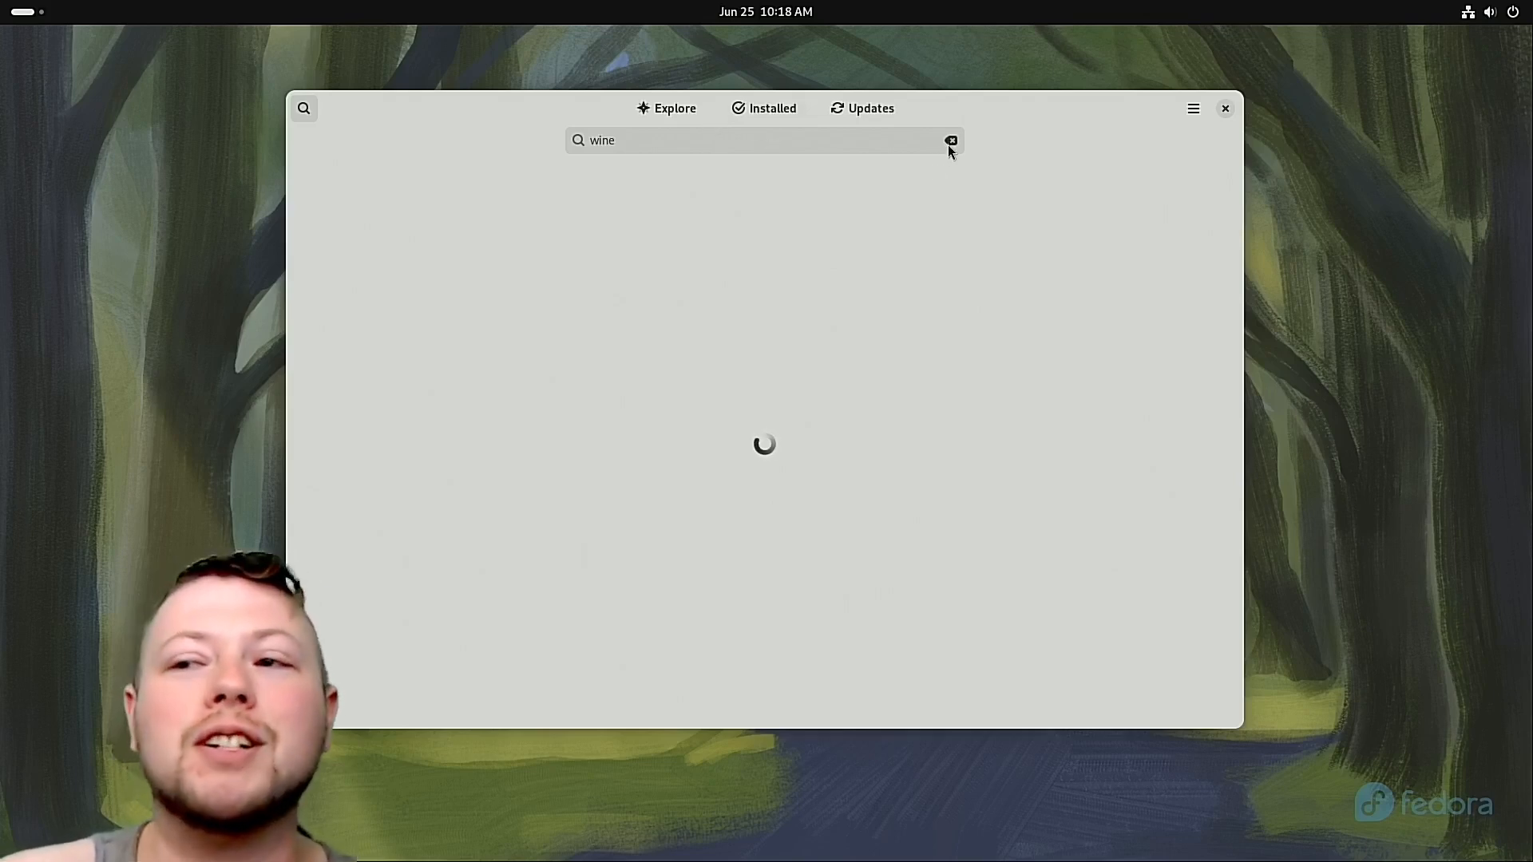
mouse_move(948, 141)
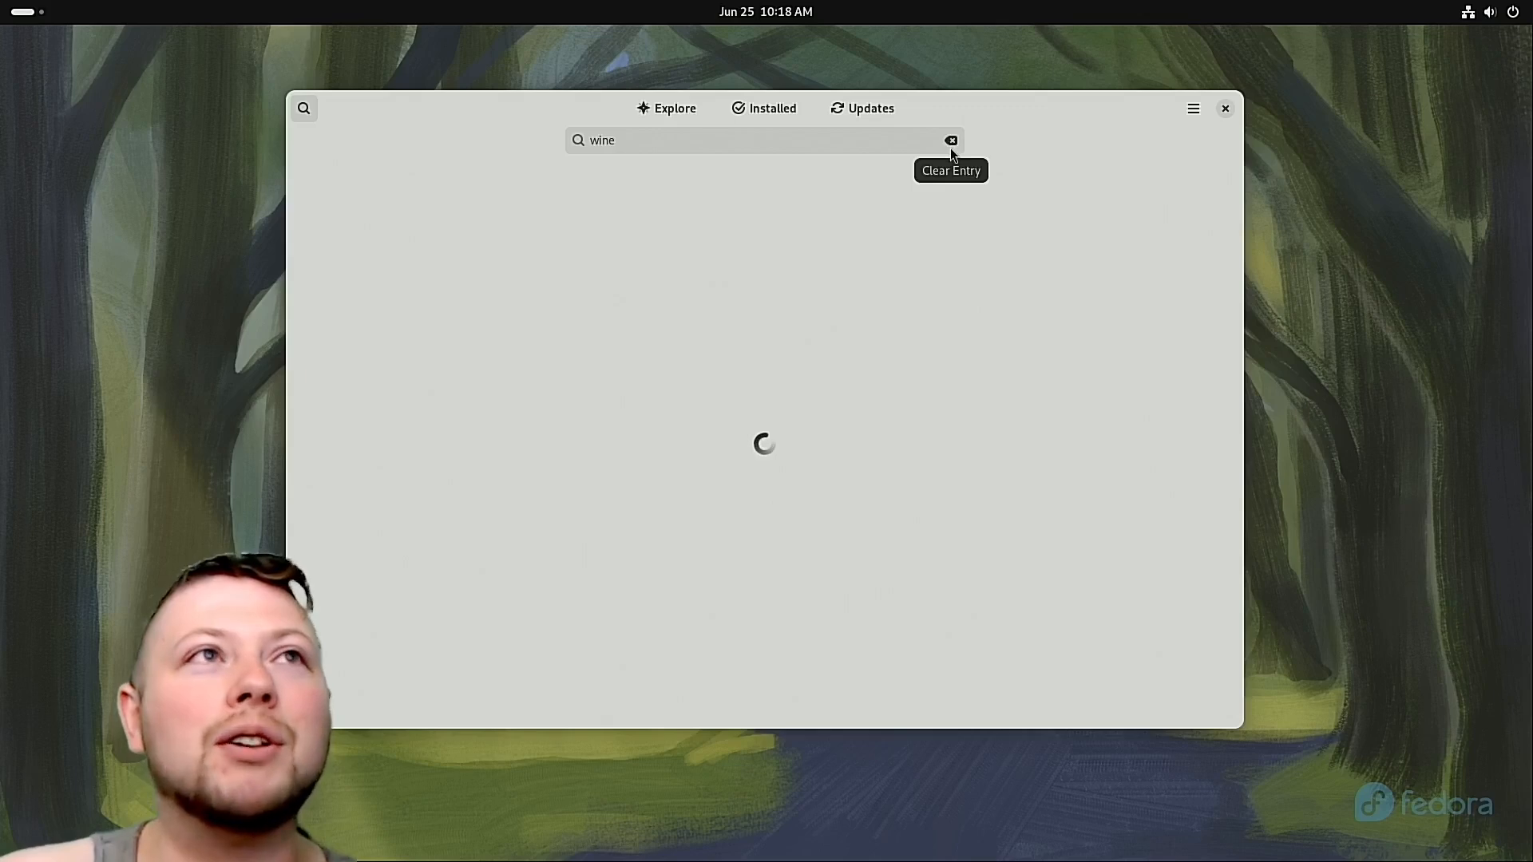
mouse_move(1018, 296)
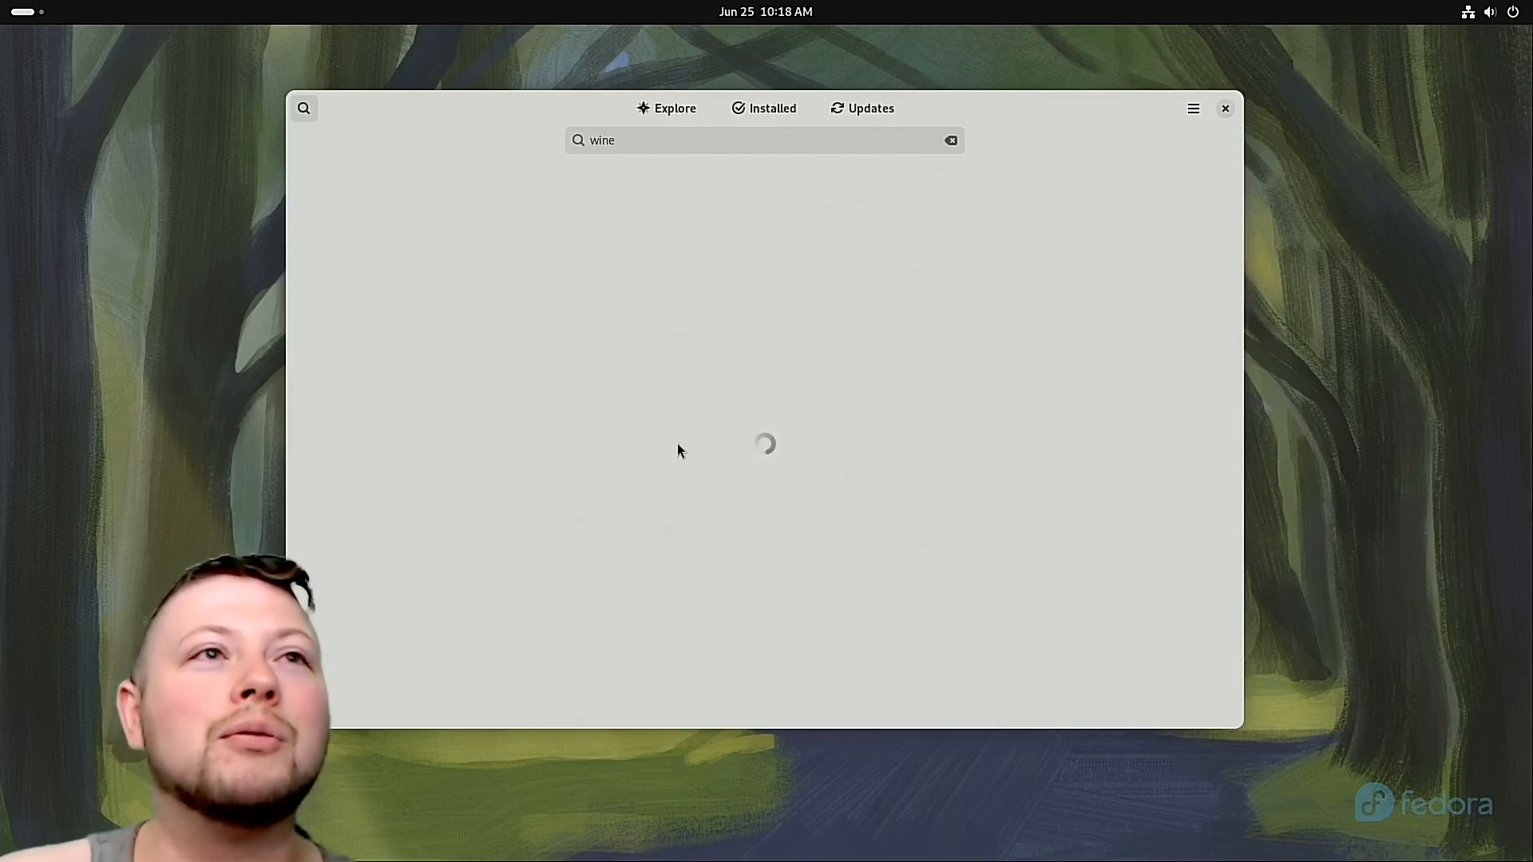
mouse_move(899, 428)
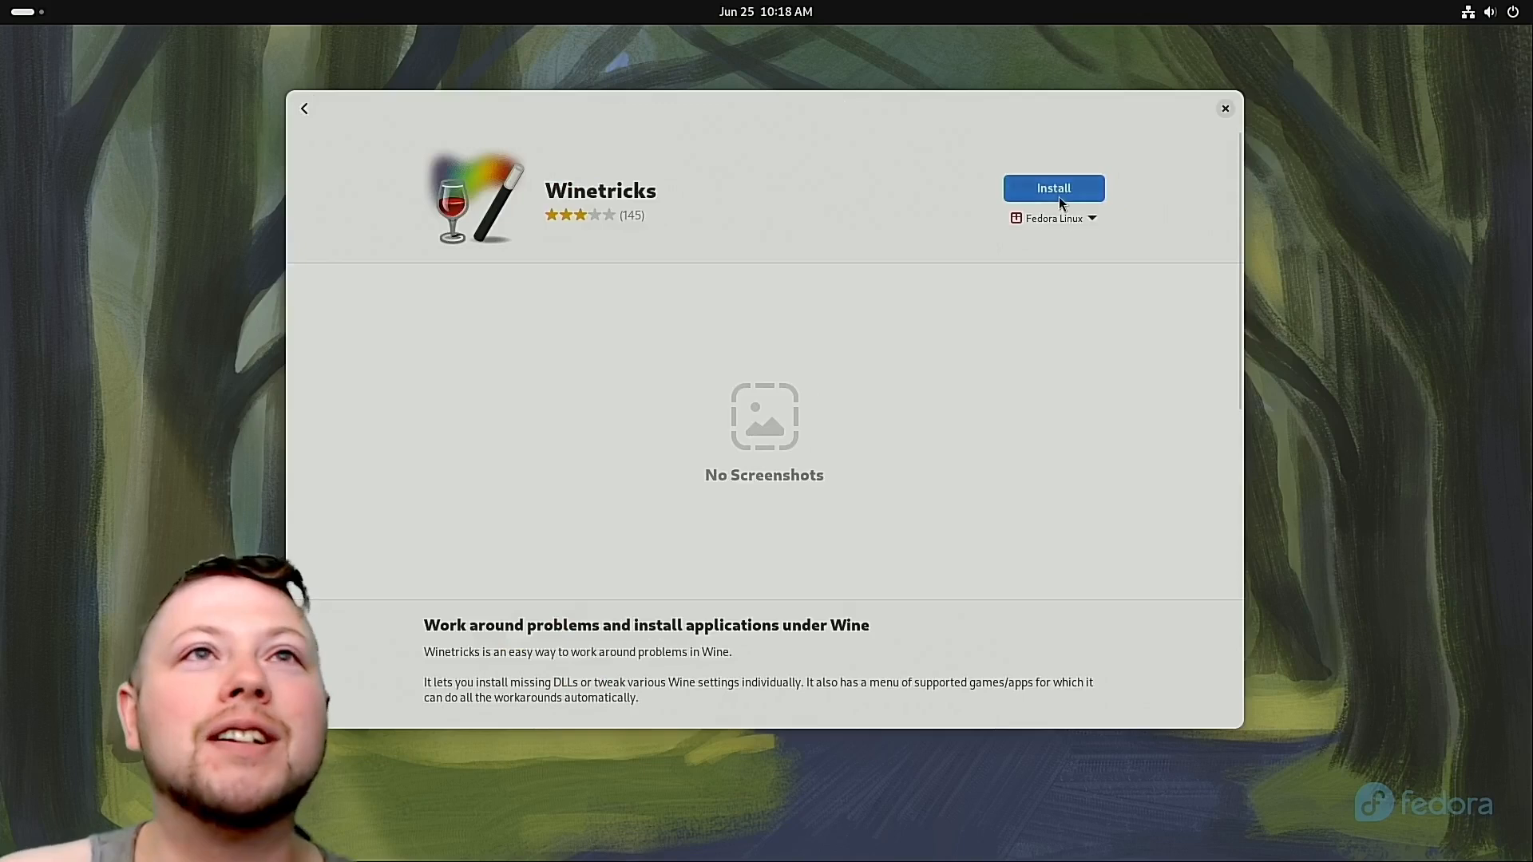
Start installing Winetricks, then search 'prot' and install Protontricks from Flathub.
left_click(1052, 188)
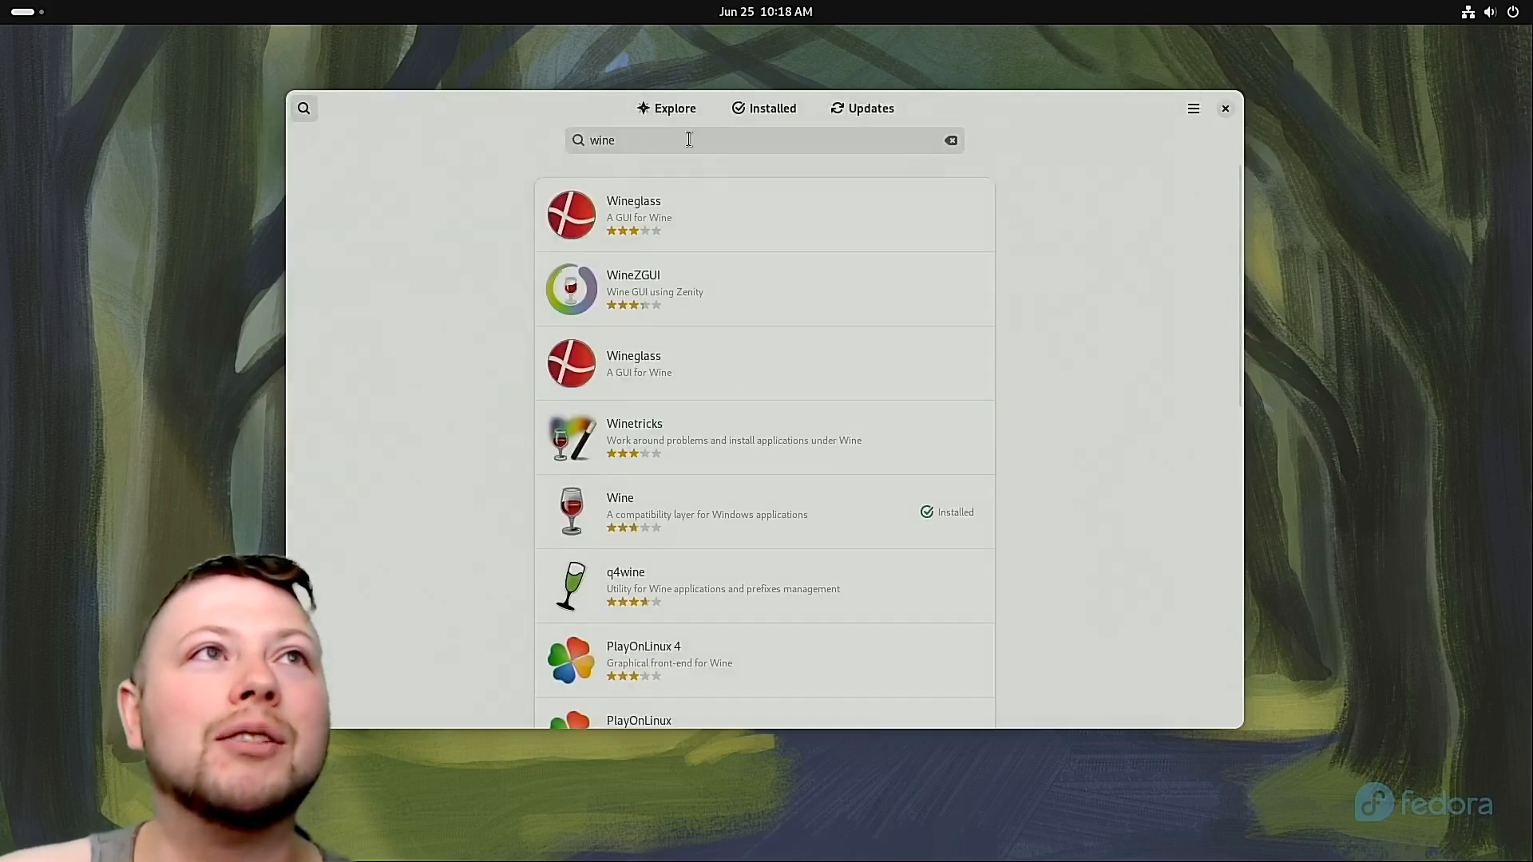
type("prot")
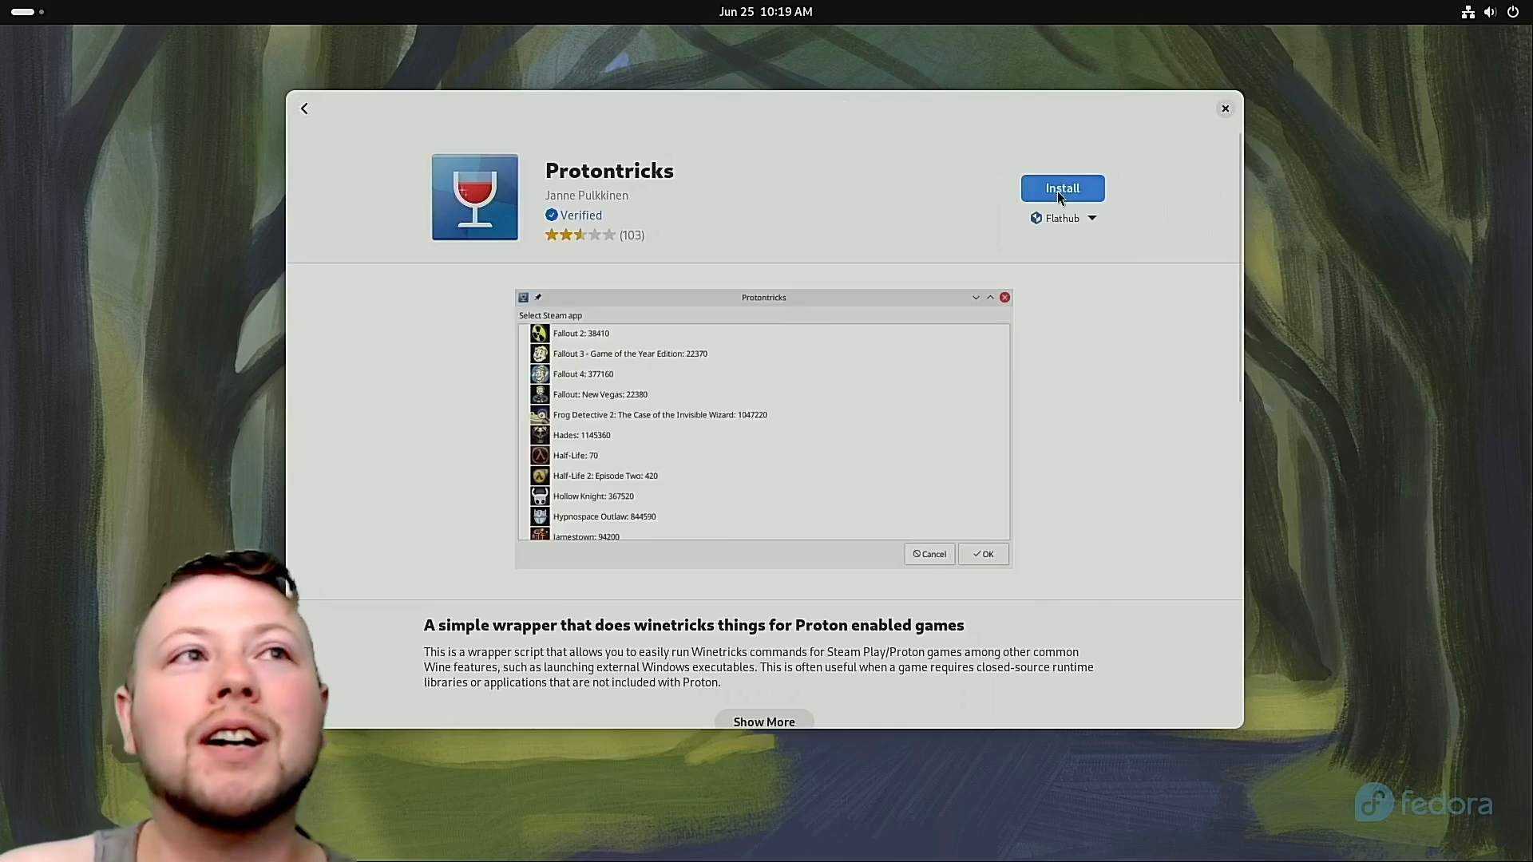
left_click(1062, 189)
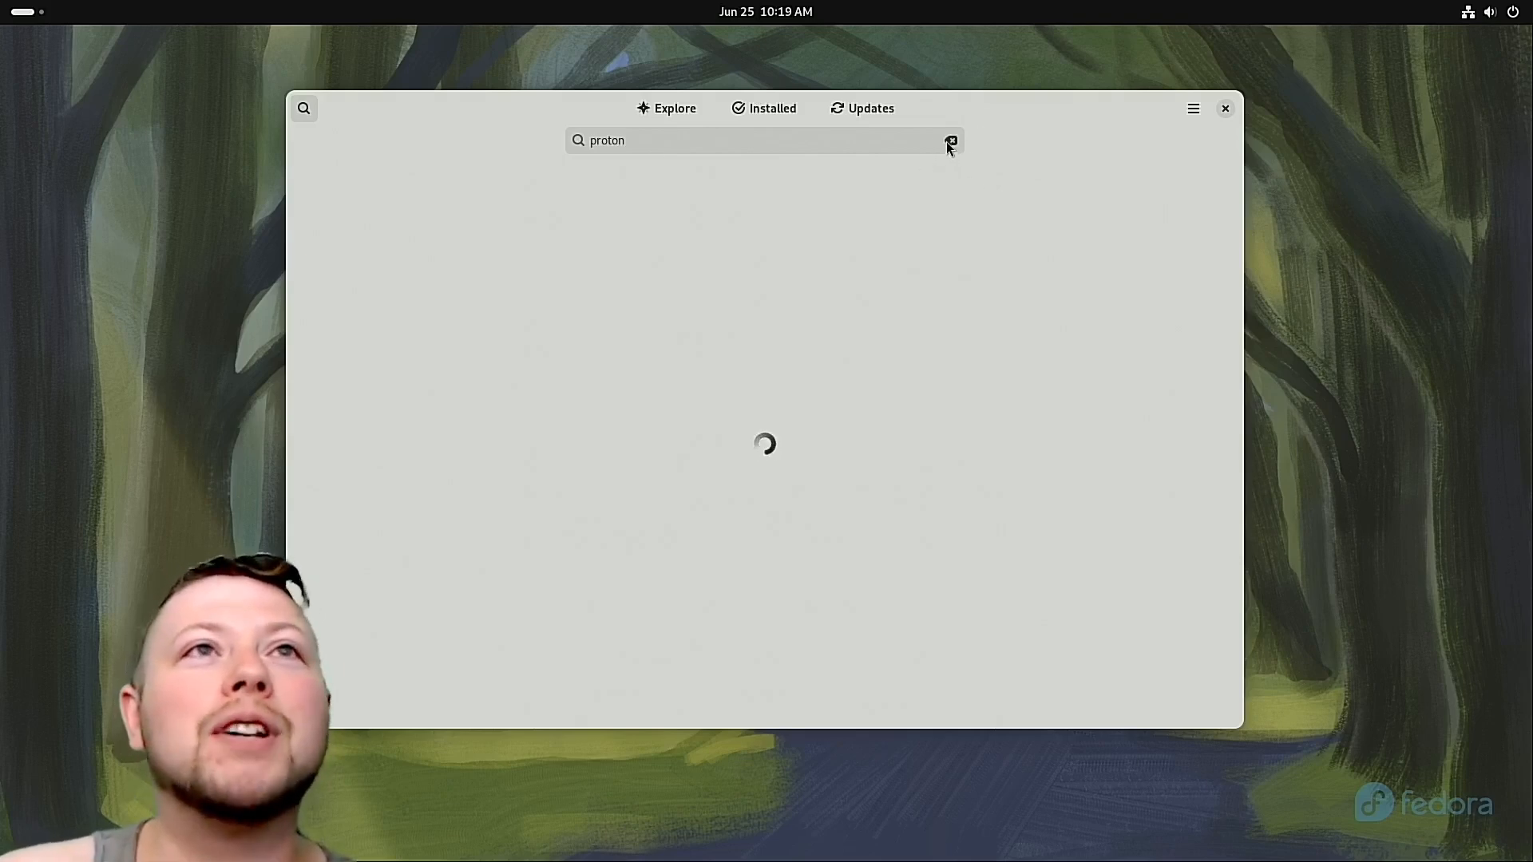
Find PlayOnLinux in GNOME Software and start installing it from the Fedora Linux source.
left_click(950, 140)
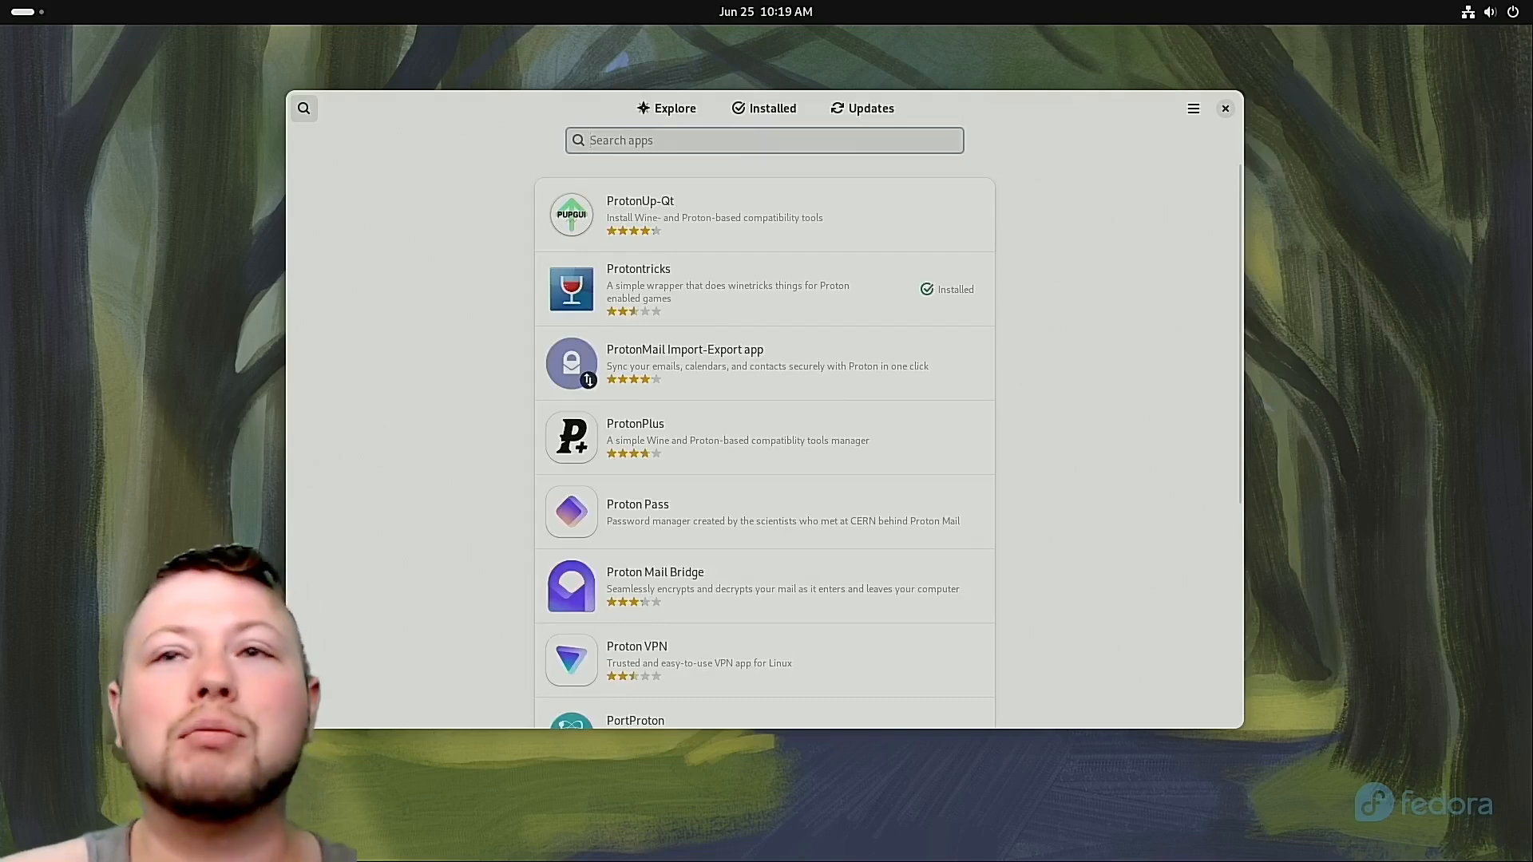
type("playonlinux")
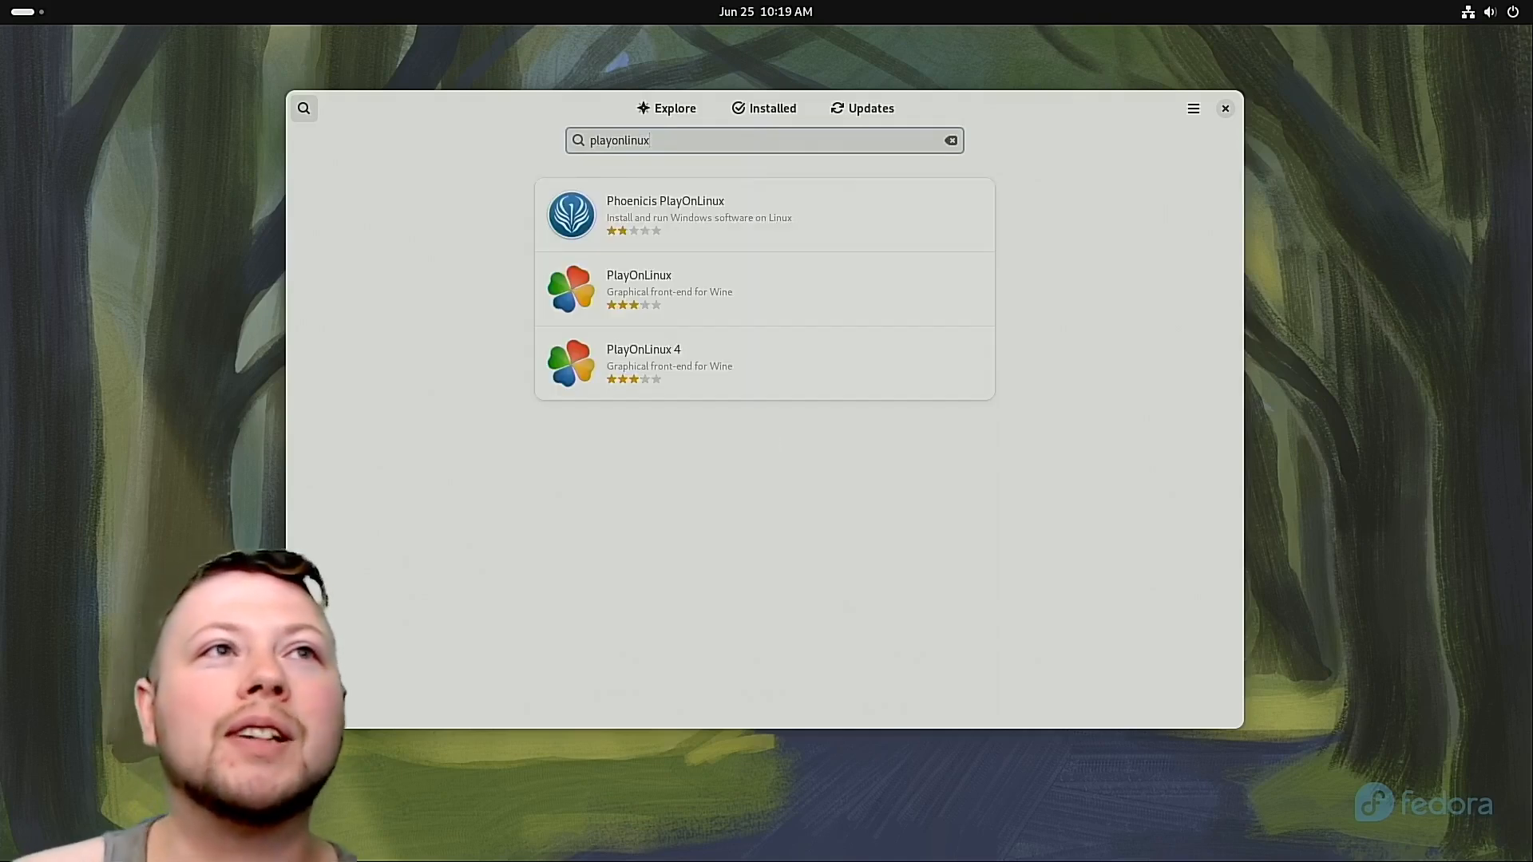
left_click(639, 285)
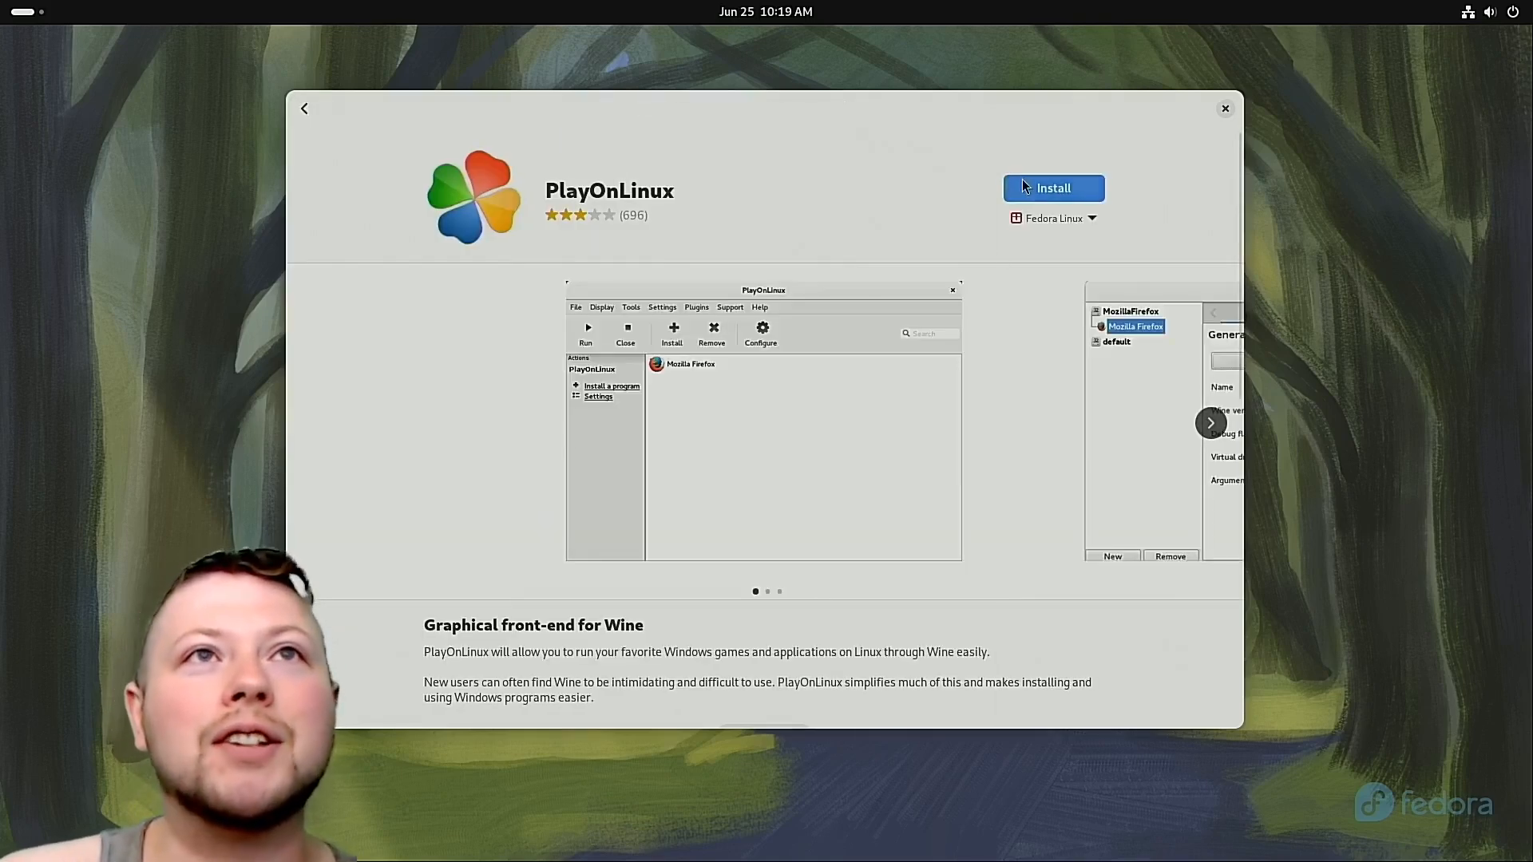
left_click(1053, 188)
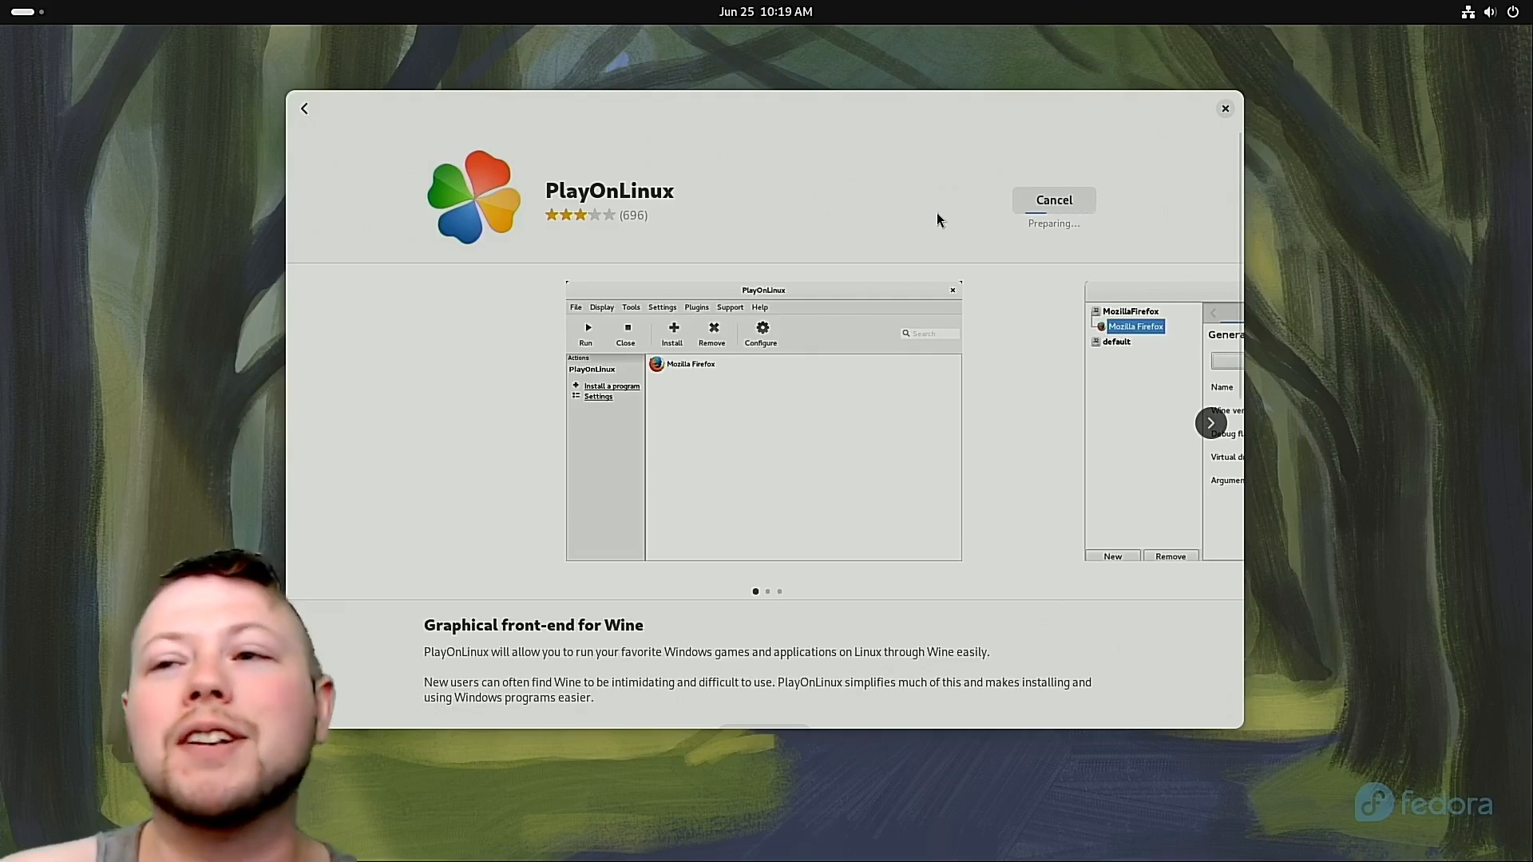
mouse_move(926, 37)
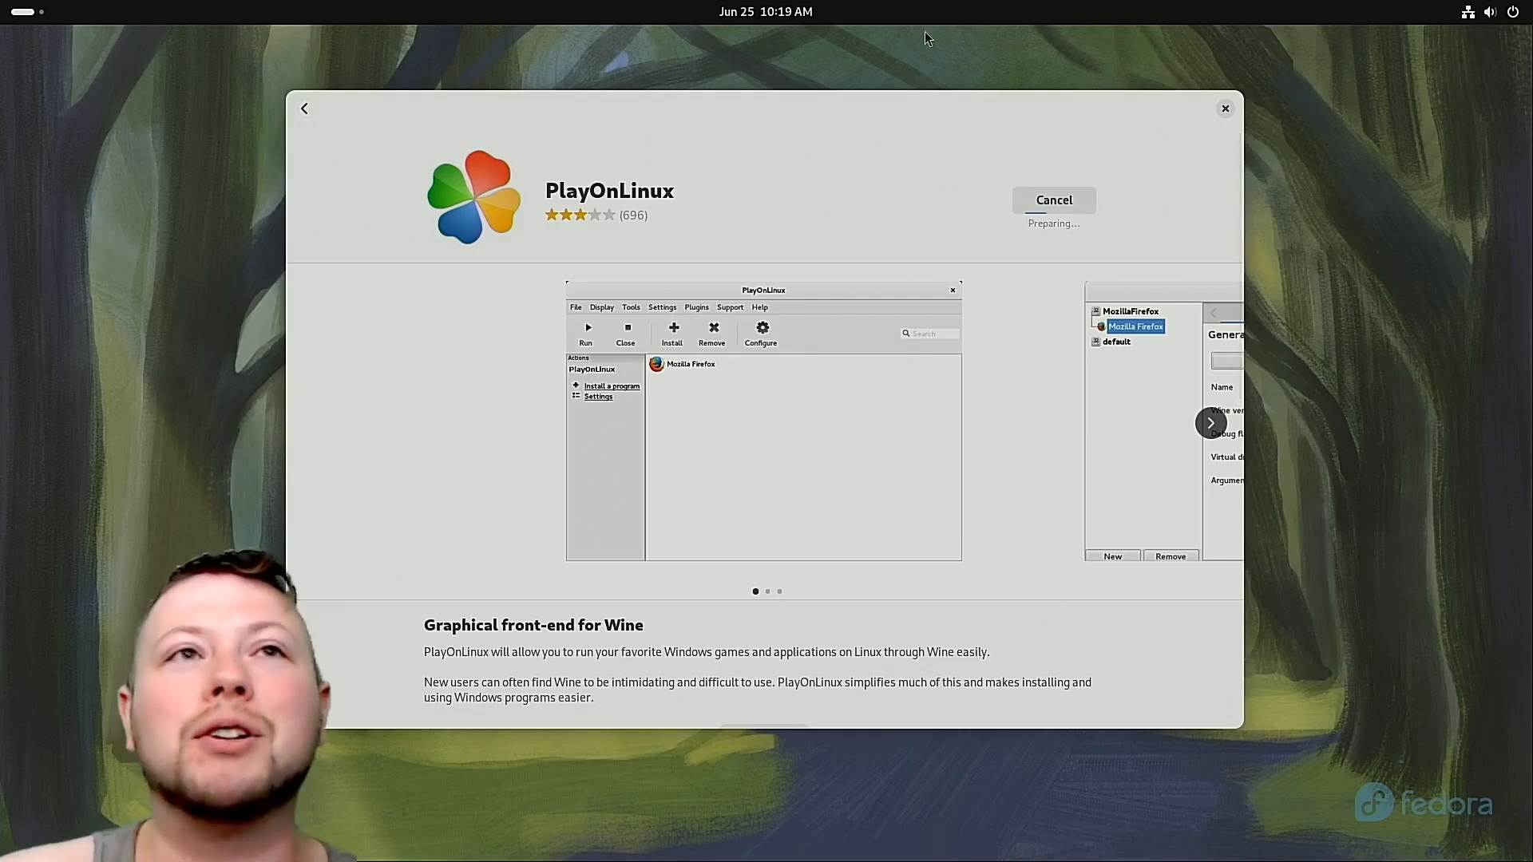
mouse_move(602, 155)
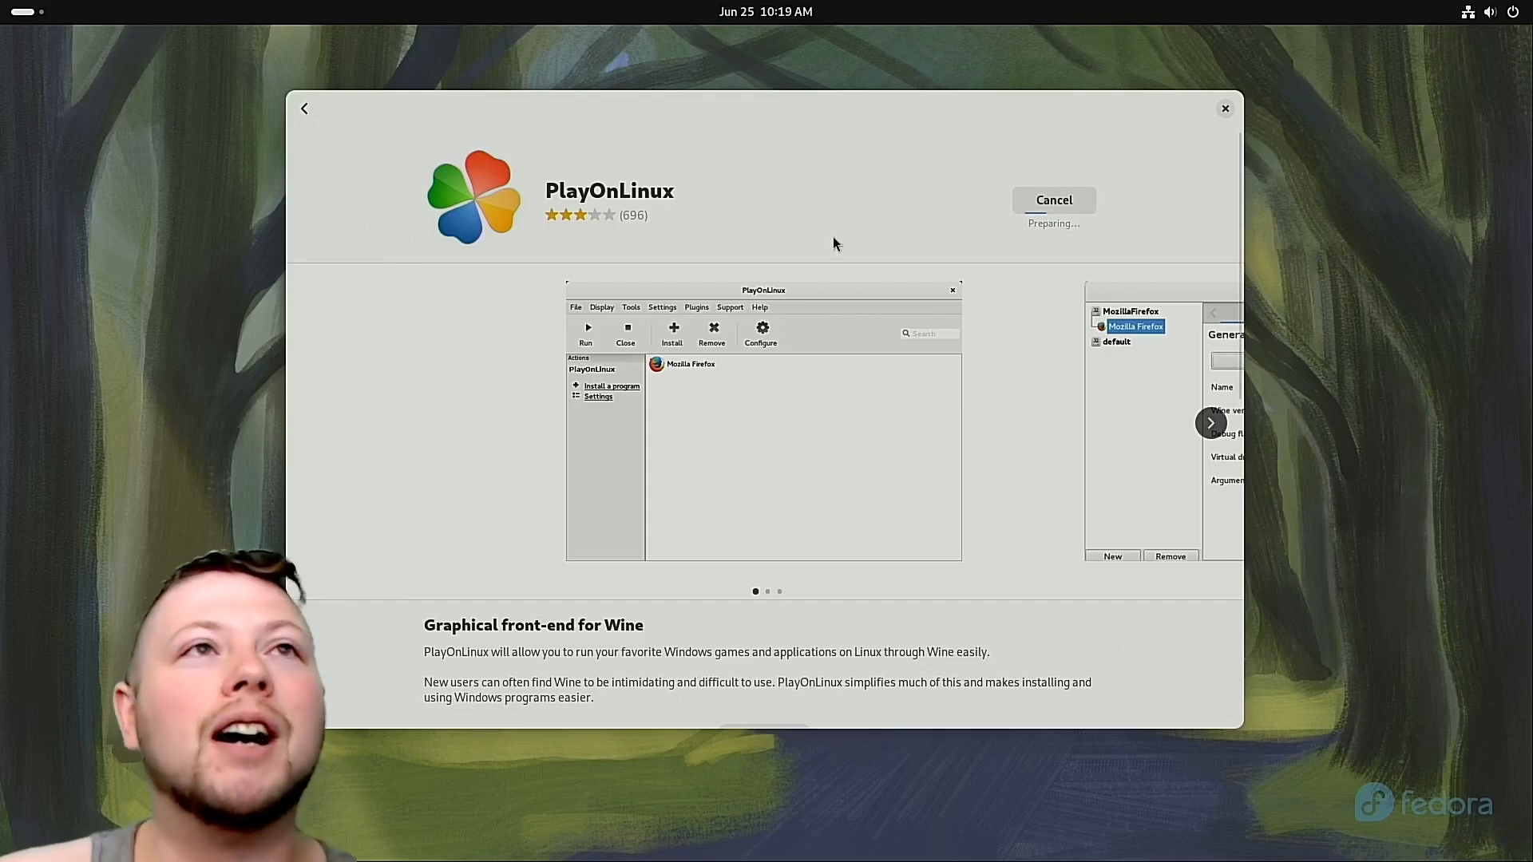
mouse_move(516, 147)
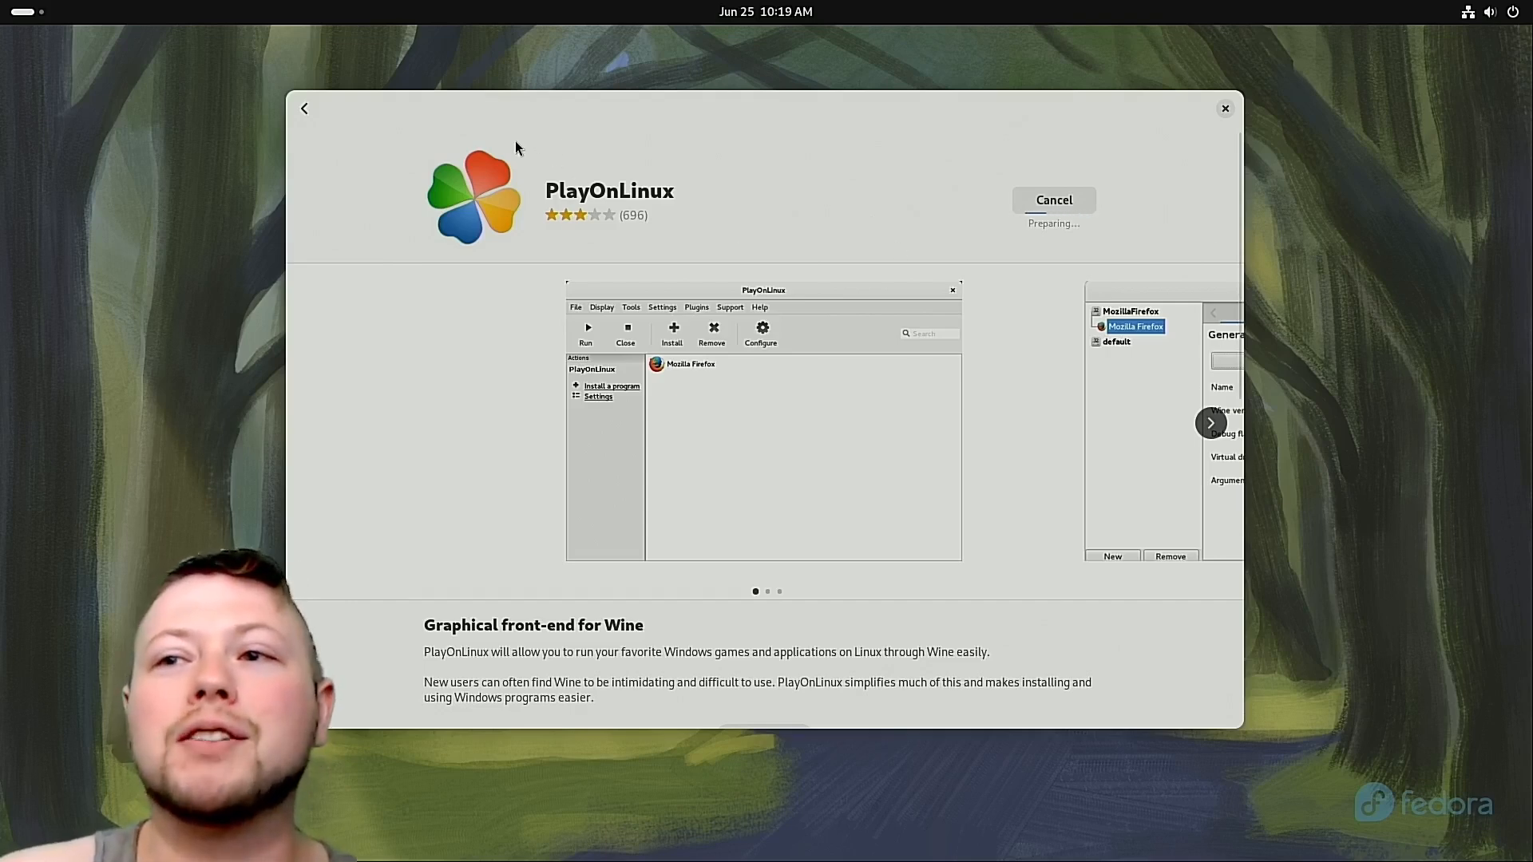
mouse_move(655, 150)
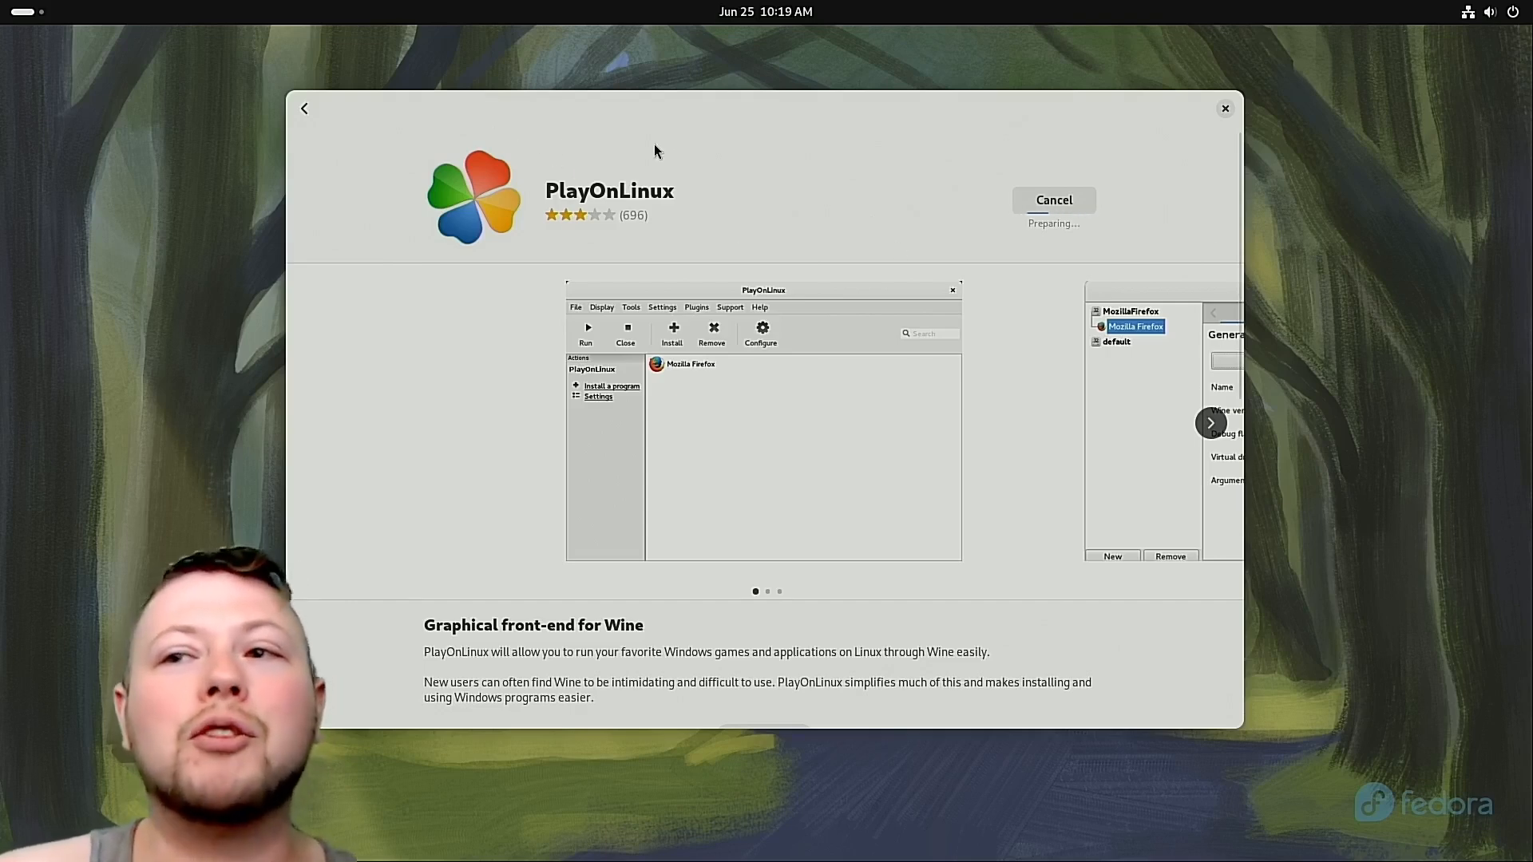
Return to the playonlinux search results and close the store window.
left_click(303, 107)
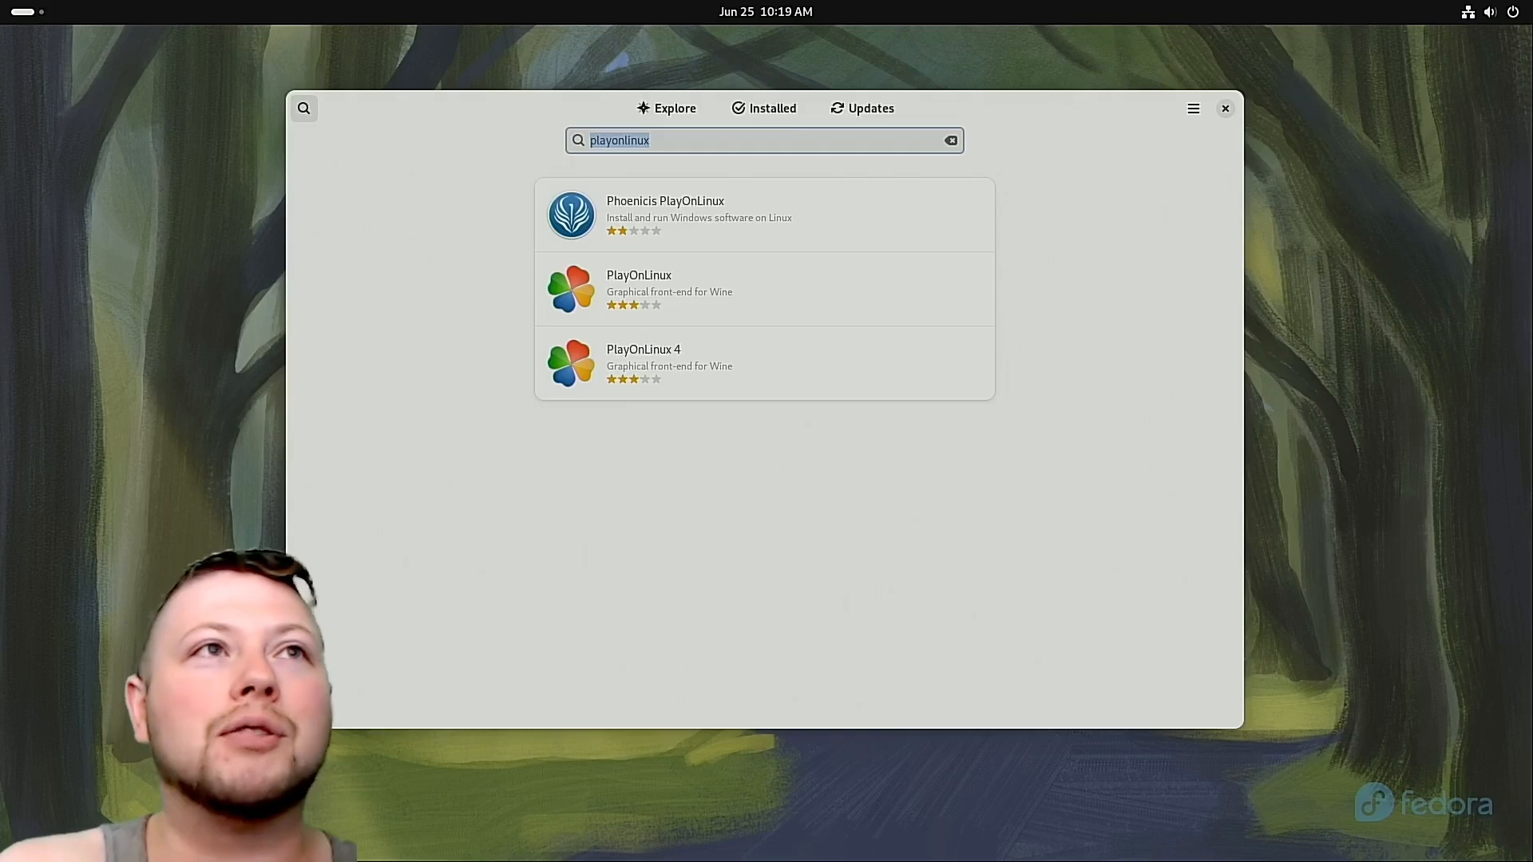
left_click(948, 140)
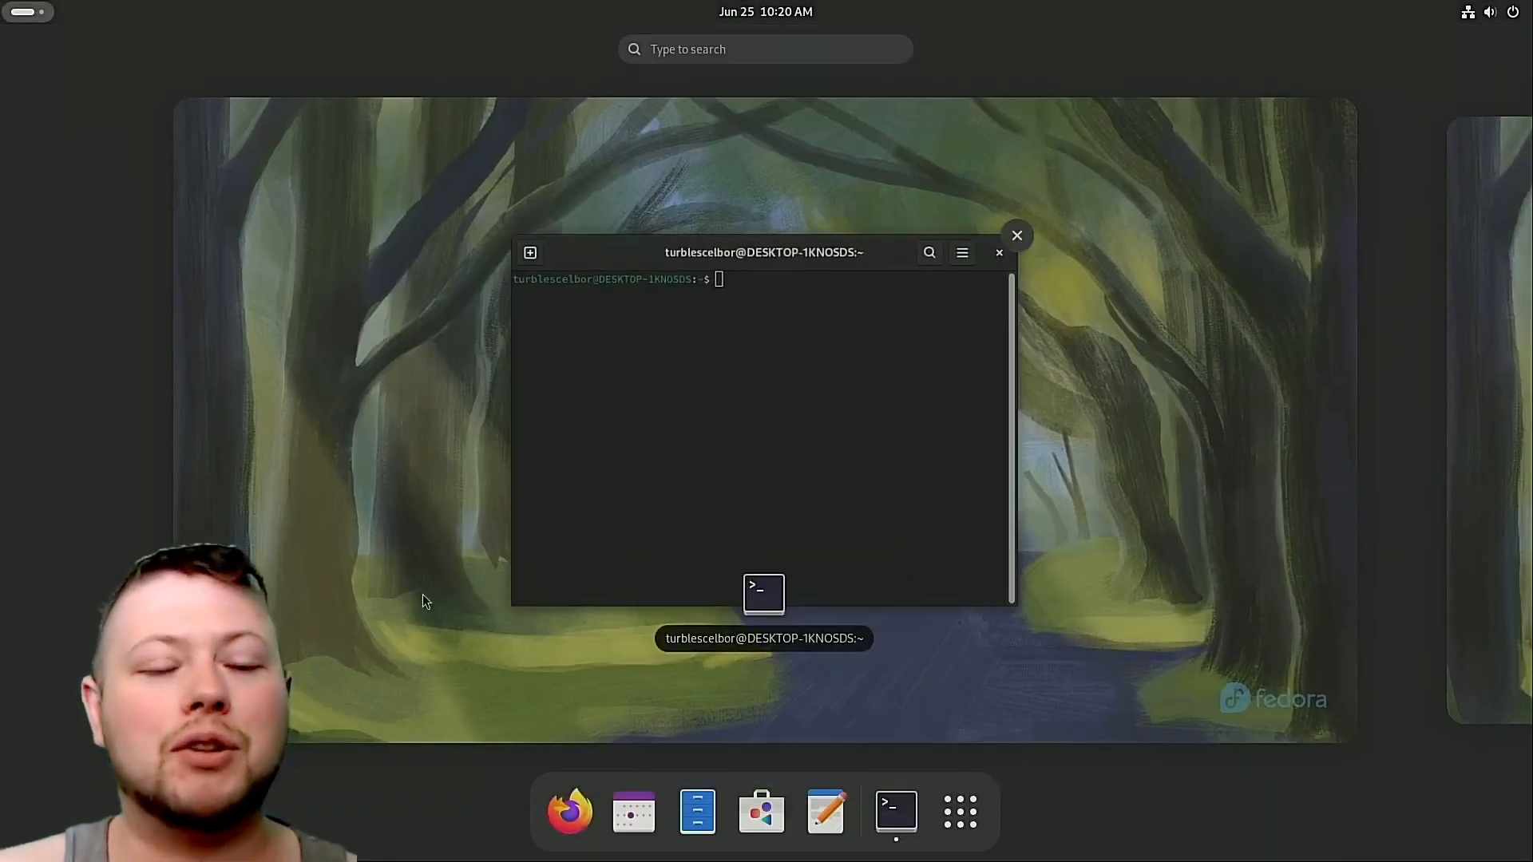
Launch GNOME Terminal and try pip install, which fails as command not found.
type("gnome")
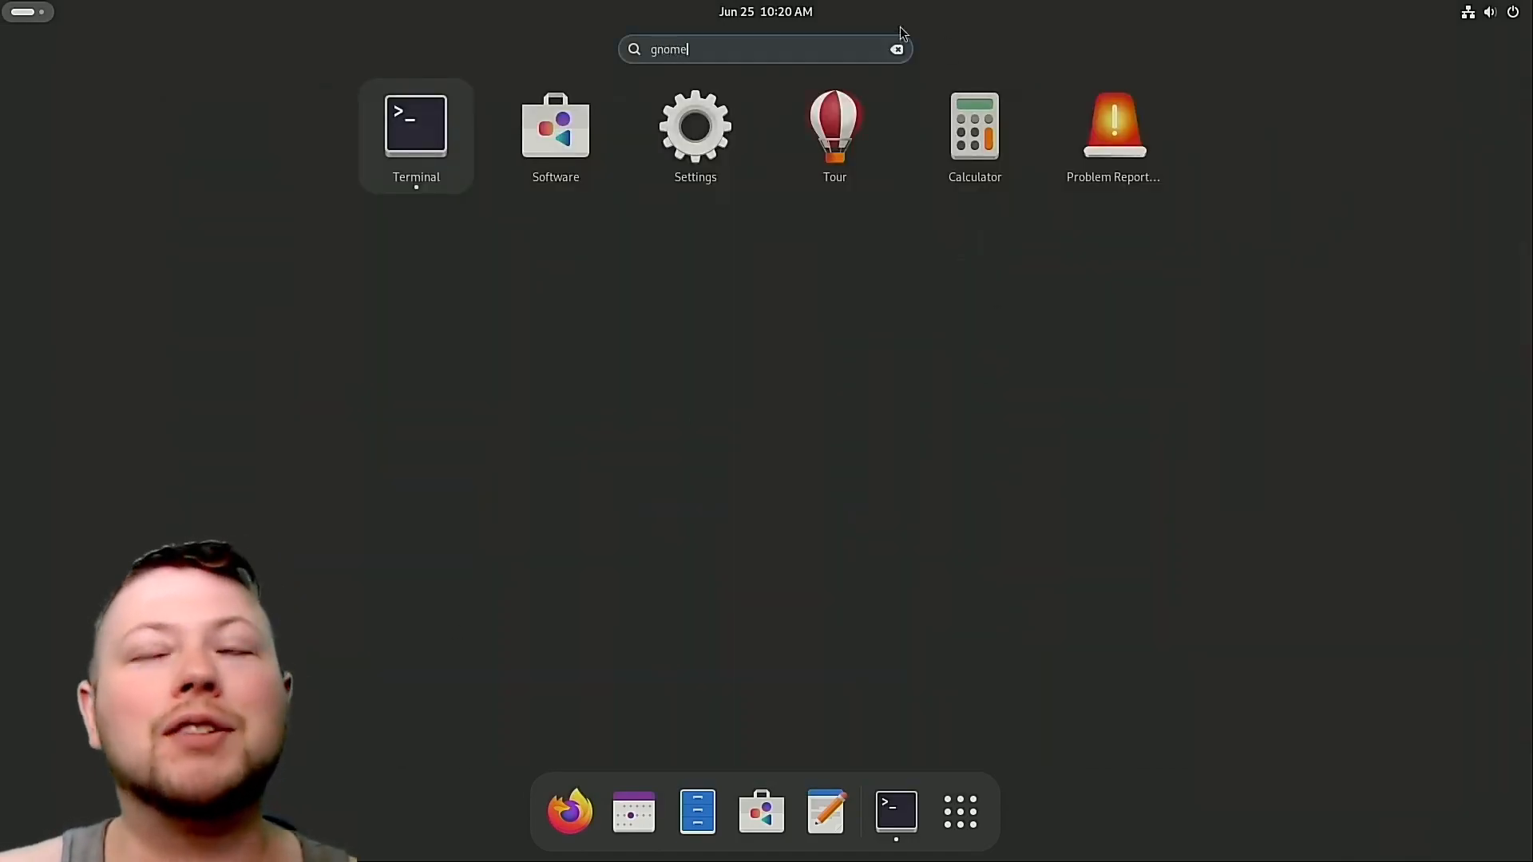
left_click(415, 125)
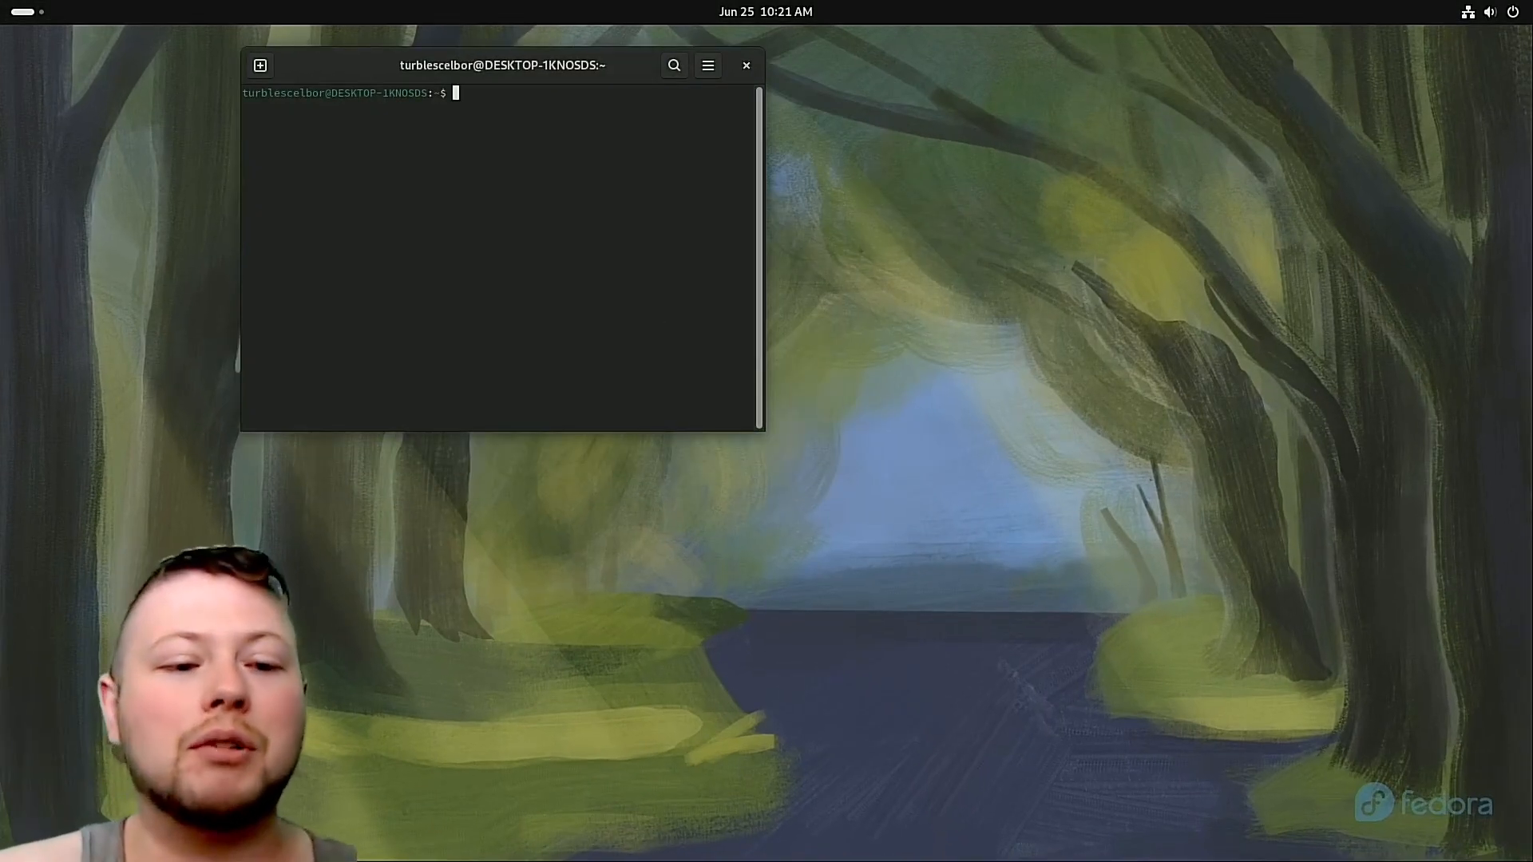
type("py")
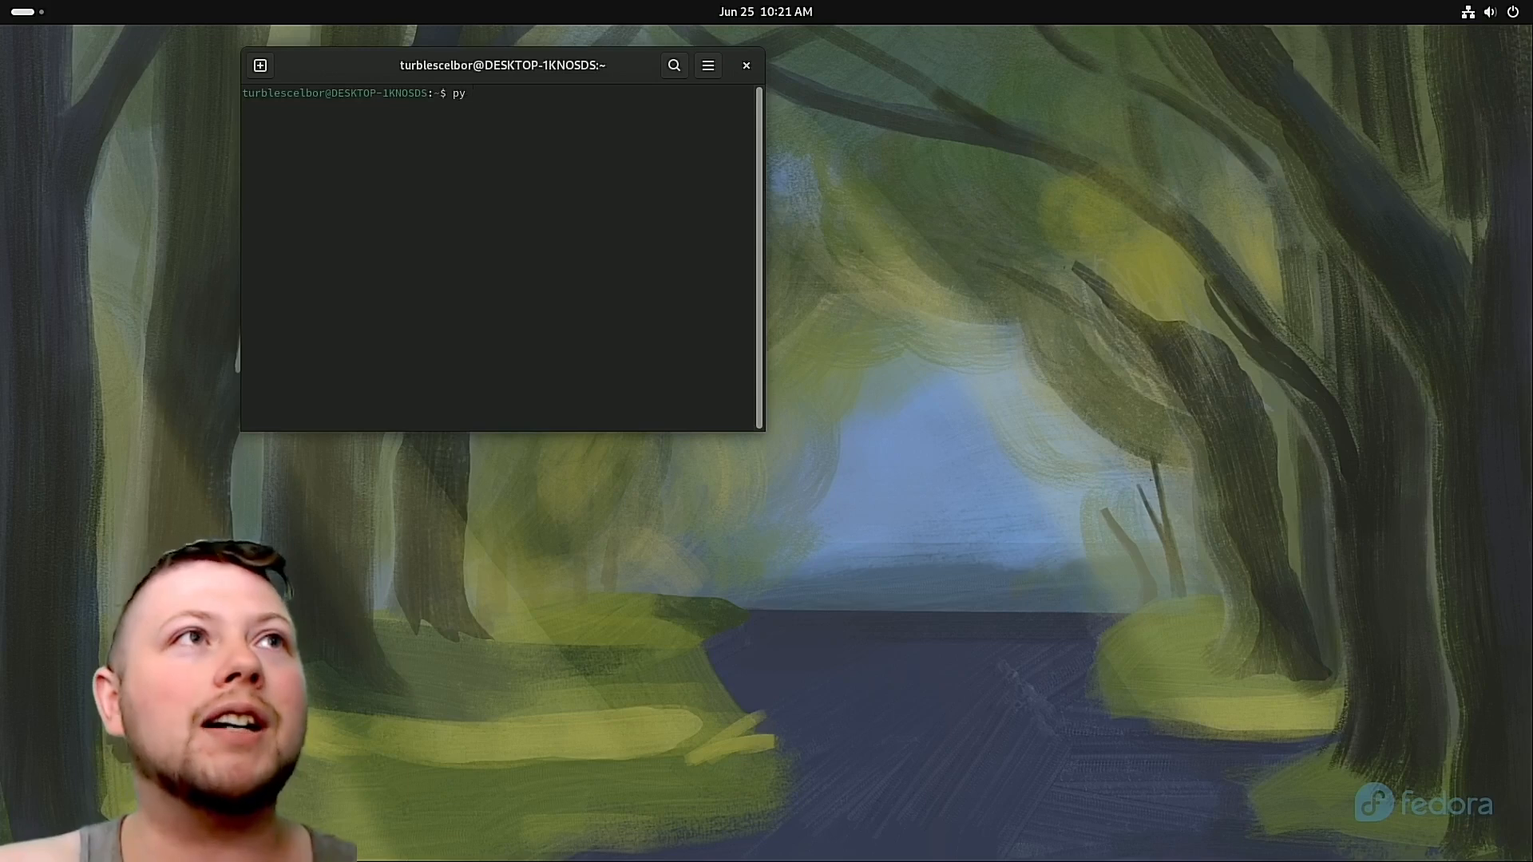
type("ip install asyncore.")
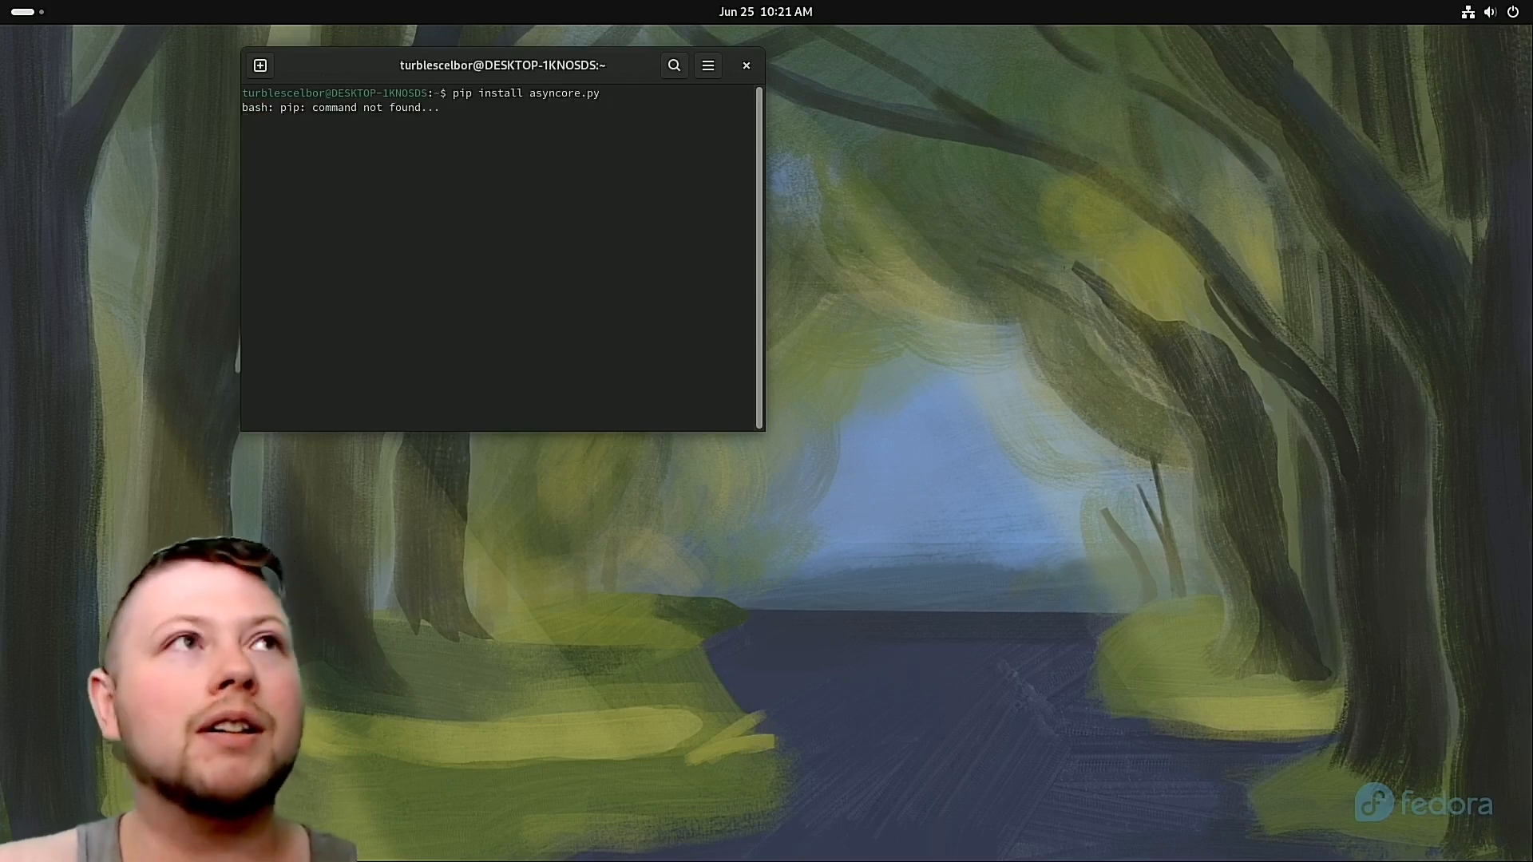
Install python3-pip with sudo dnf install pip, answering y to confirm.
type("sudo dnf install")
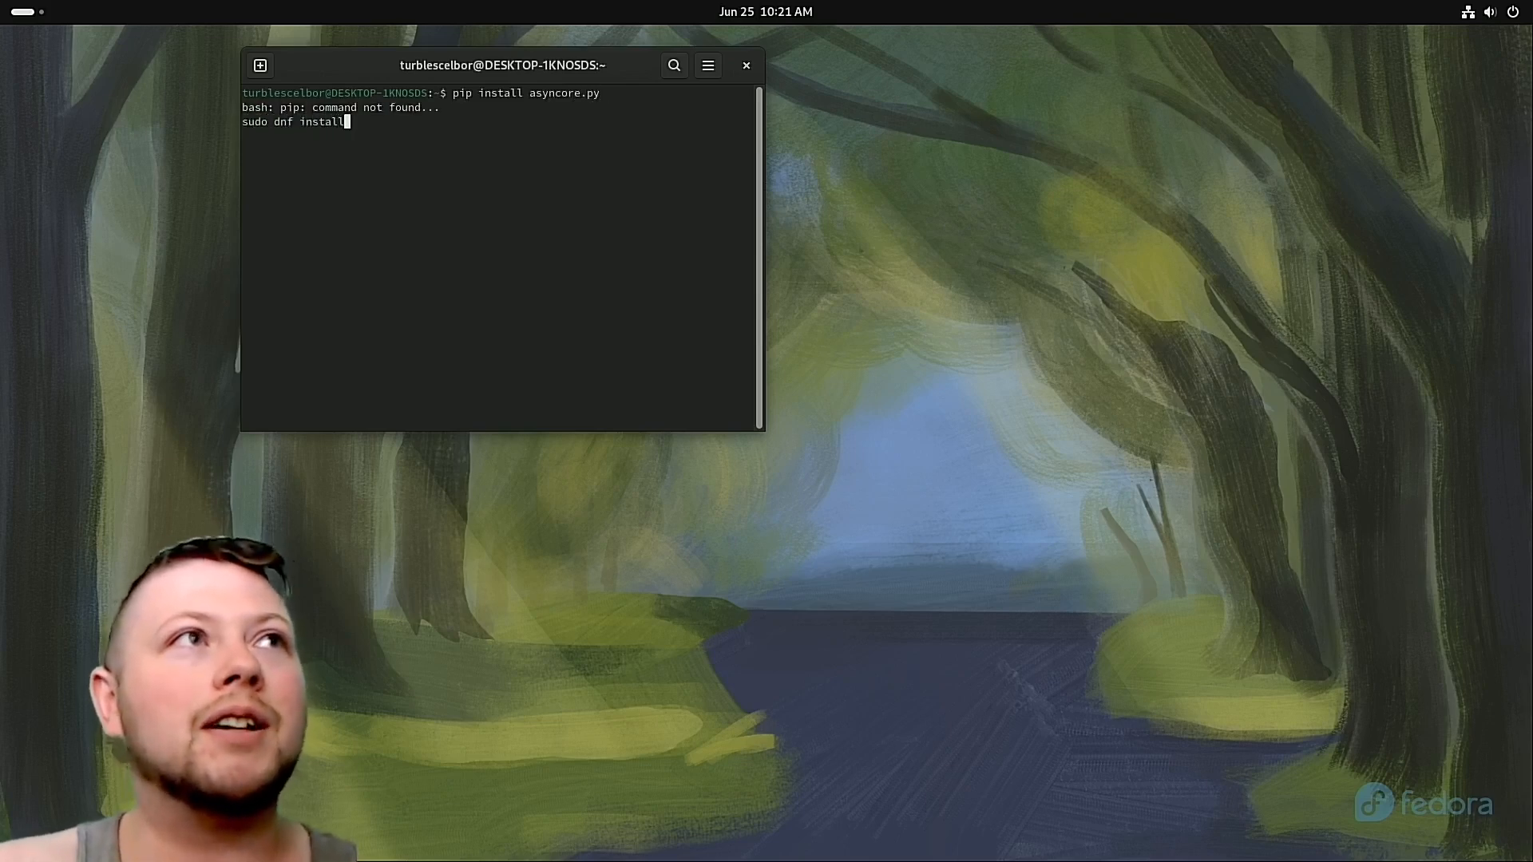
type("PIP")
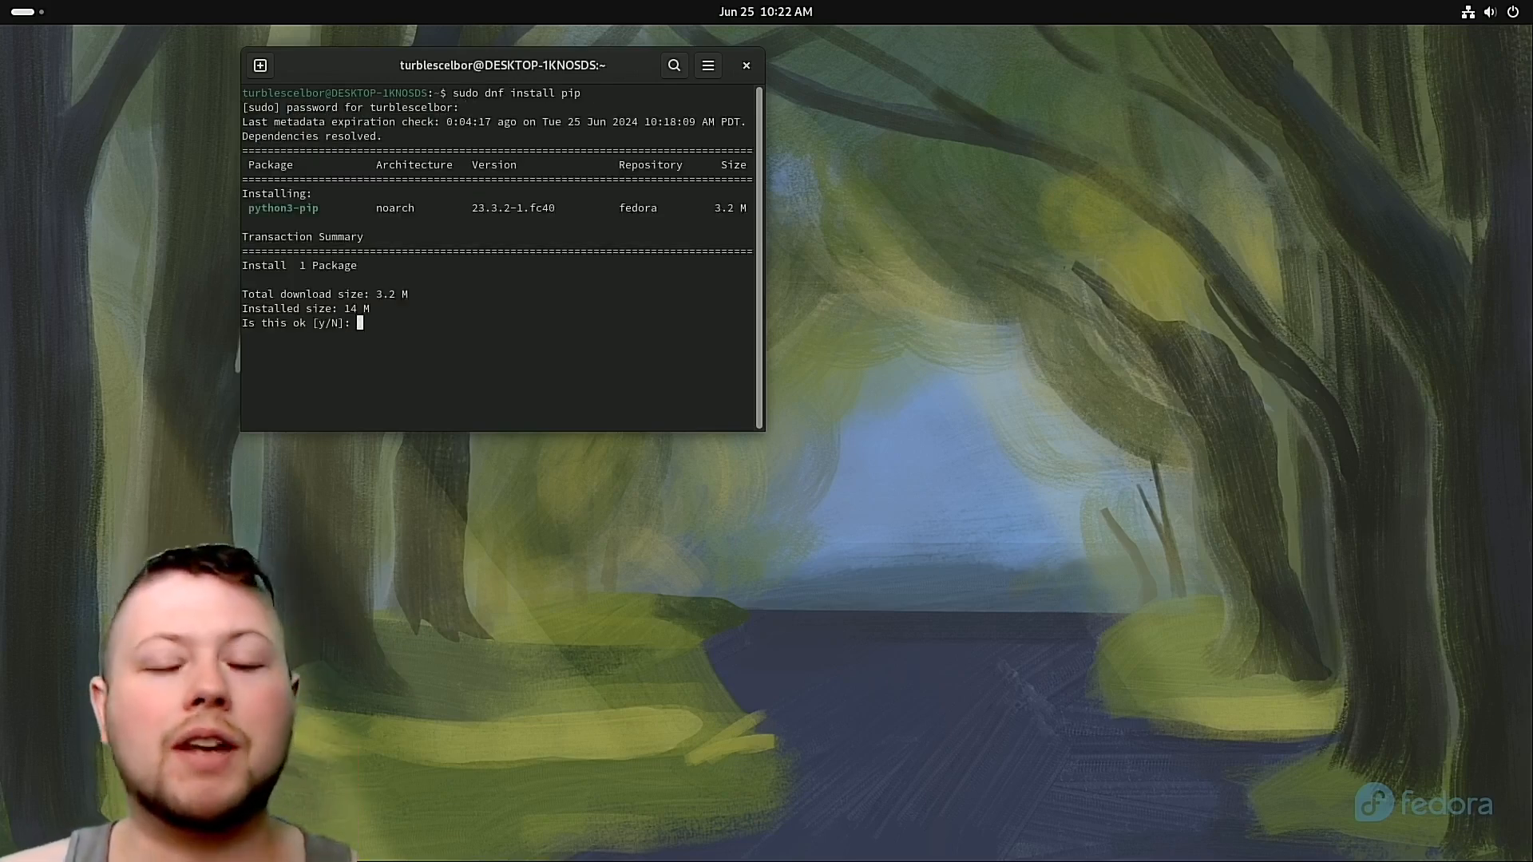
type("y")
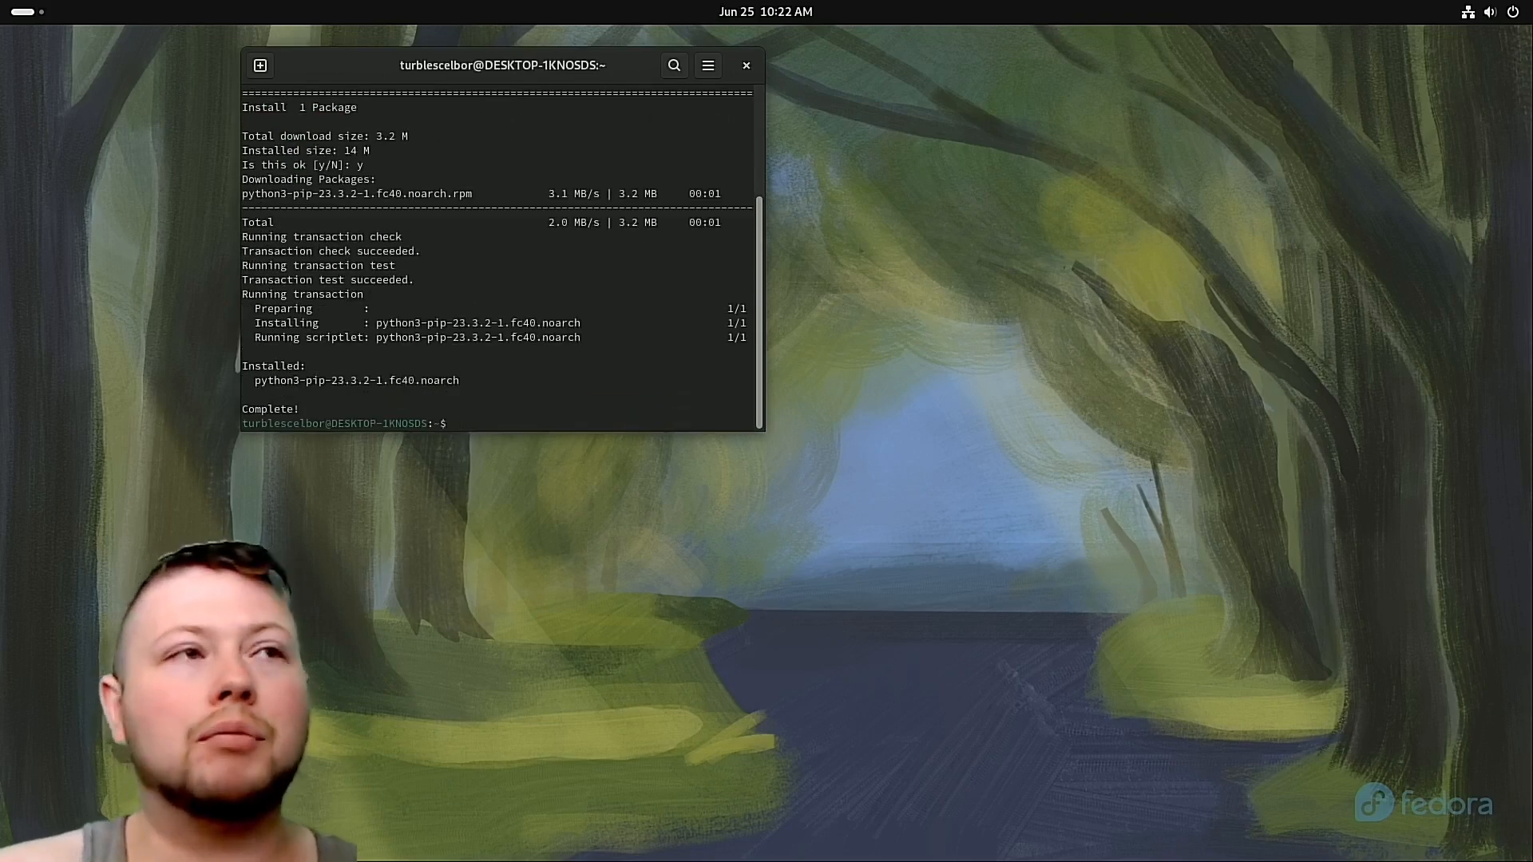
Attempt pip install asyncore.py, then install pyasyncore 1.0.4 for the user instead.
type("pip install asyncore.py")
type("pip install pyasyncore")
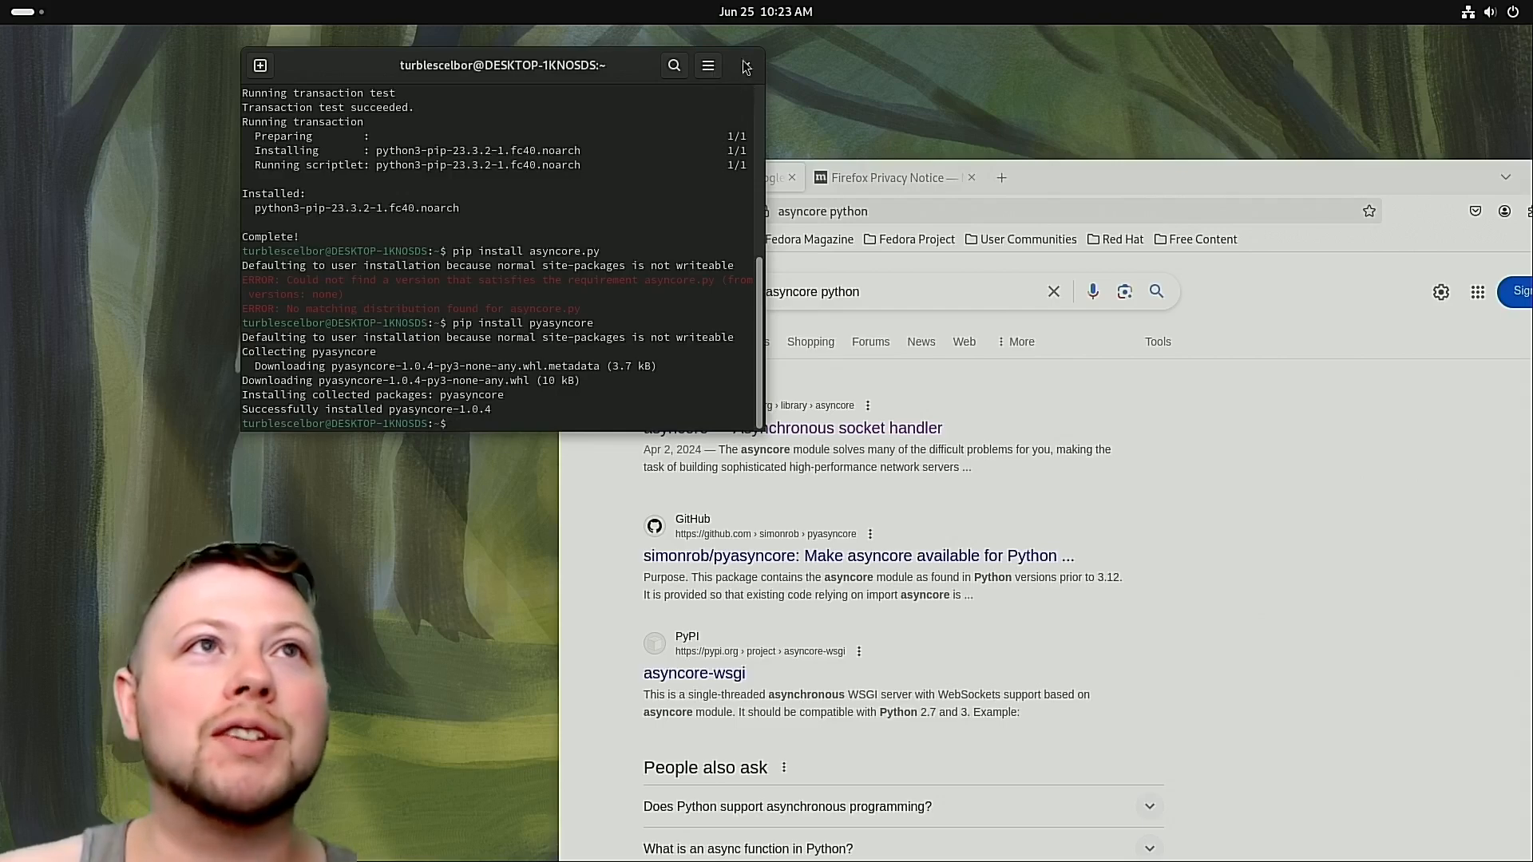
mouse_move(1098, 198)
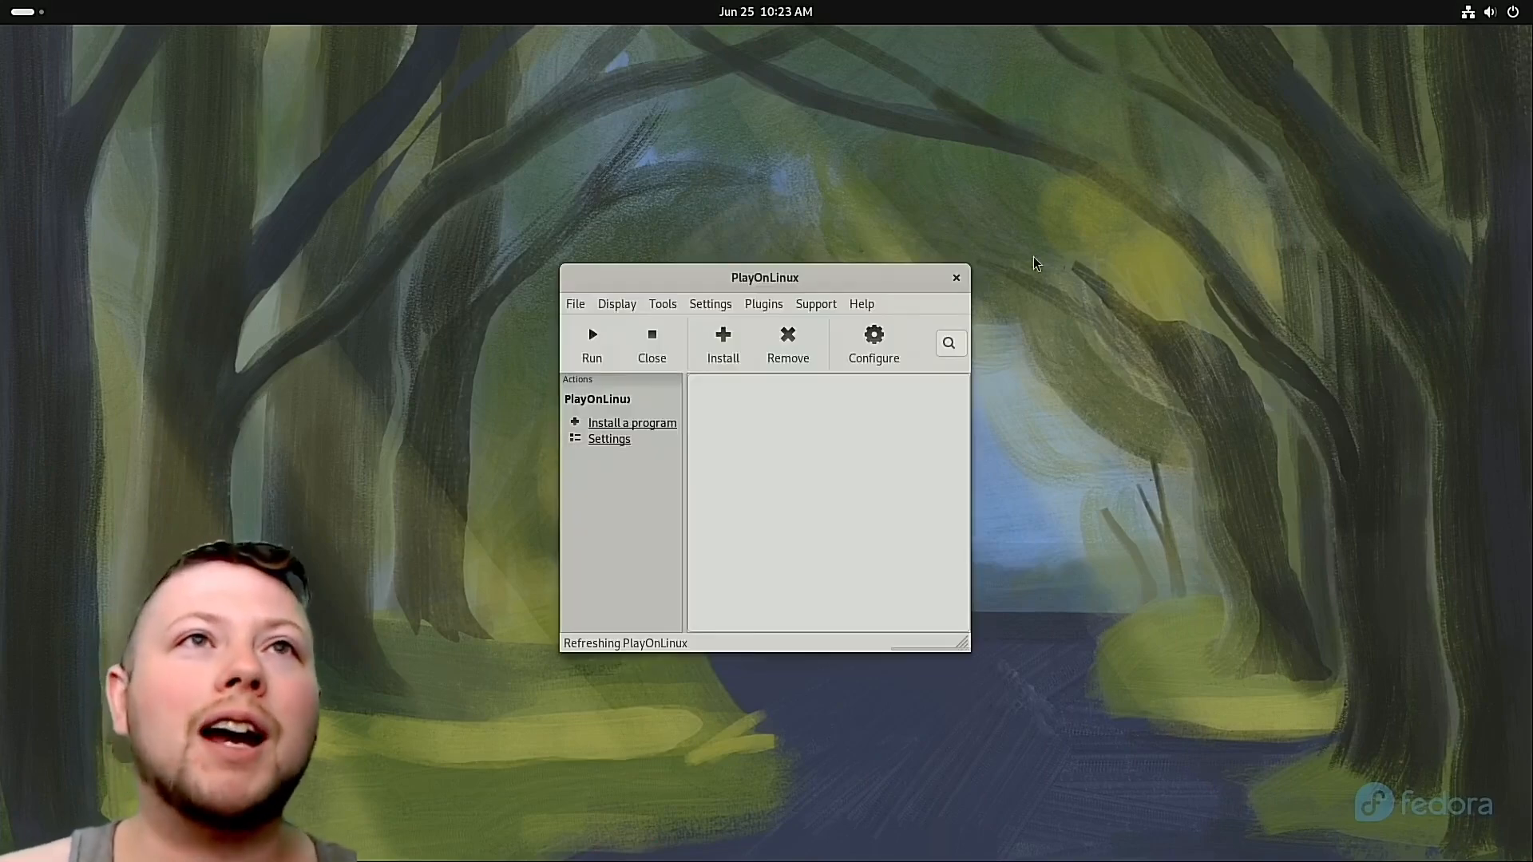
Close the launched PlayOnLinux window and confirm closing all its windows.
left_click(652, 345)
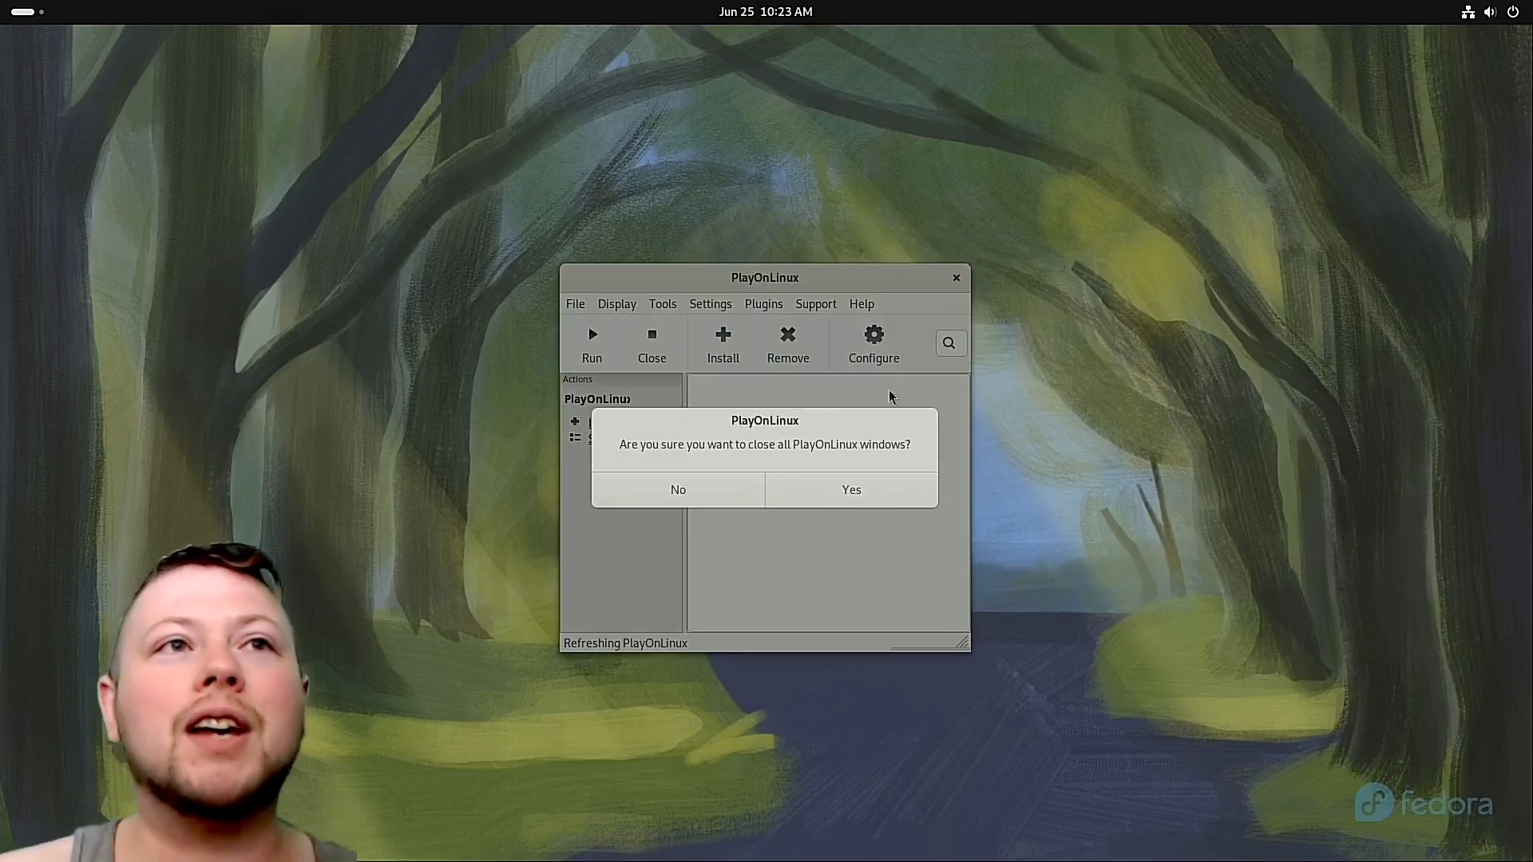
left_click(850, 488)
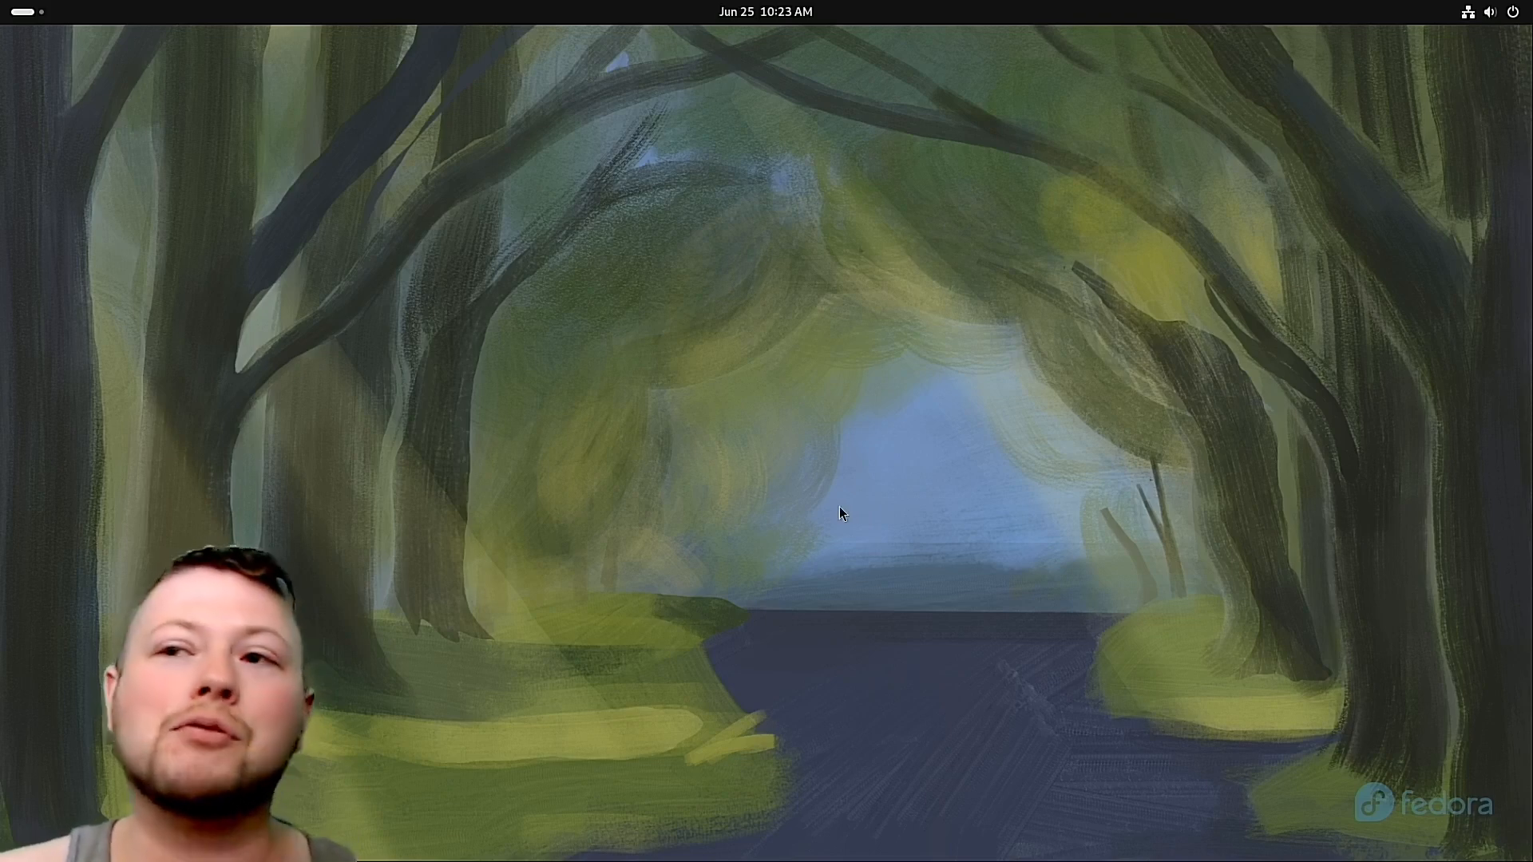
mouse_move(831, 518)
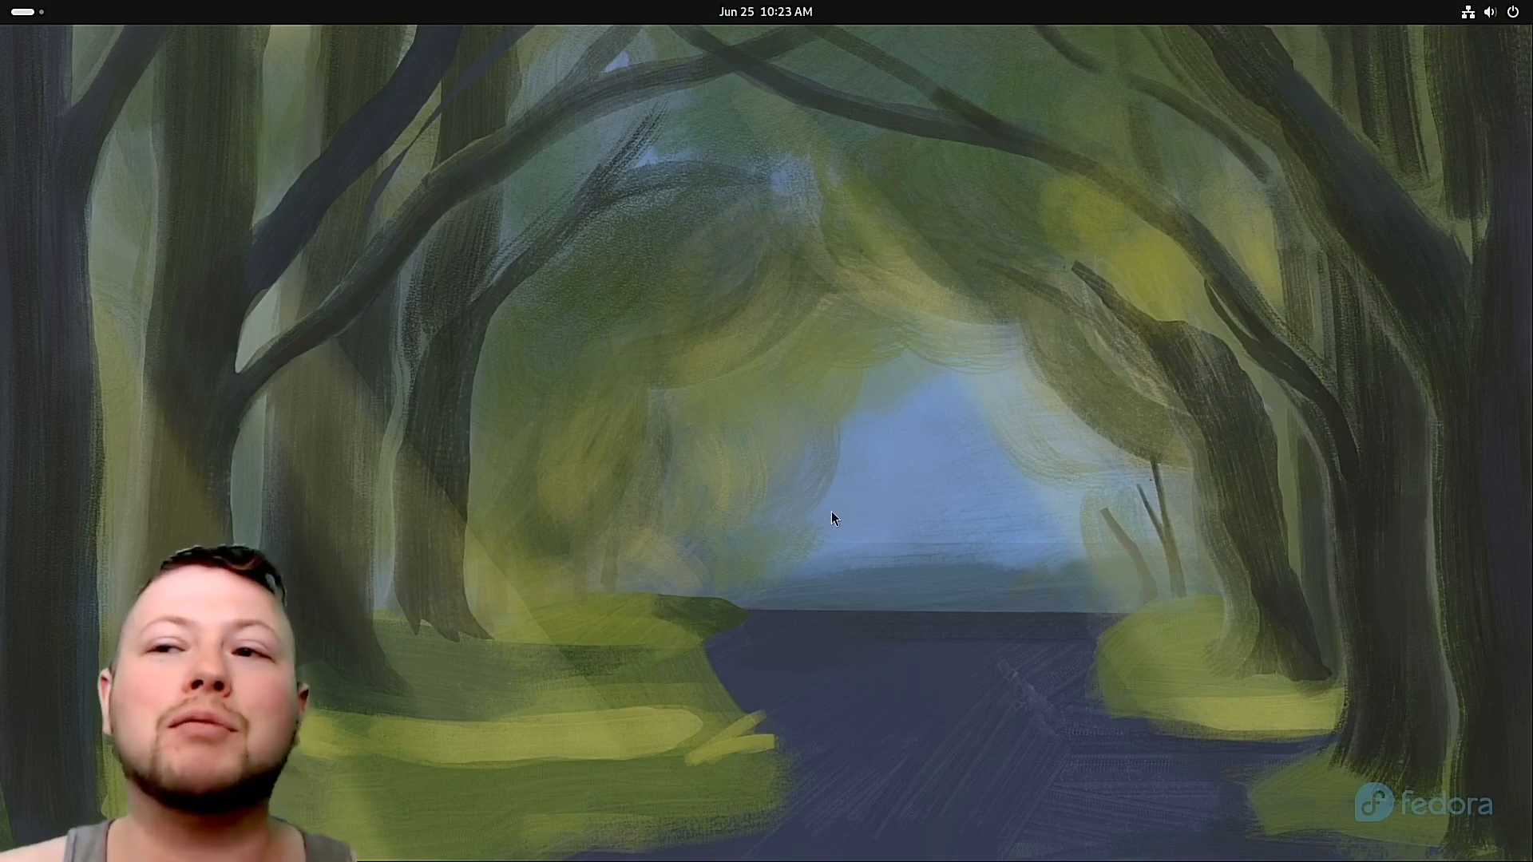